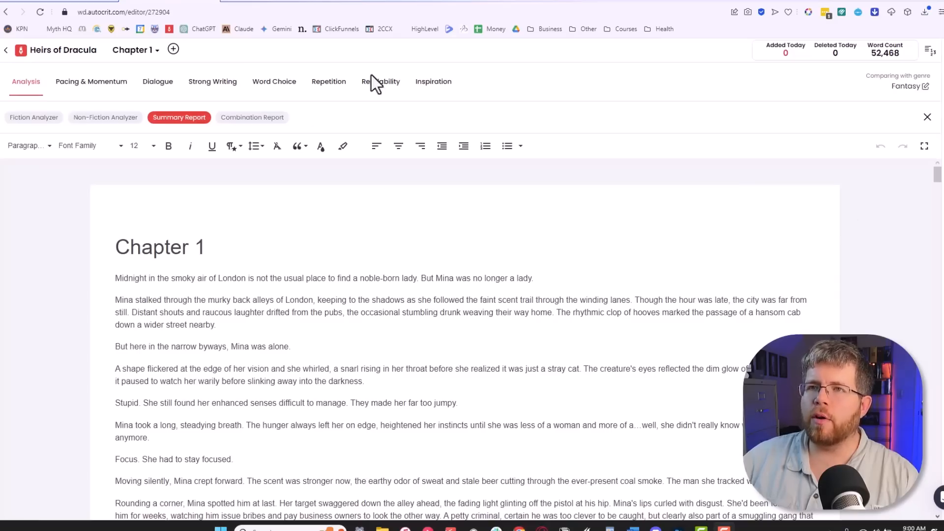
mouse_move(175, 283)
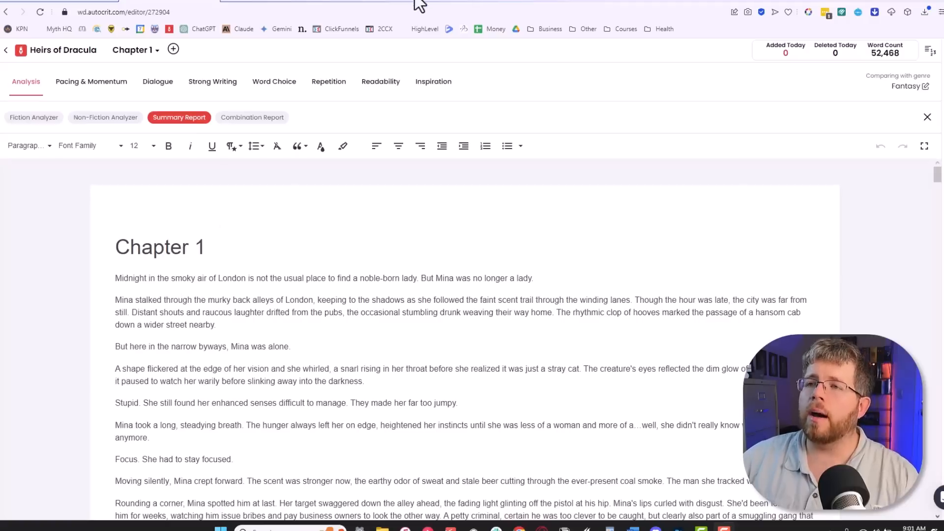
mouse_move(381, 82)
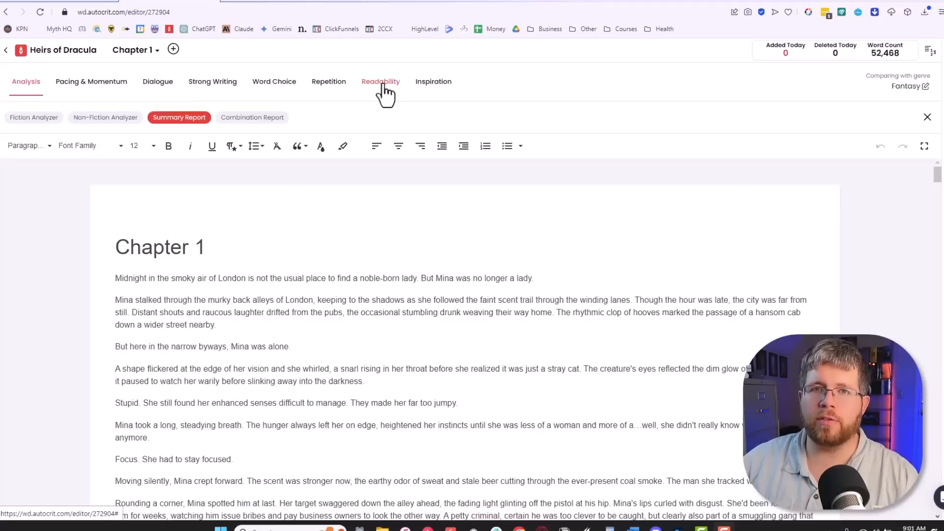
mouse_move(348, 79)
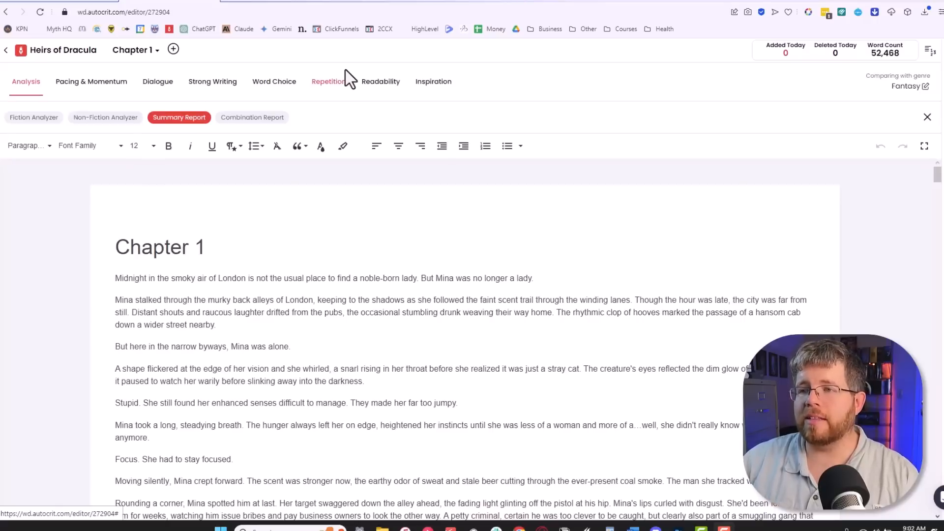
mouse_move(72, 199)
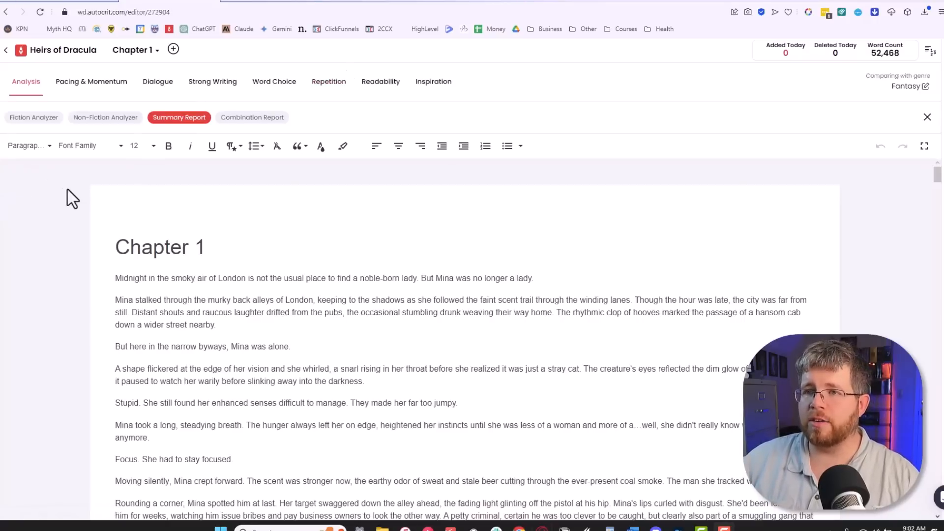
mouse_move(57, 196)
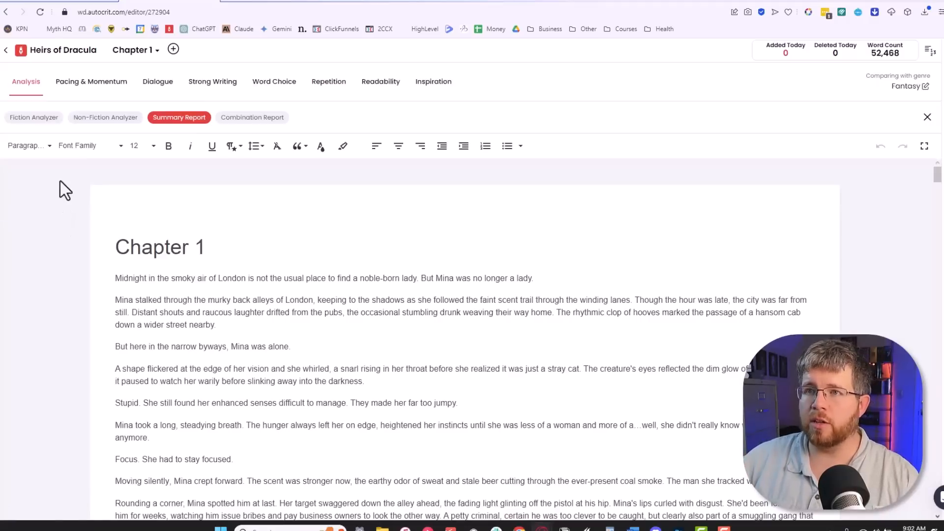
mouse_move(78, 186)
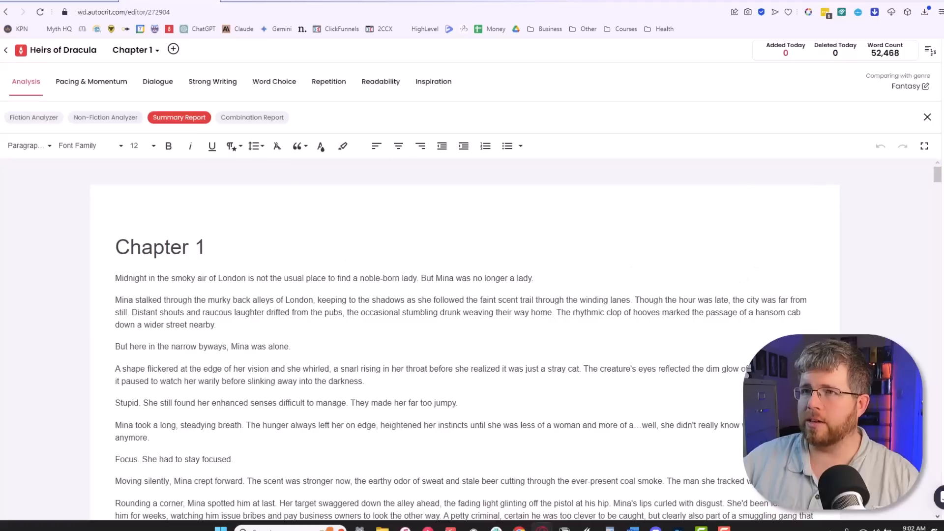
mouse_move(212, 82)
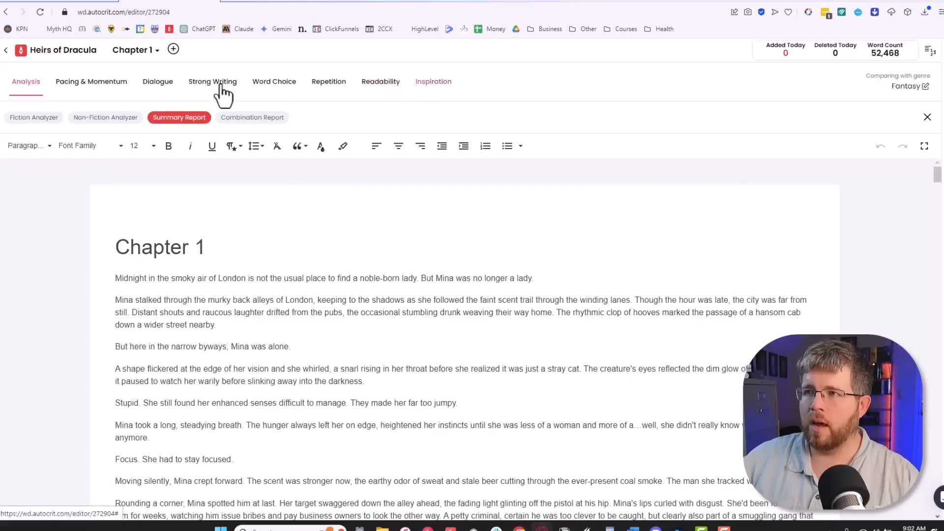
mouse_move(275, 82)
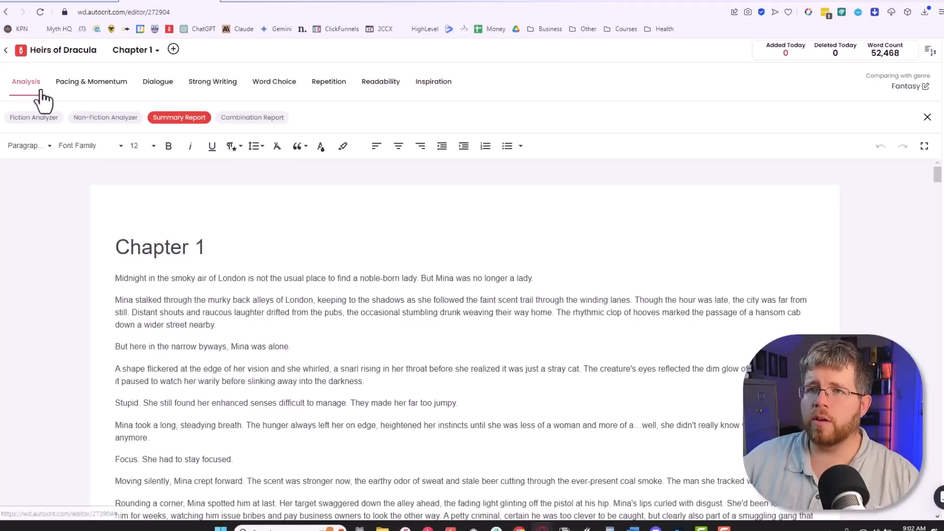
- Show the Summary Report with the 87.1 overall score against Fantasy
left_click(928, 118)
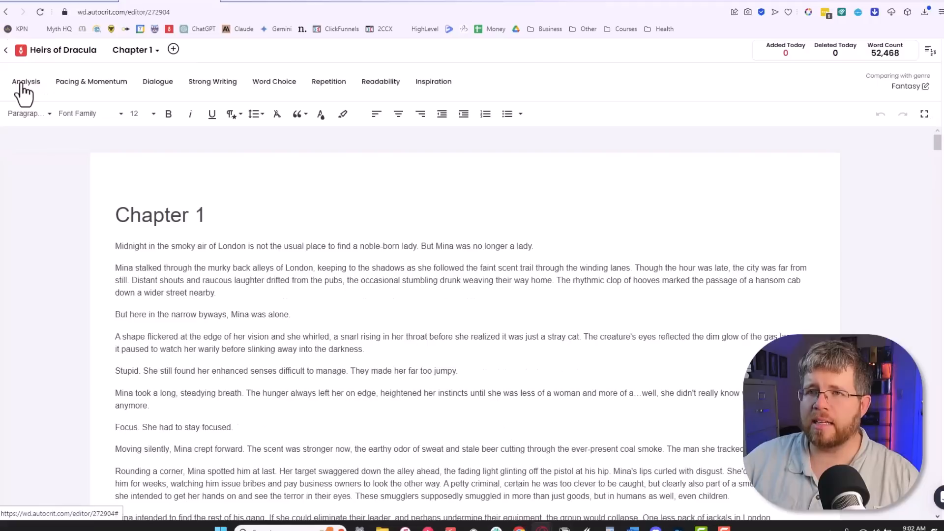
left_click(26, 82)
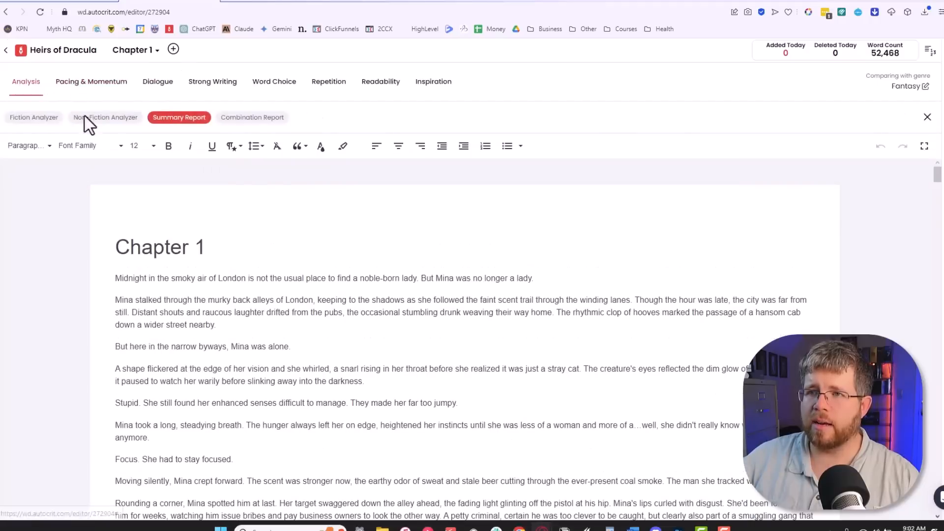
mouse_move(133, 163)
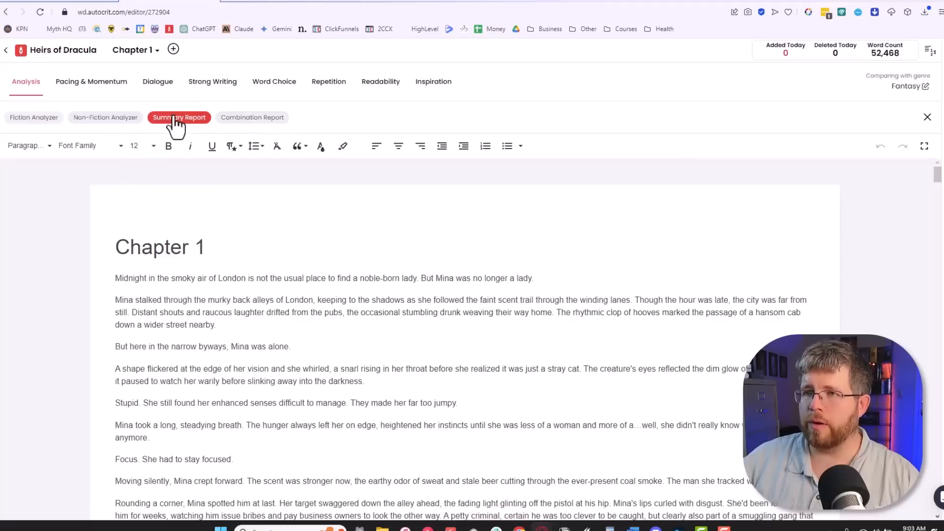
left_click(178, 117)
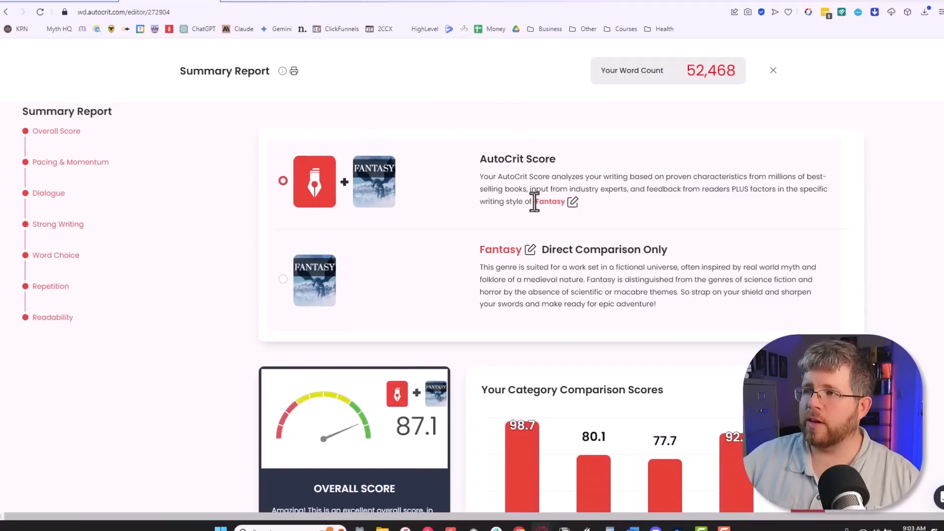
mouse_move(470, 214)
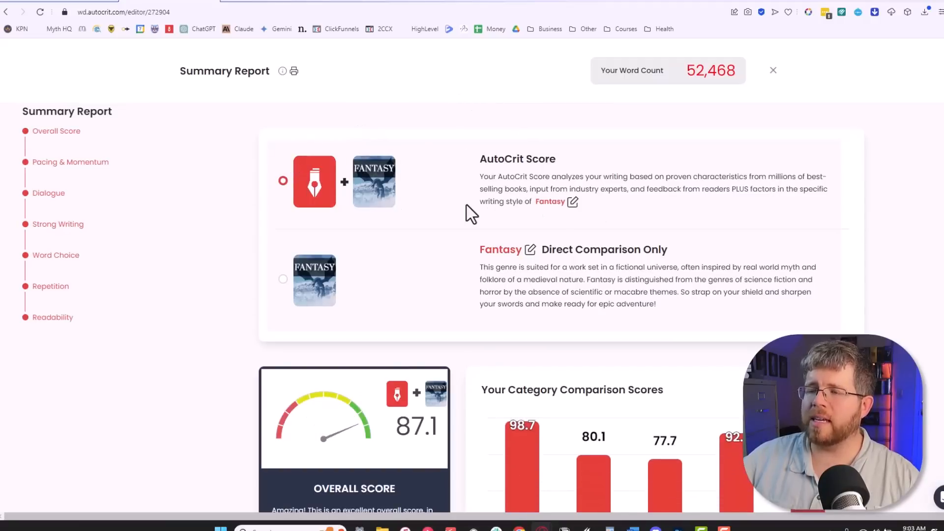
mouse_move(469, 224)
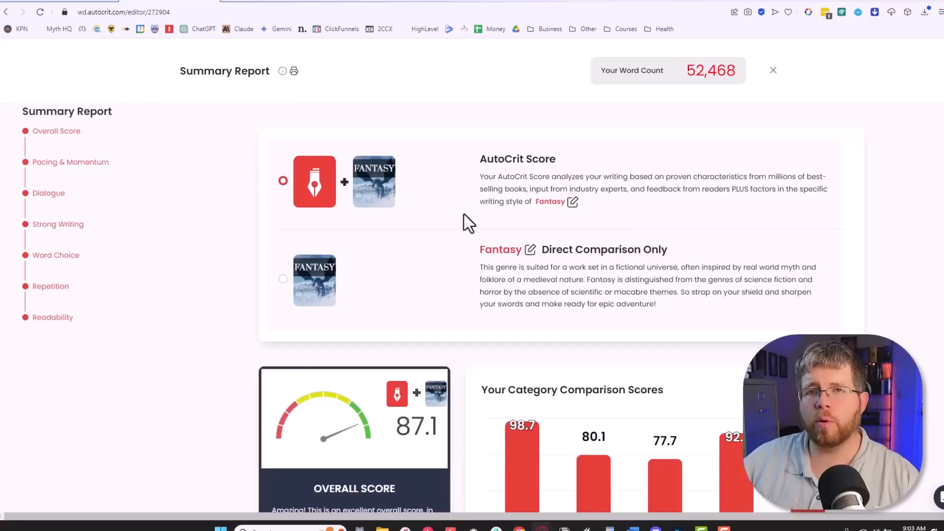
mouse_move(458, 198)
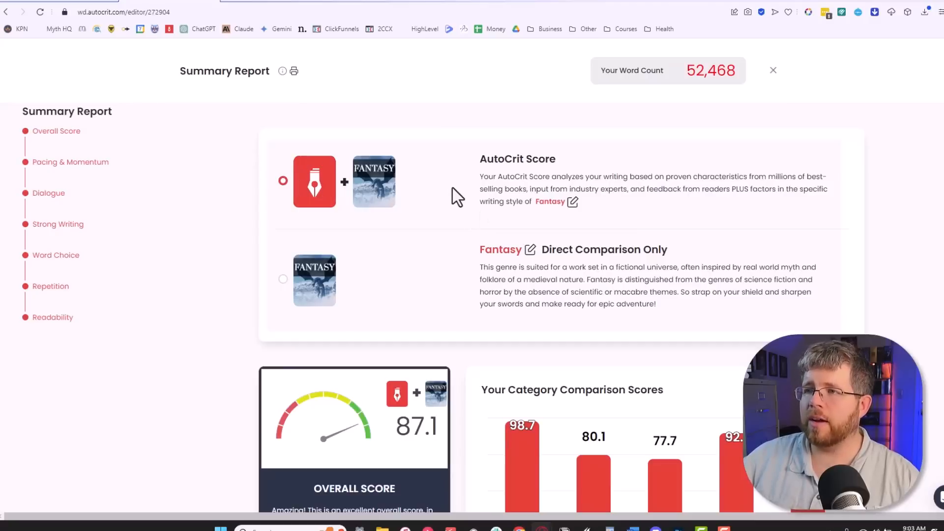
mouse_move(407, 199)
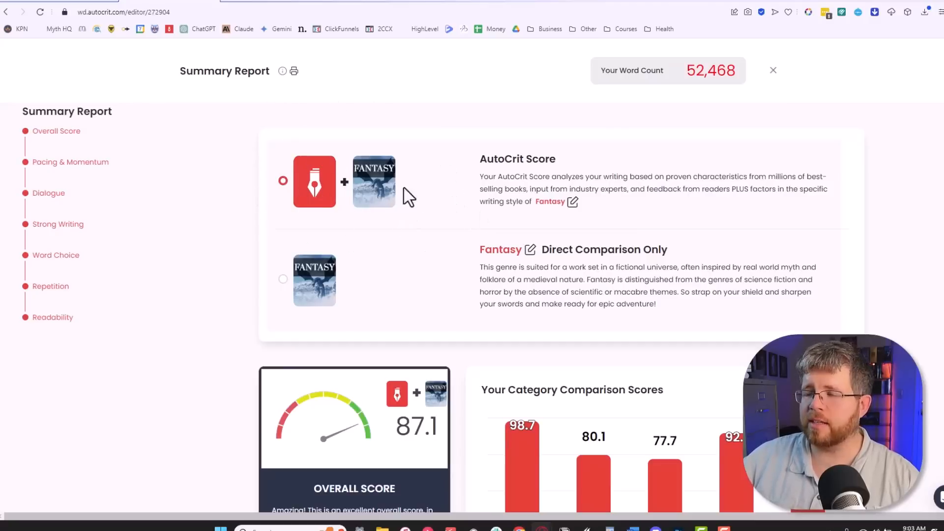
mouse_move(369, 200)
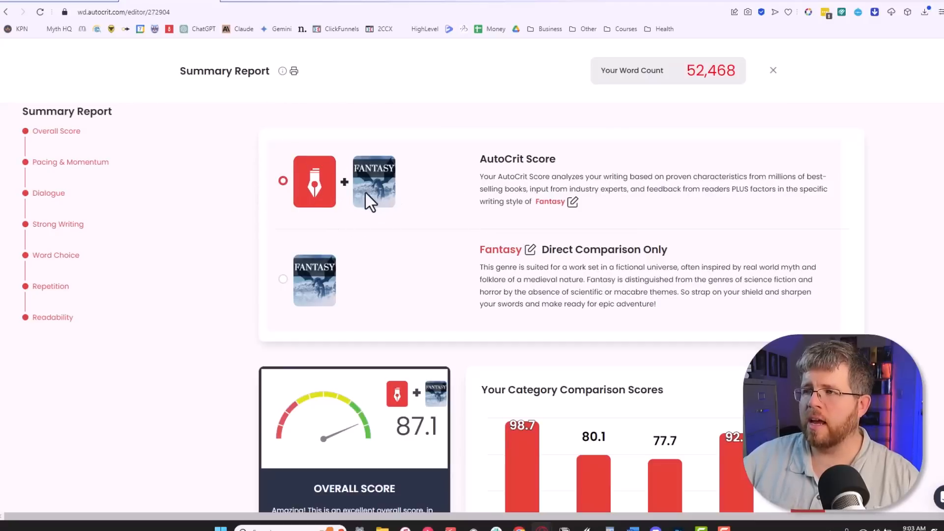
mouse_move(369, 193)
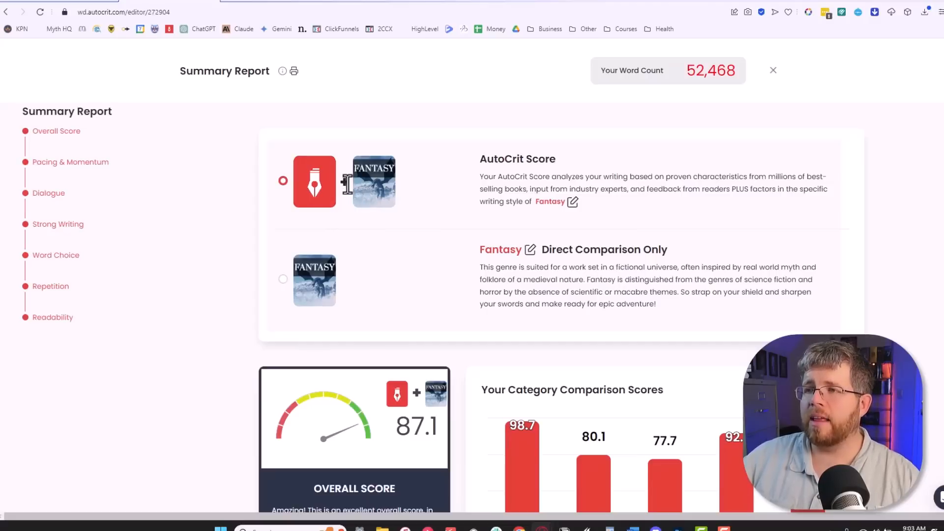
mouse_move(415, 196)
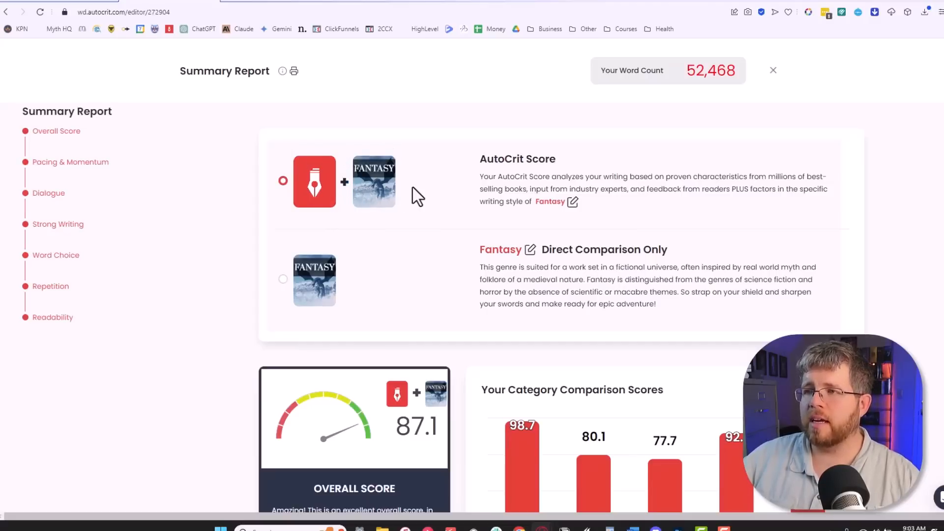
mouse_move(418, 213)
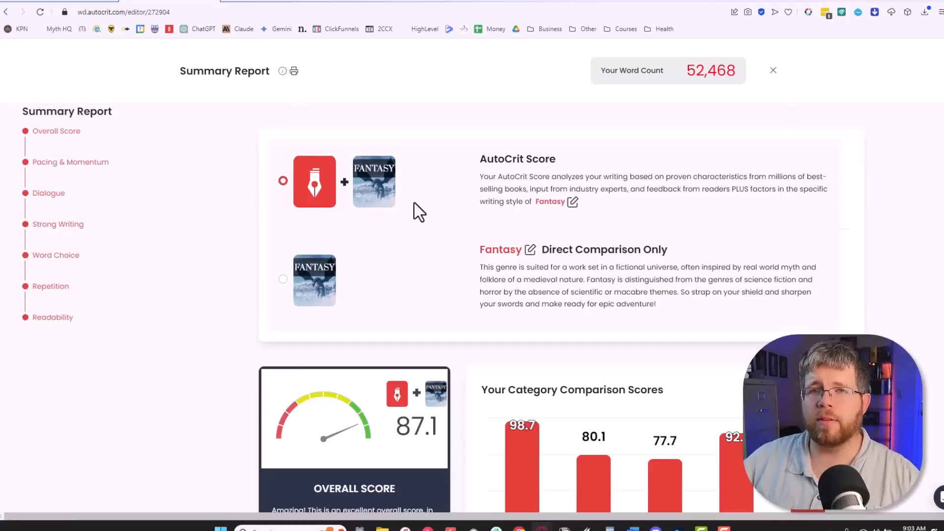
mouse_move(470, 217)
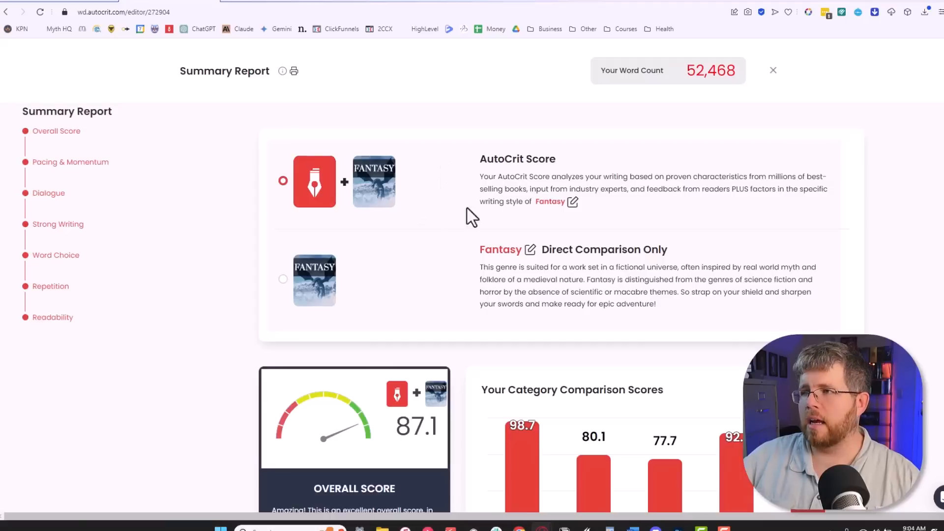
- Change the comparison target from Fantasy to Brandon Sanderson, searching 'brandon'
left_click(573, 201)
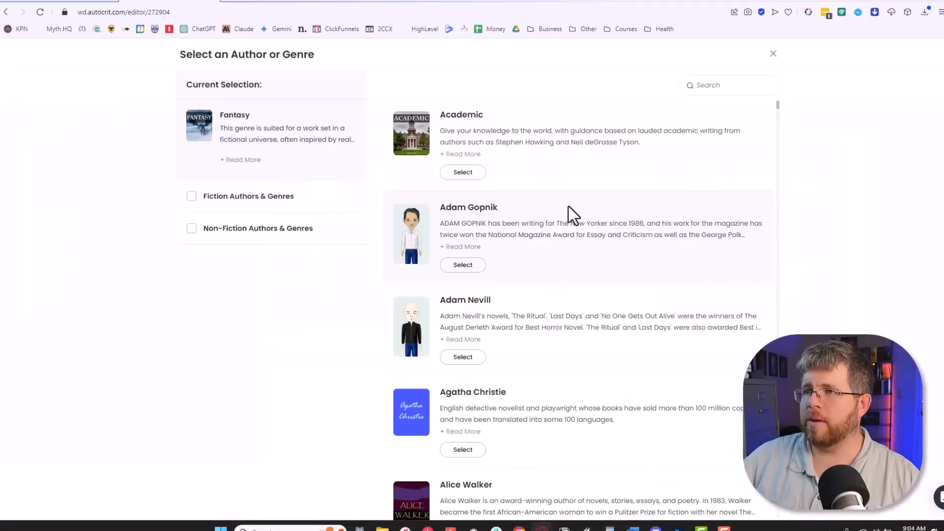
scroll("down", 3)
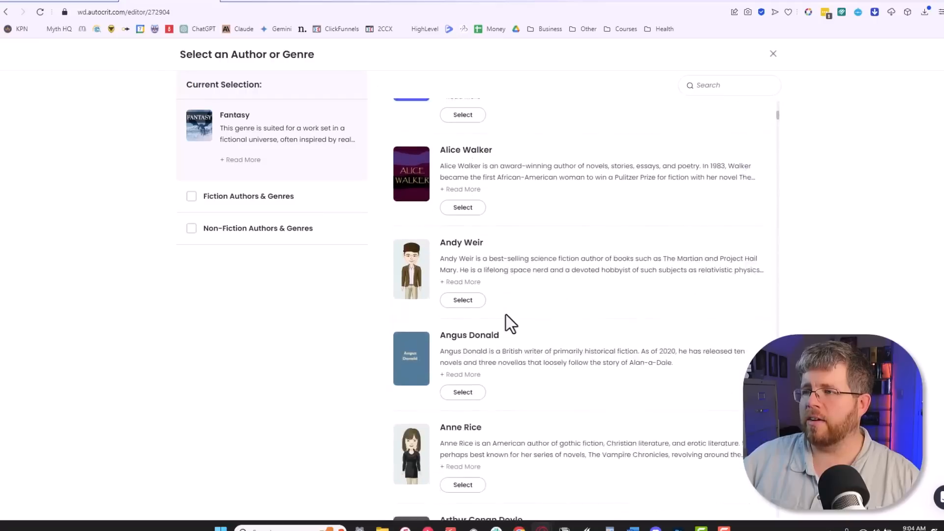
scroll("up", 3)
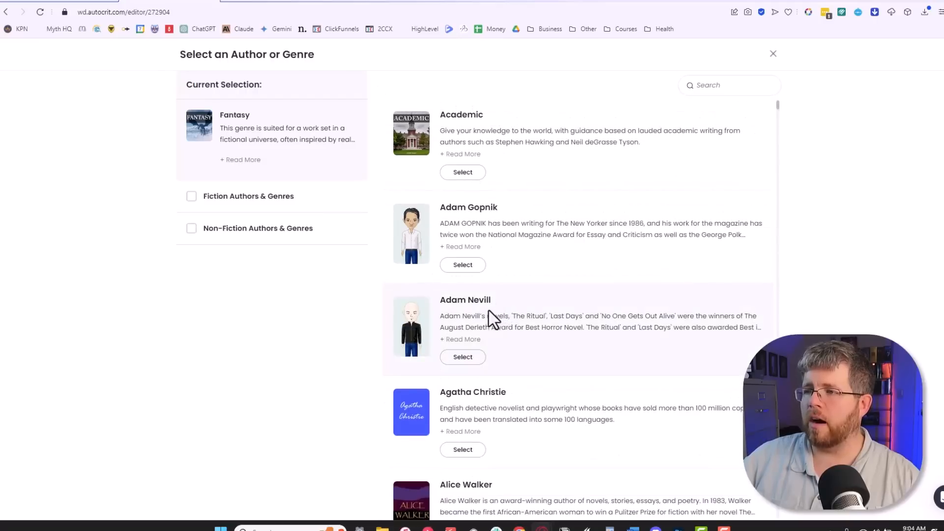
mouse_move(709, 100)
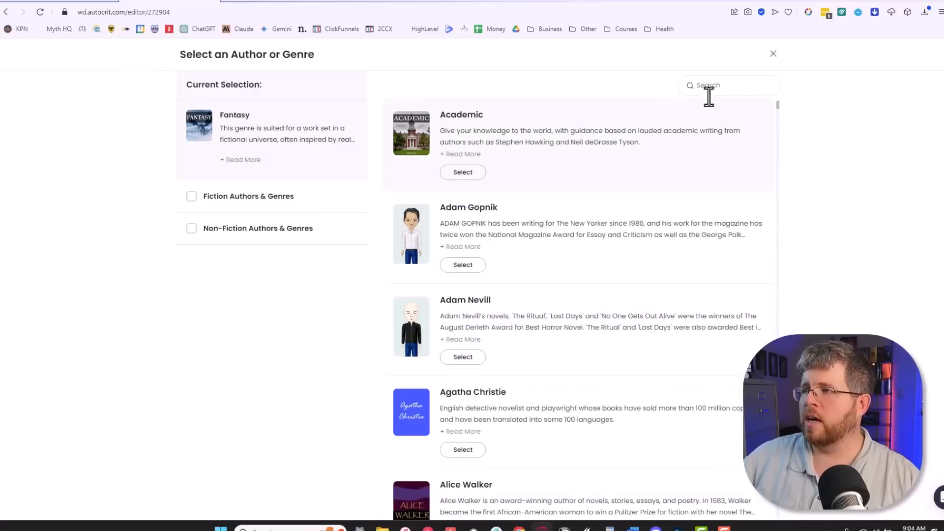
type("brandon")
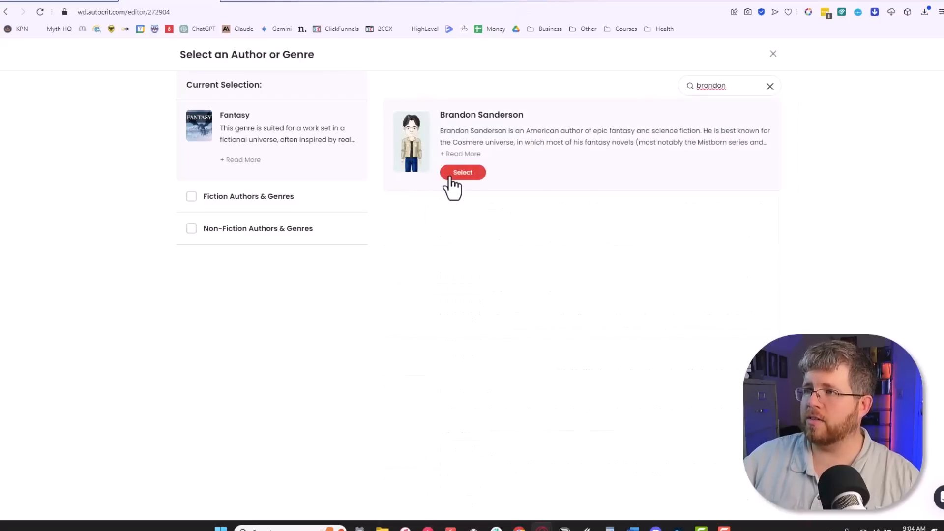
left_click(462, 172)
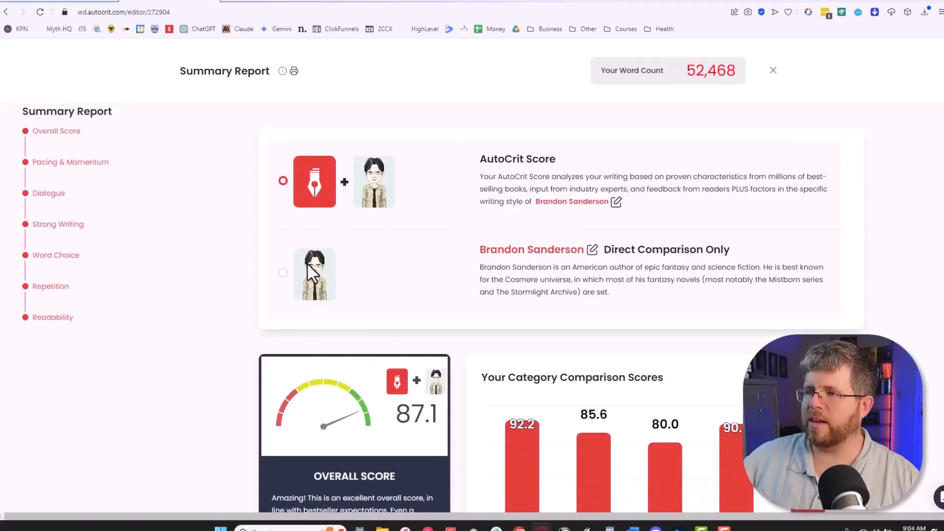
scroll("down", 3)
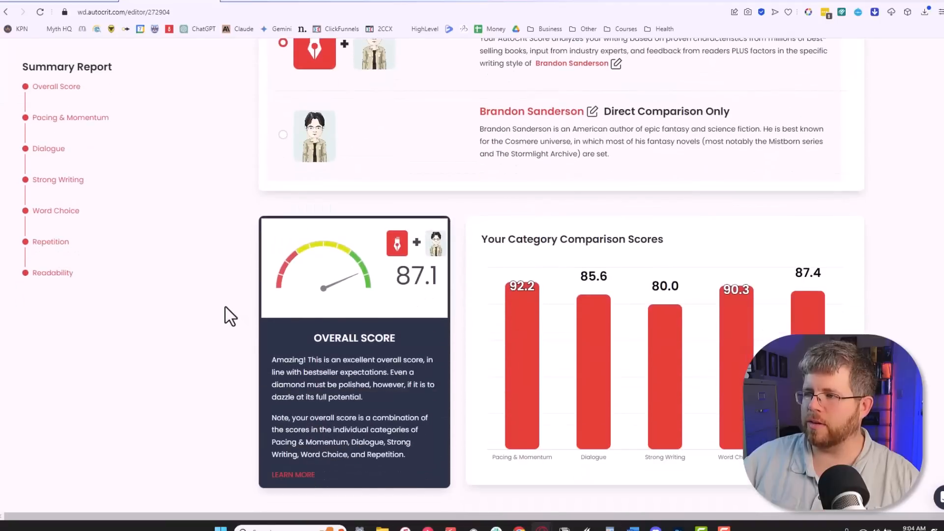
scroll("down", 3)
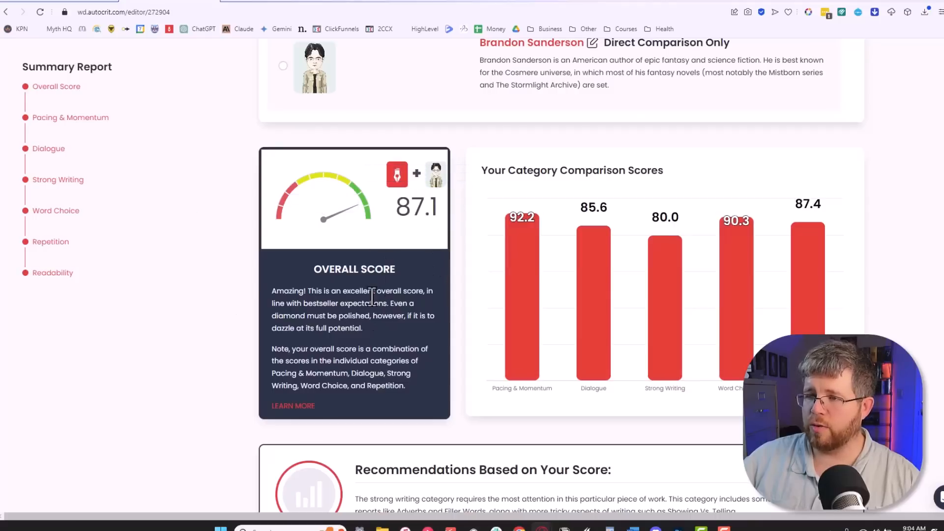
mouse_move(276, 301)
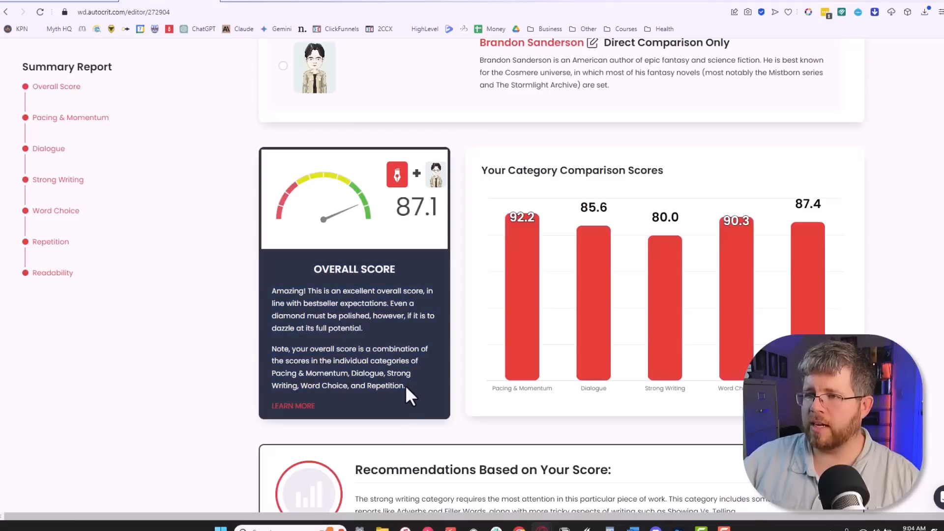
mouse_move(429, 297)
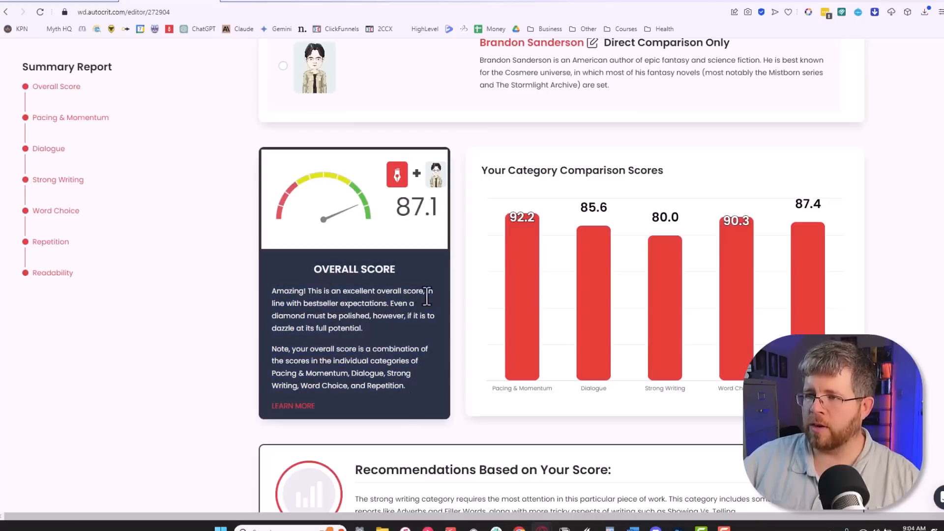
mouse_move(289, 326)
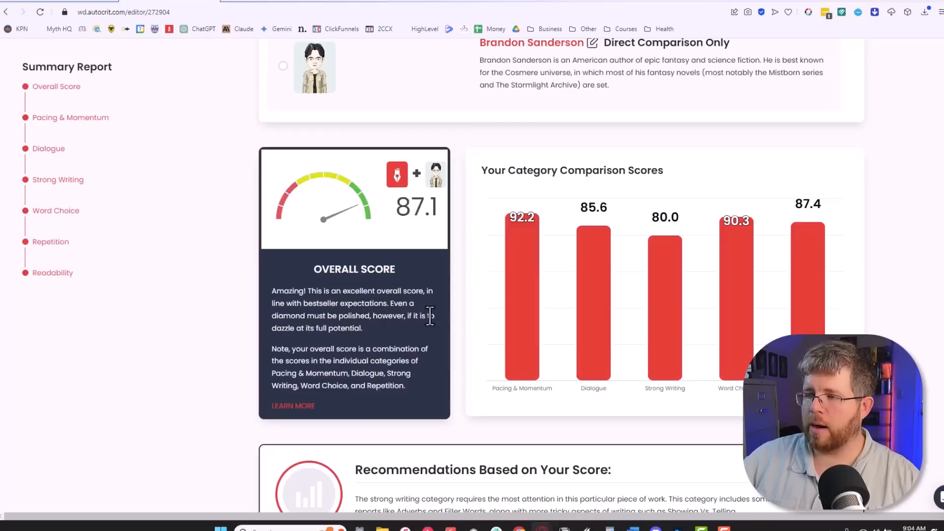
mouse_move(286, 352)
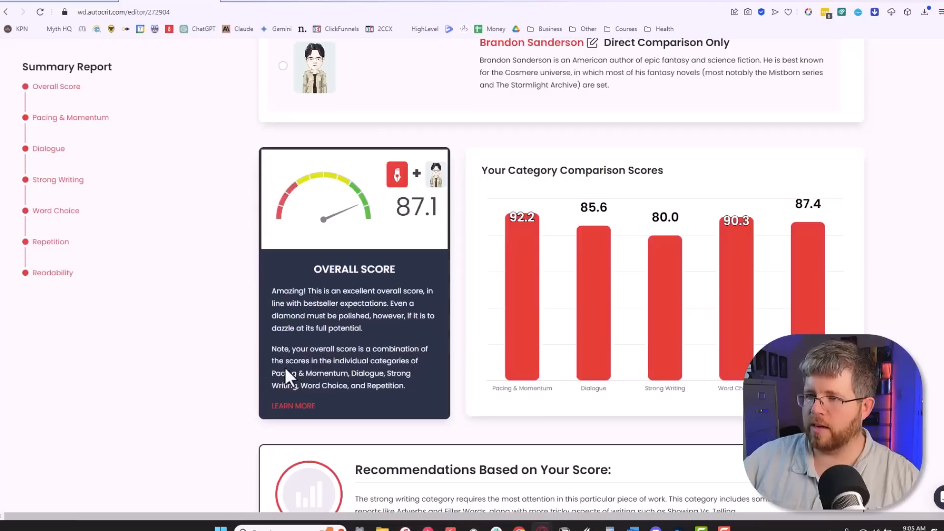
mouse_move(389, 374)
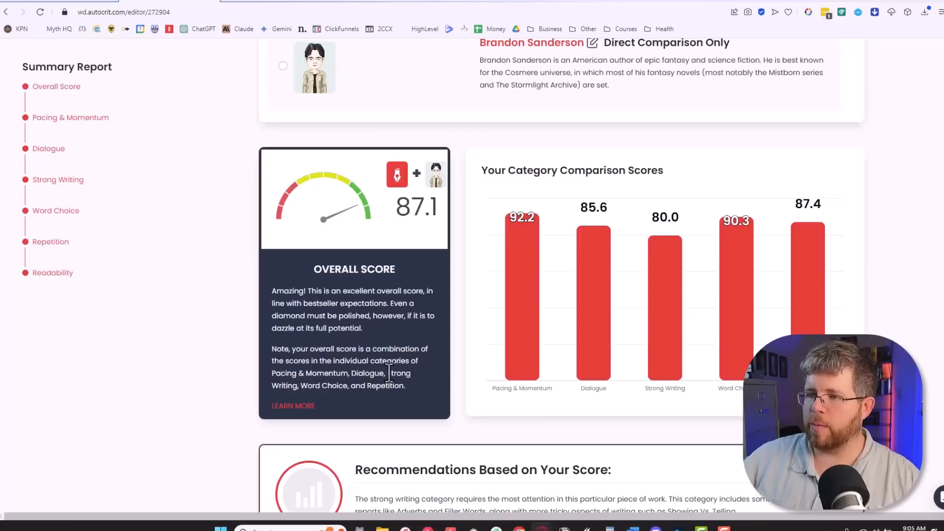
mouse_move(446, 403)
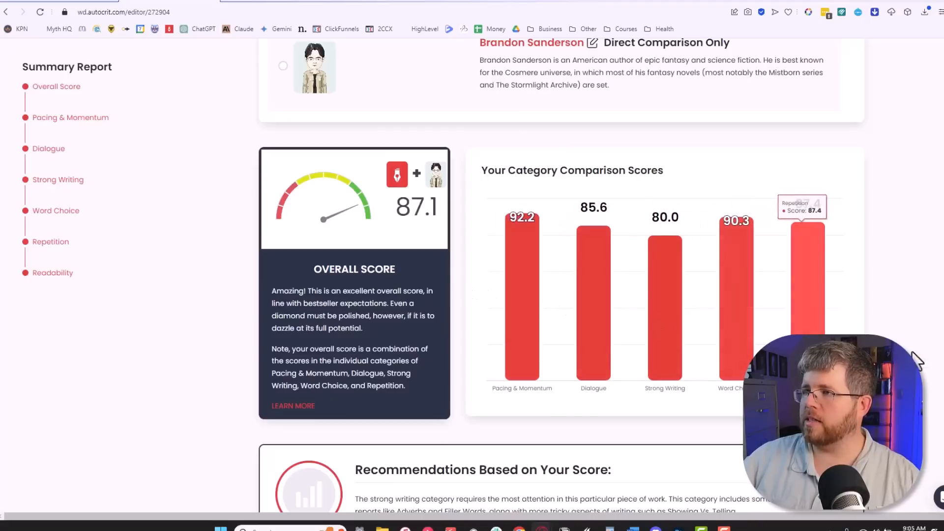
mouse_move(933, 313)
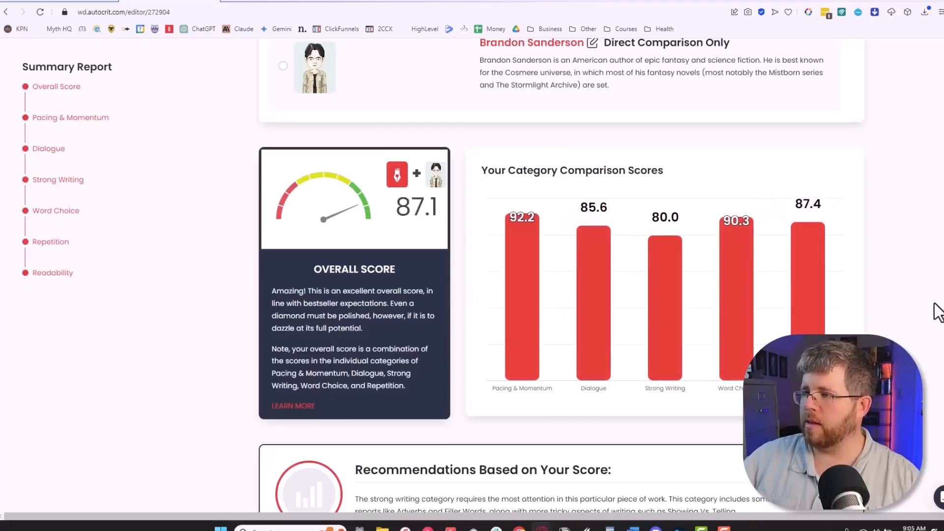
mouse_move(666, 328)
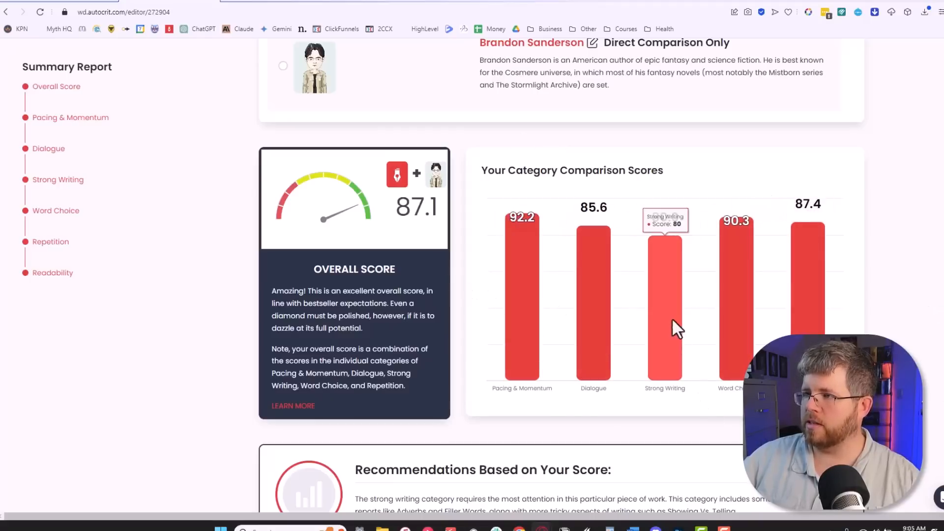
mouse_move(766, 234)
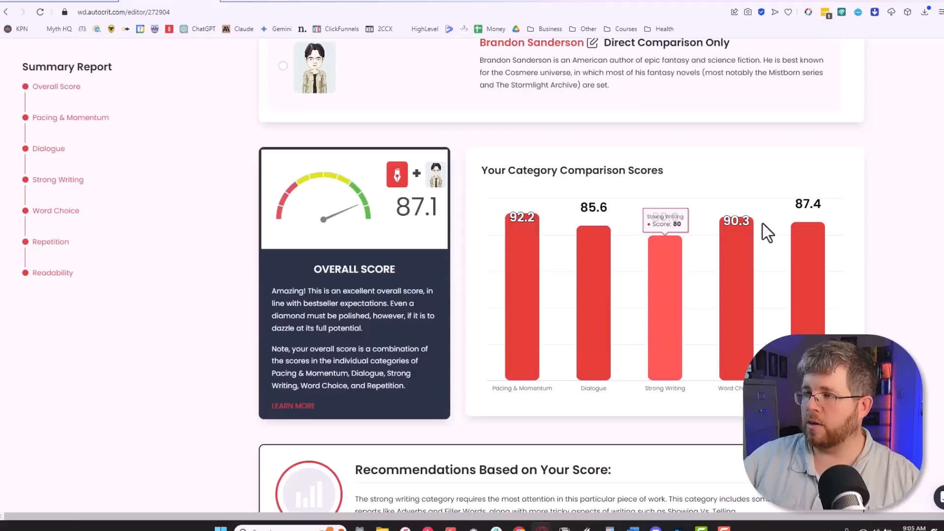
mouse_move(678, 292)
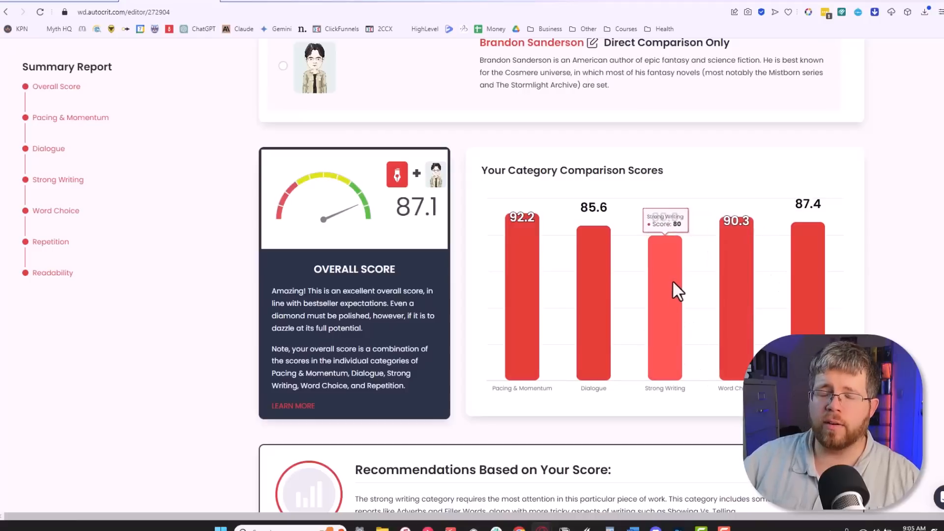
mouse_move(487, 274)
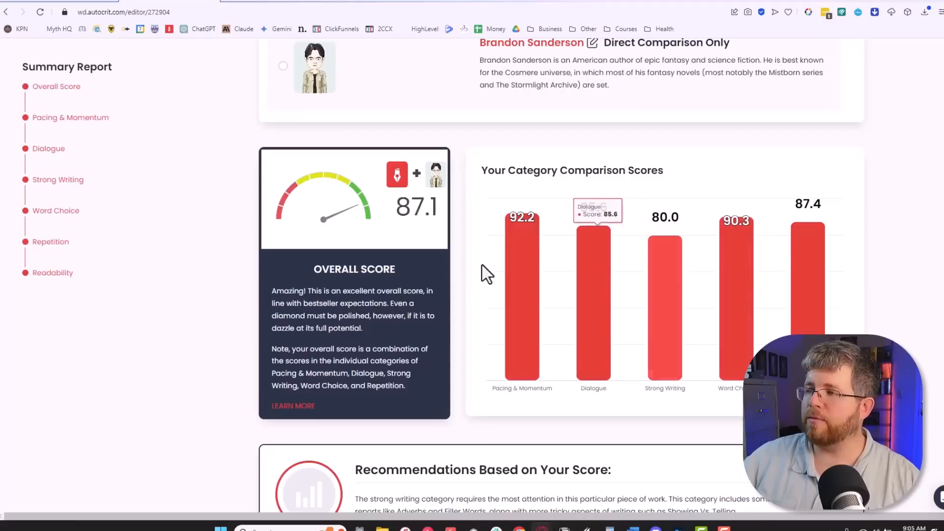
mouse_move(630, 321)
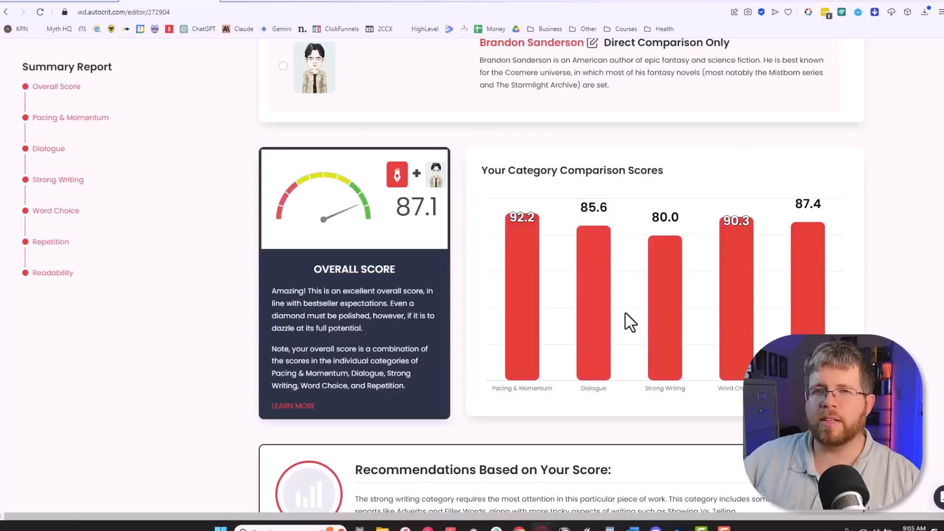
mouse_move(621, 311)
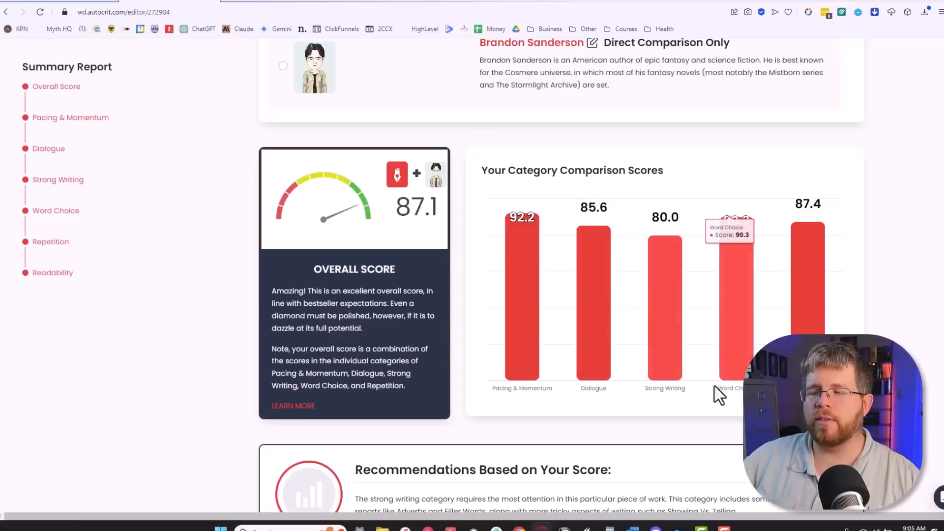
mouse_move(514, 389)
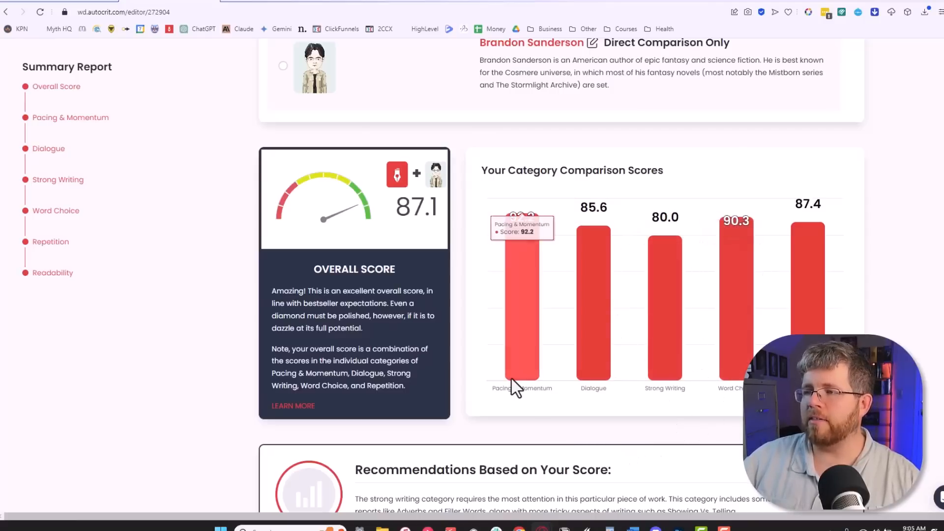
mouse_move(605, 359)
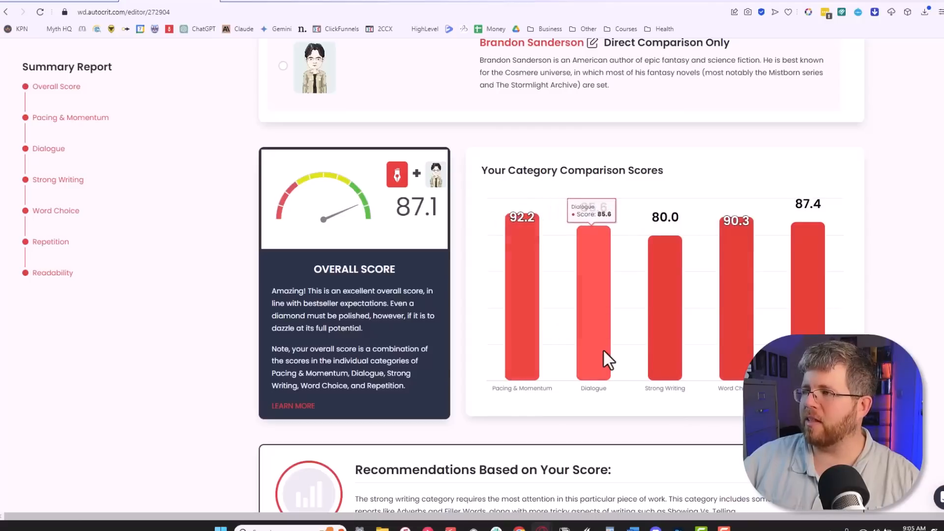
mouse_move(572, 295)
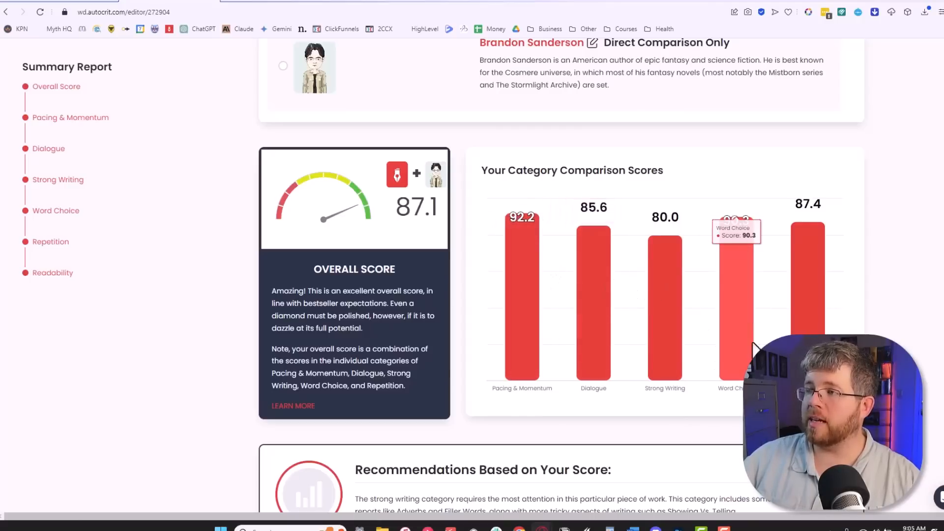
mouse_move(738, 295)
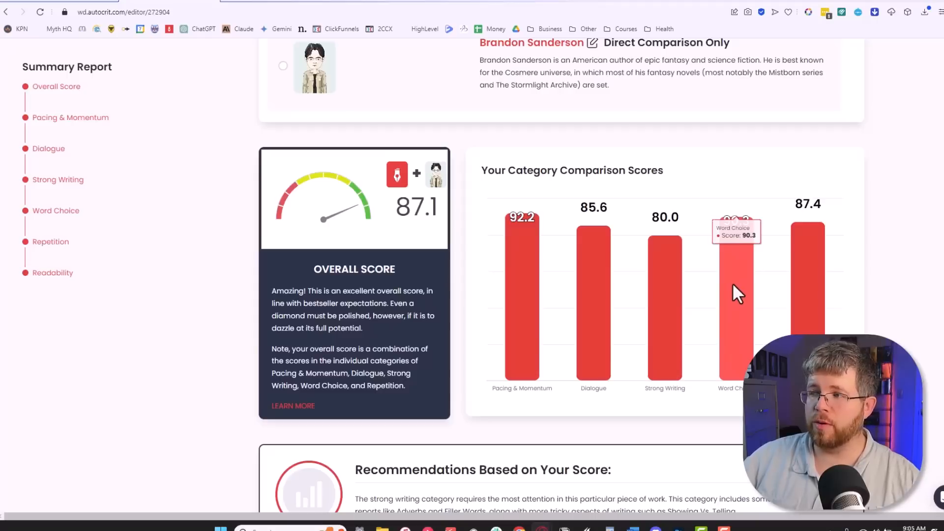
mouse_move(761, 297)
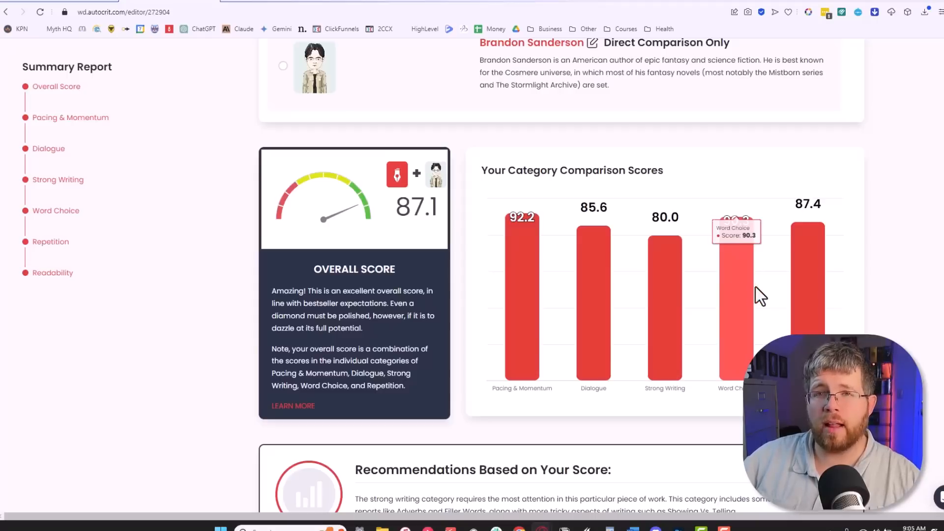
mouse_move(760, 301)
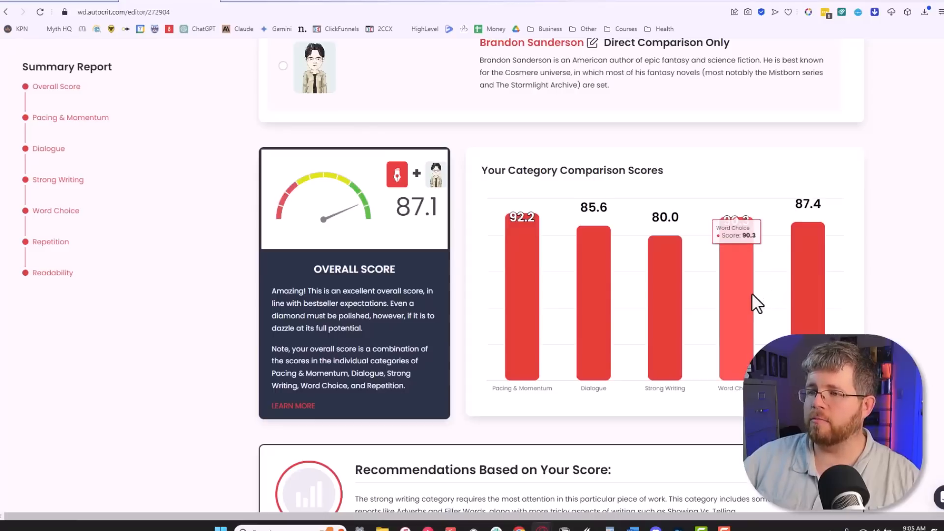
mouse_move(781, 302)
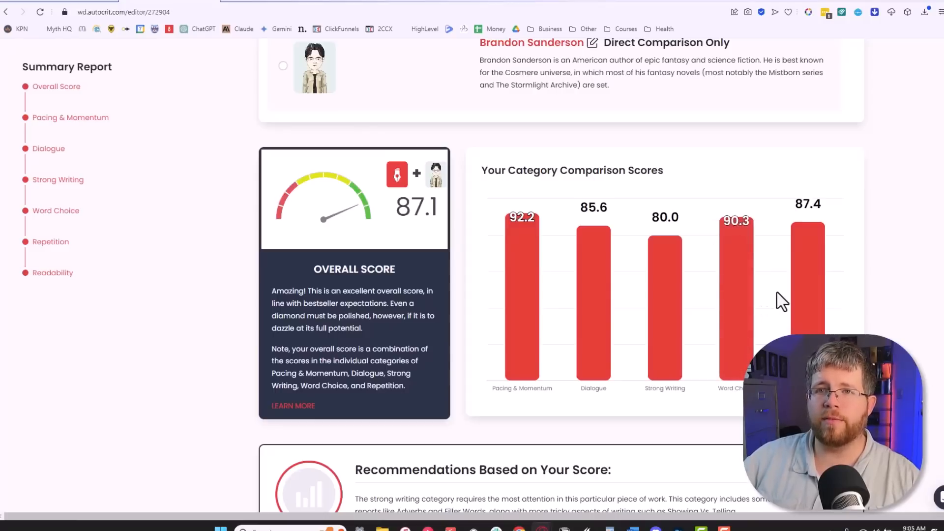
mouse_move(769, 310)
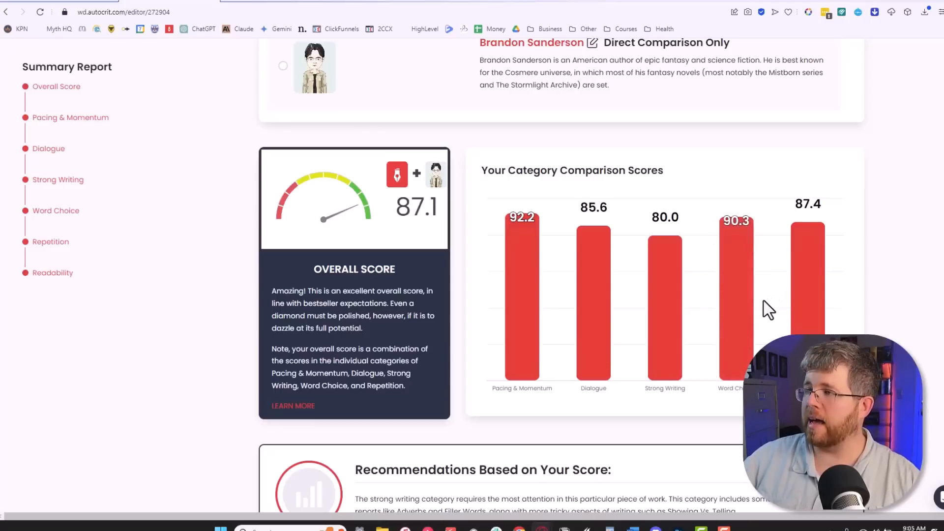
mouse_move(795, 253)
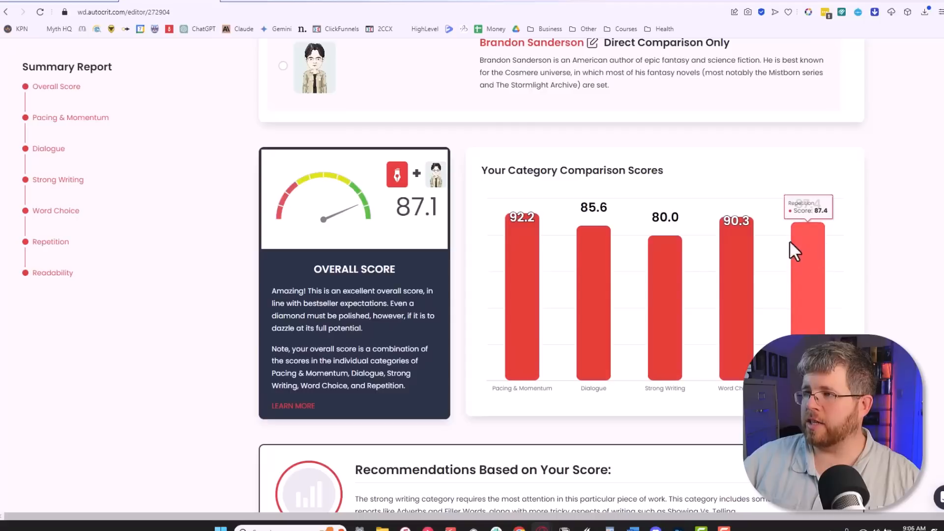
mouse_move(870, 234)
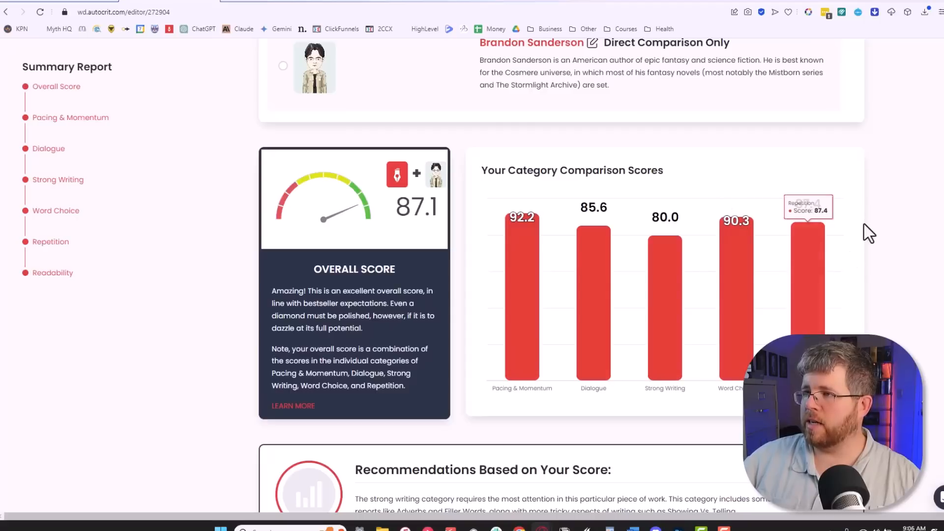
mouse_move(830, 275)
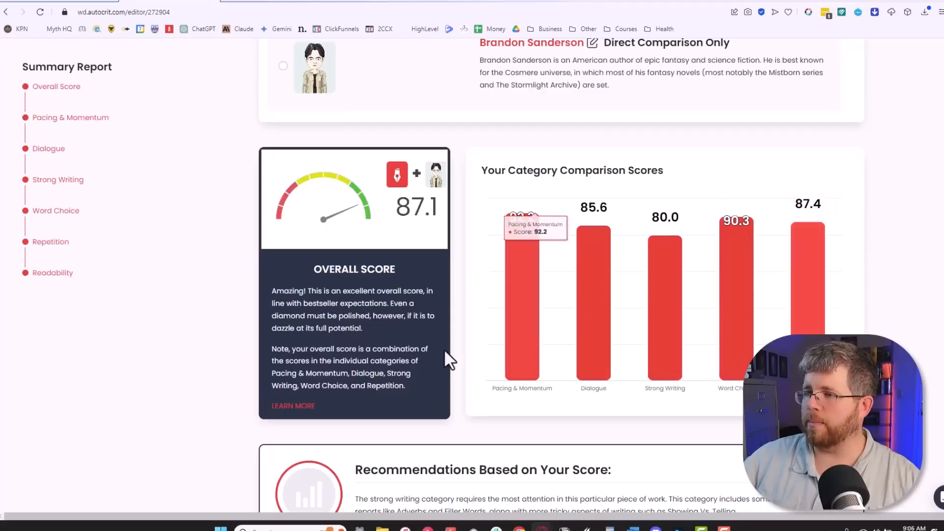
- Scroll the report down past Dialogue Tags to Adverbs in Dialogue (49 vs 40)
scroll("down", 3)
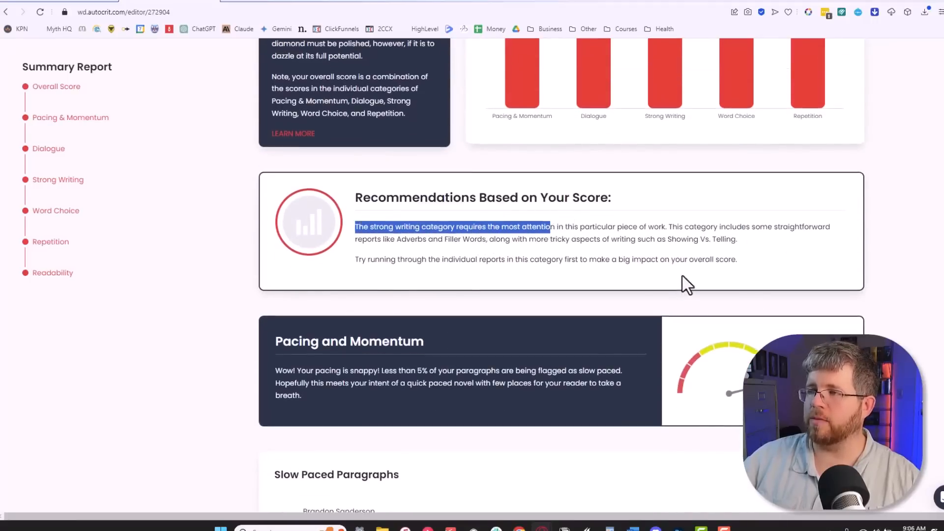
scroll("down", 3)
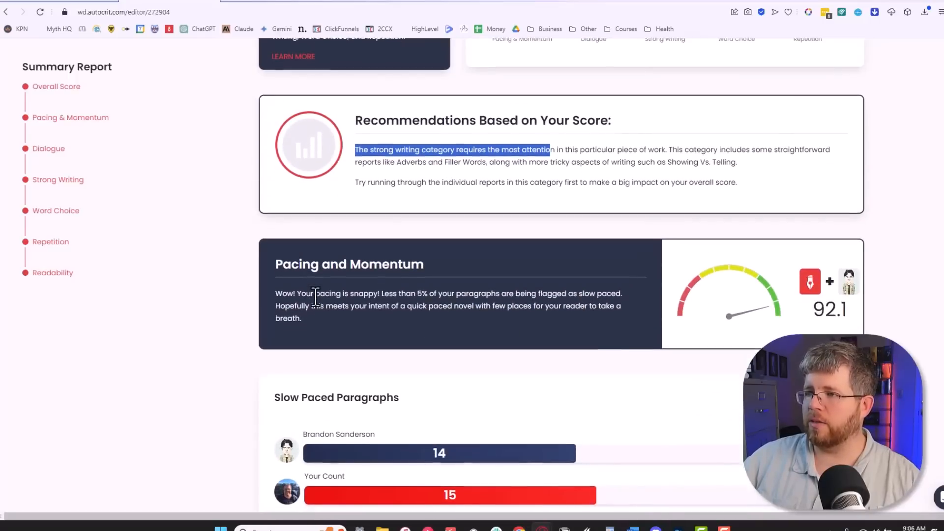
scroll("down", 3)
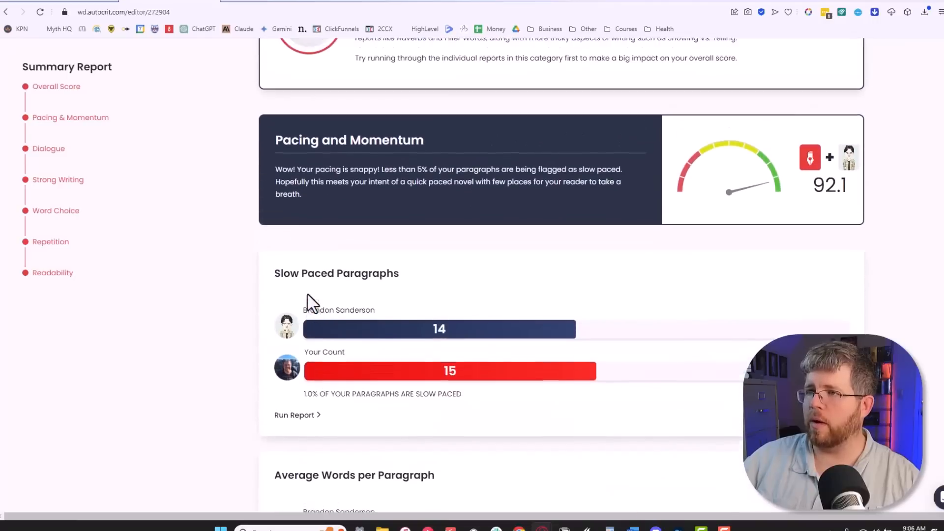
scroll("down", 3)
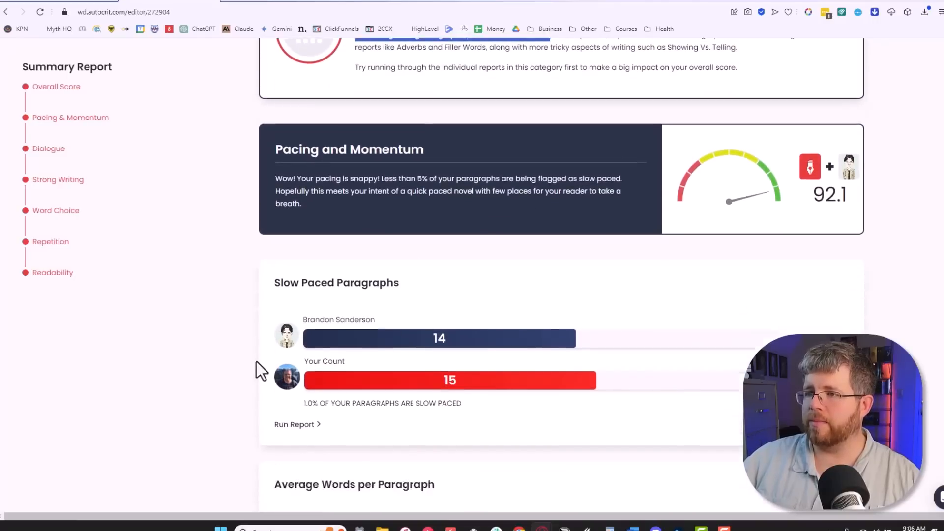
scroll("down", 3)
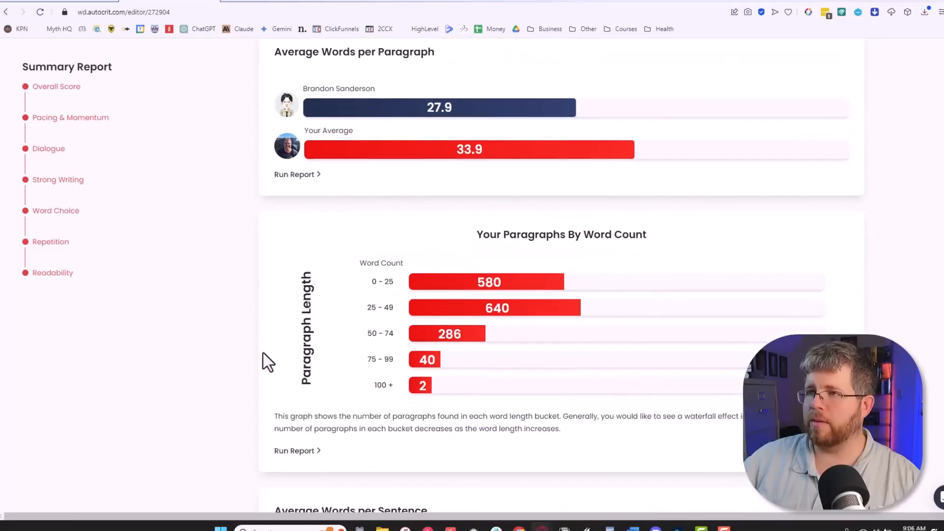
scroll("up", 3)
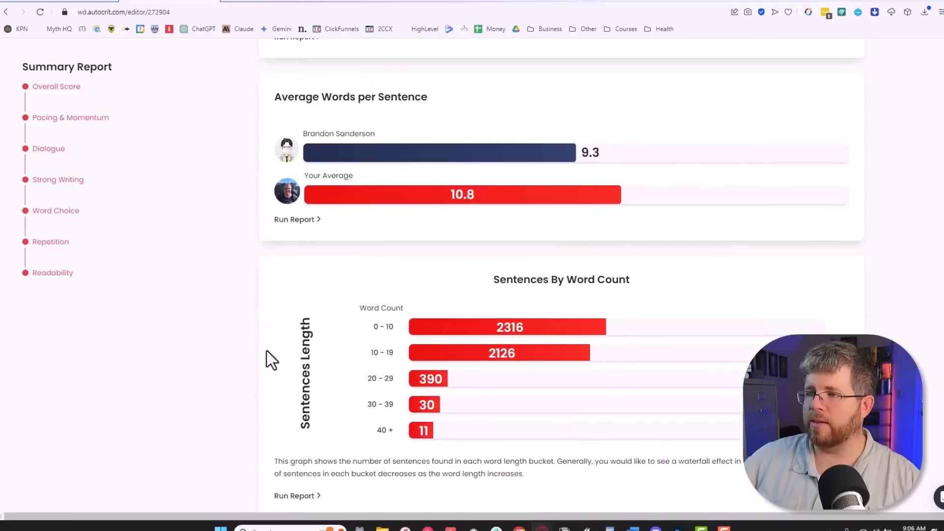
scroll("down", 3)
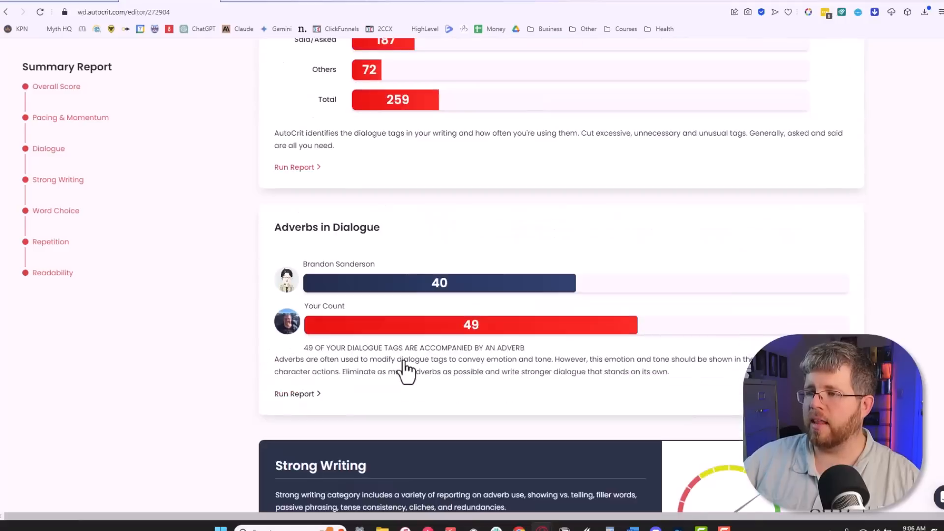
- Scroll to the Strong Writing section showing 867 adverbs against Sanderson's 674
scroll("down", 3)
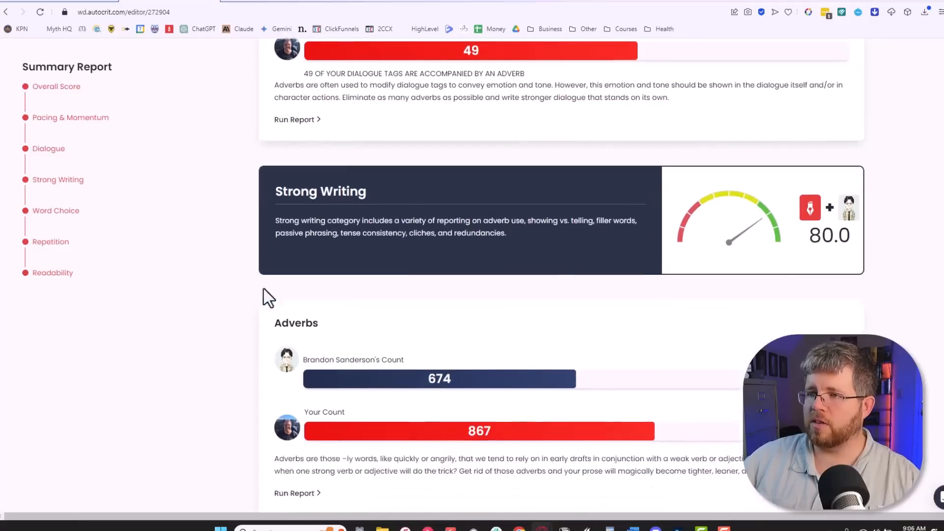
scroll("down", 3)
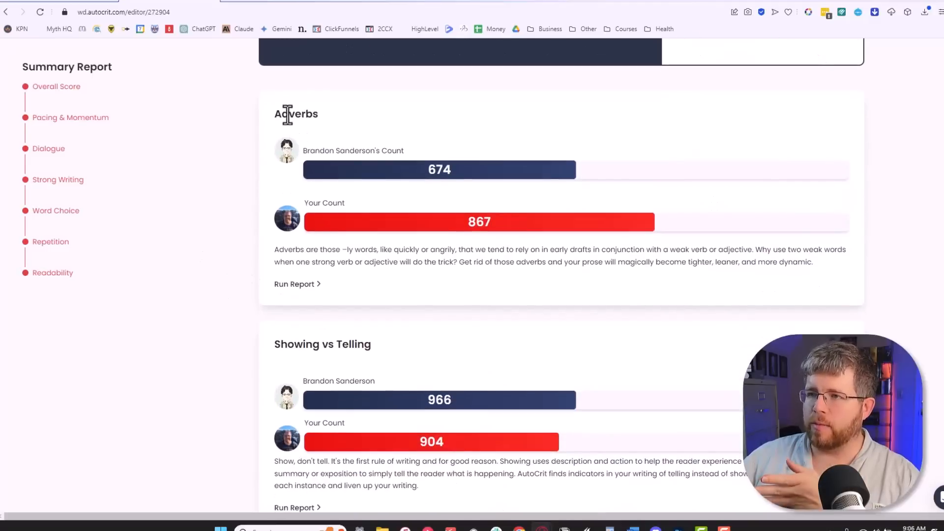
mouse_move(421, 181)
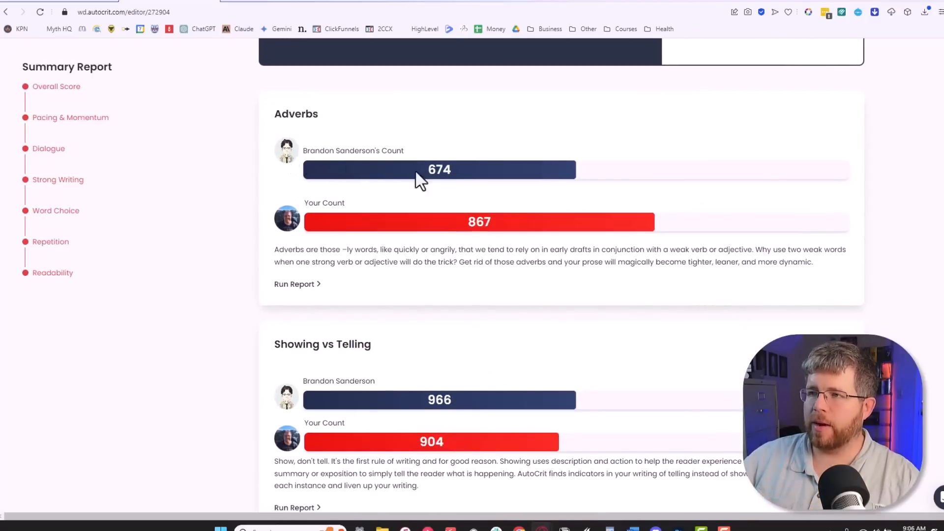
mouse_move(476, 219)
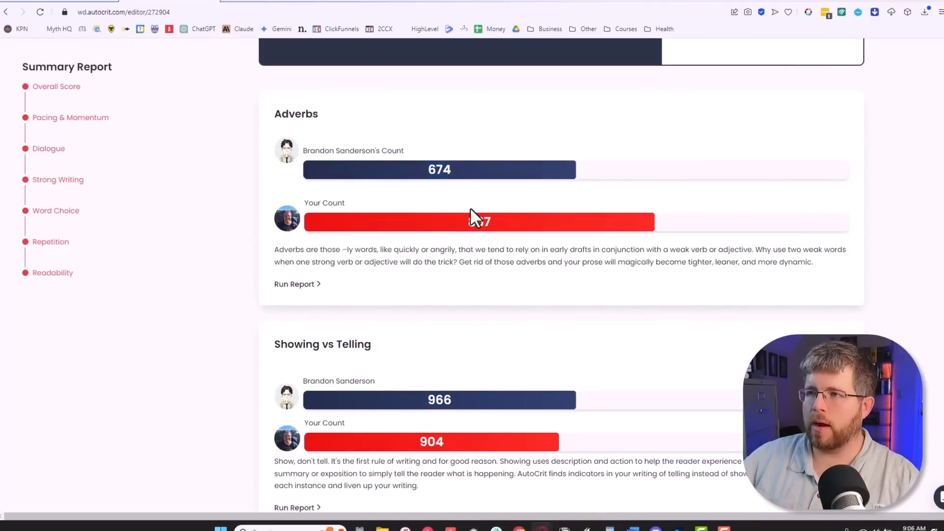
scroll("up", 3)
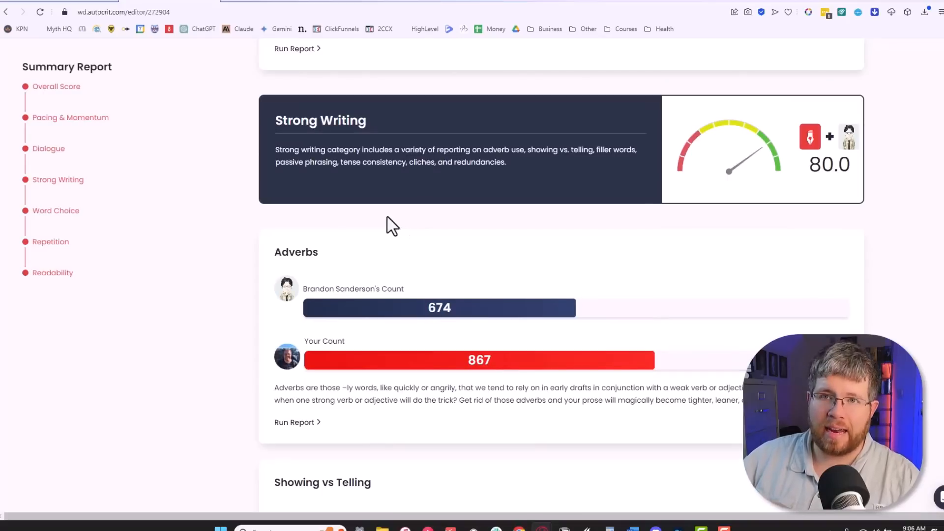
mouse_move(338, 207)
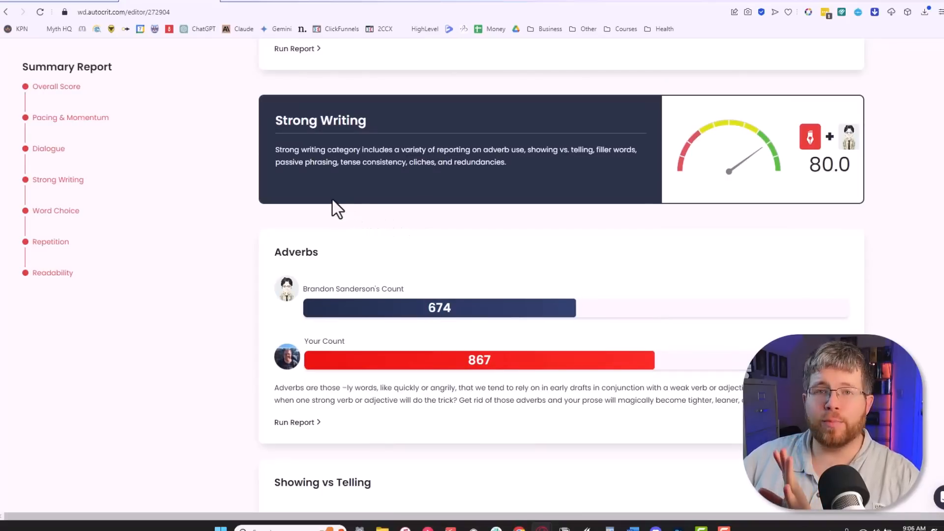
mouse_move(385, 330)
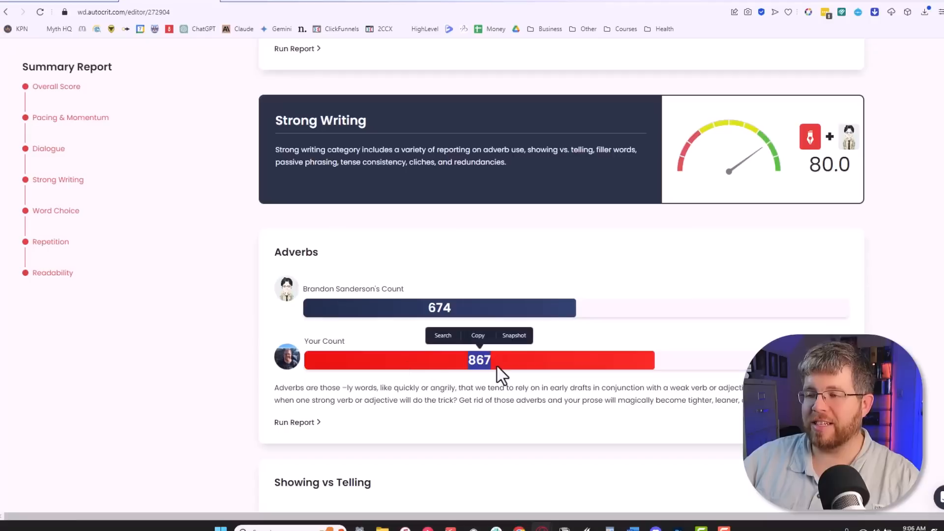
mouse_move(498, 372)
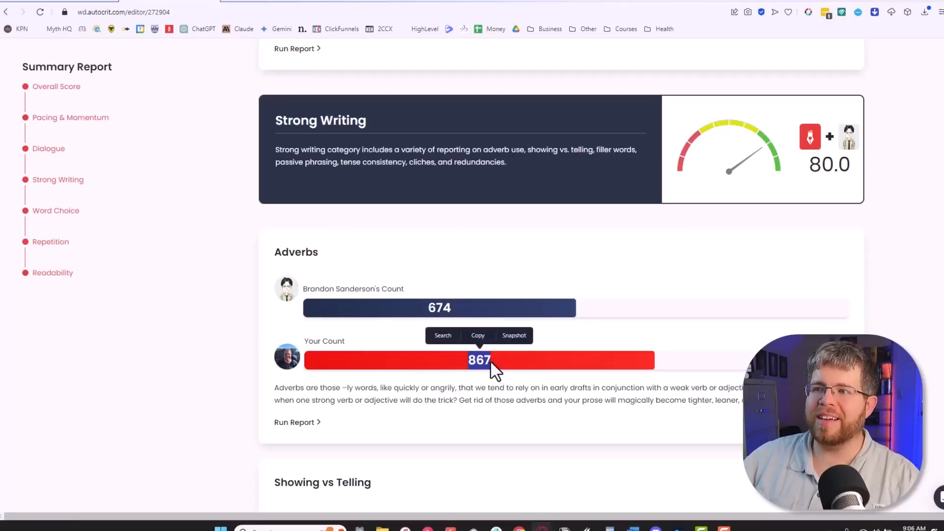
mouse_move(485, 315)
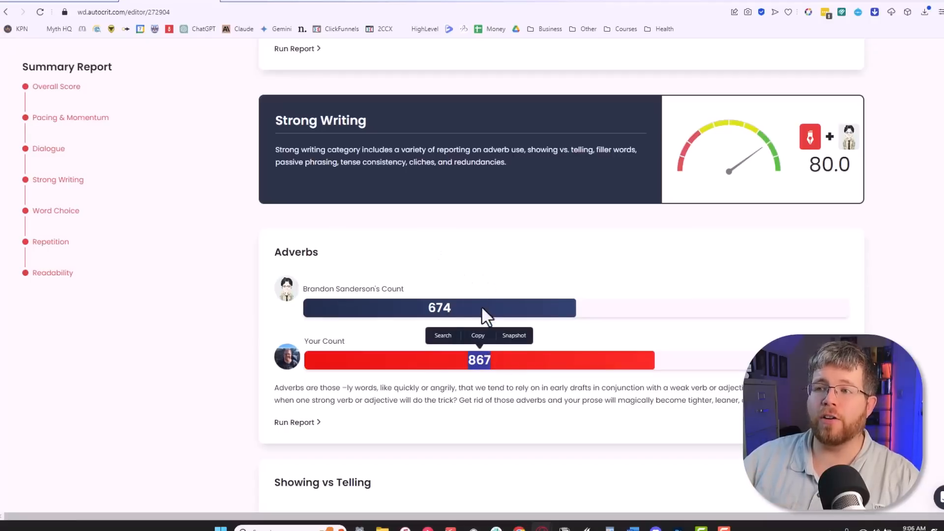
mouse_move(540, 337)
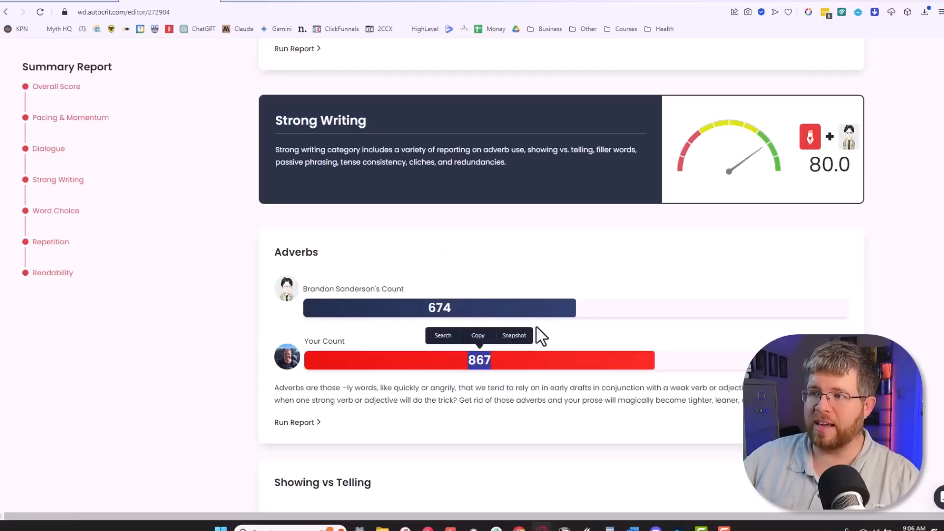
mouse_move(387, 394)
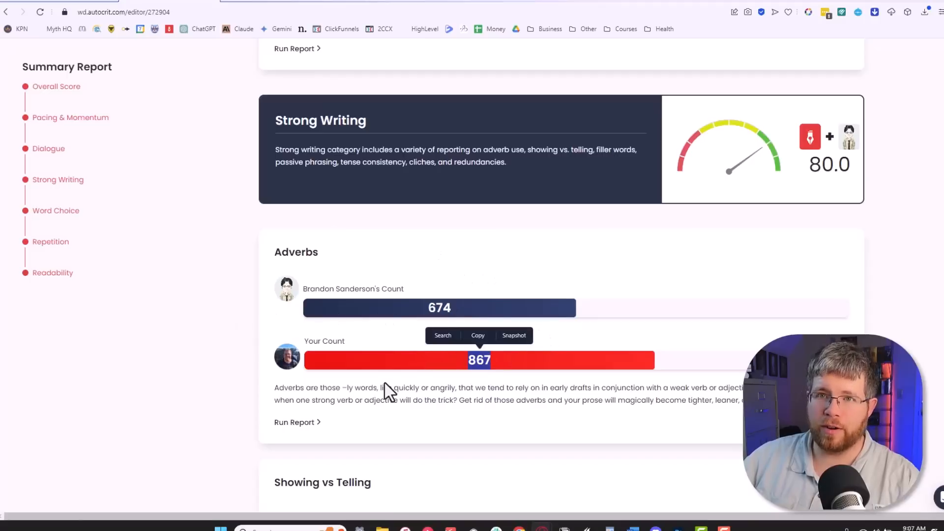
mouse_move(401, 384)
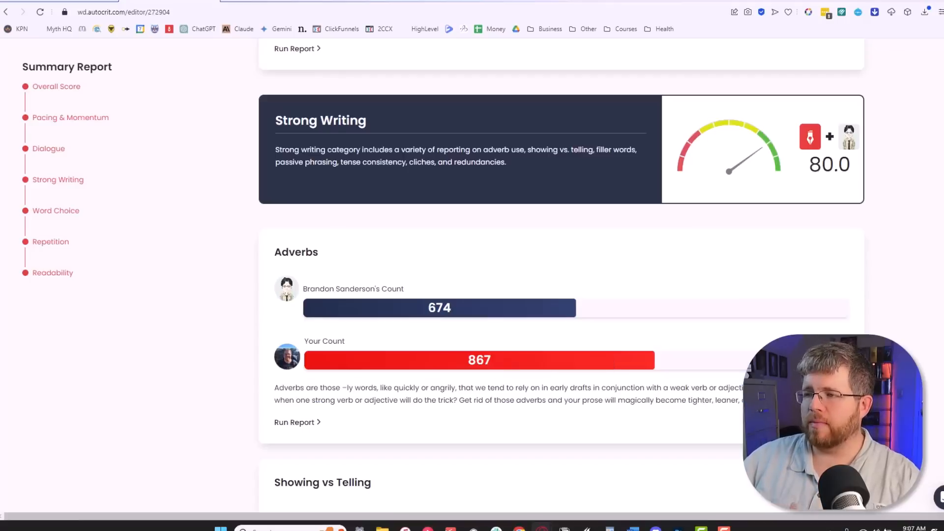
mouse_move(737, 383)
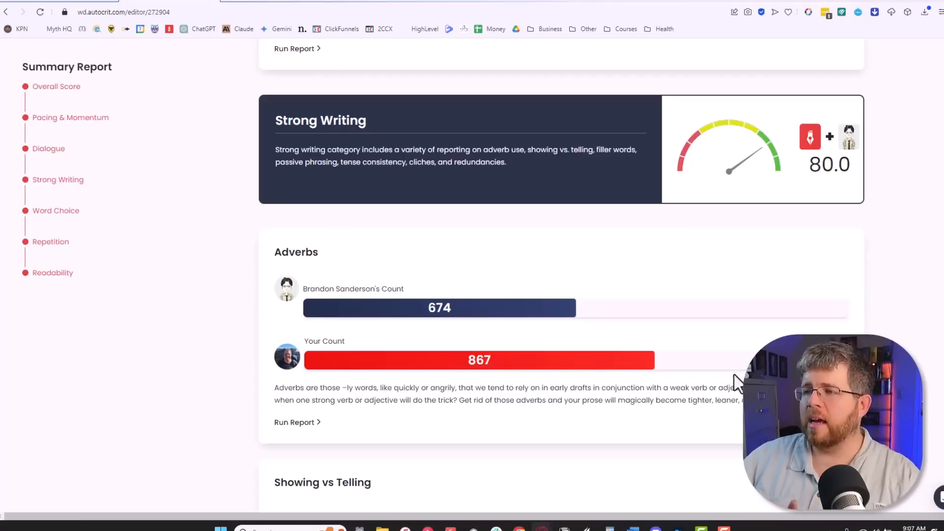
mouse_move(722, 366)
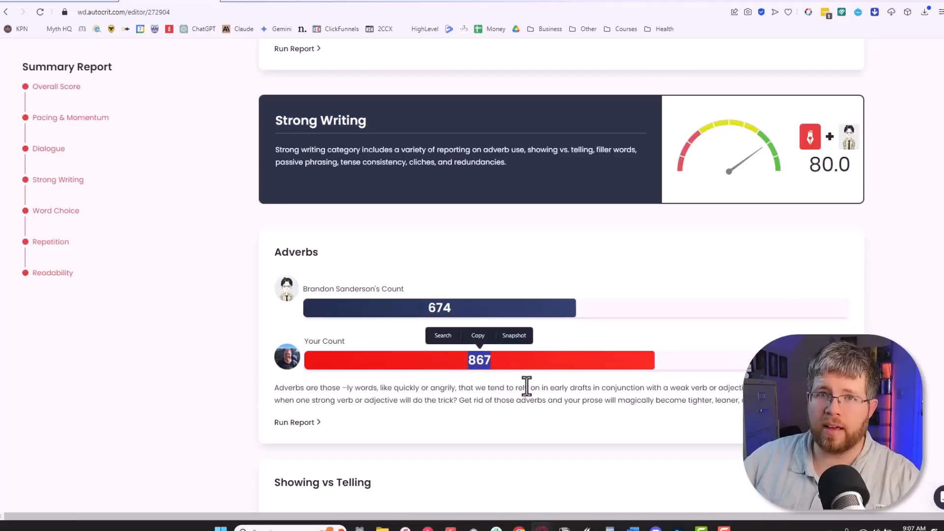
scroll("down", 3)
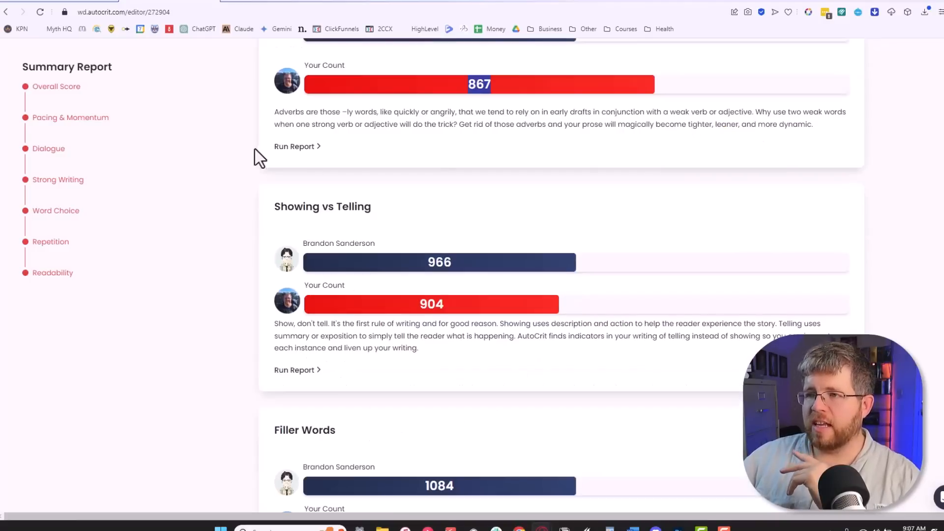
double_click(322, 205)
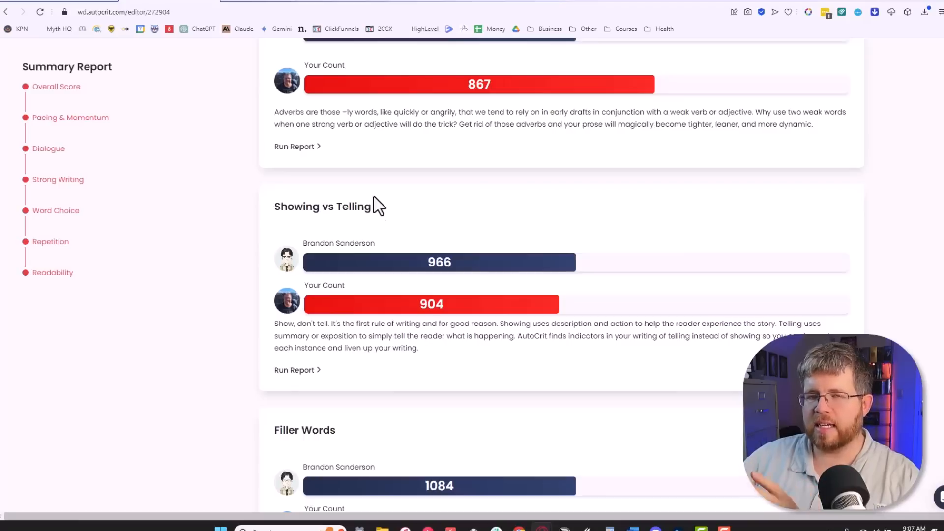
mouse_move(377, 201)
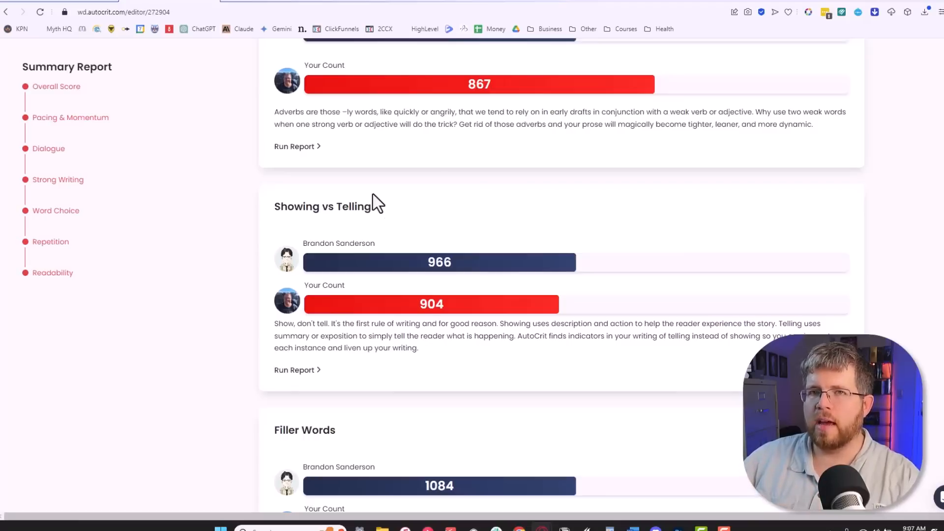
mouse_move(352, 192)
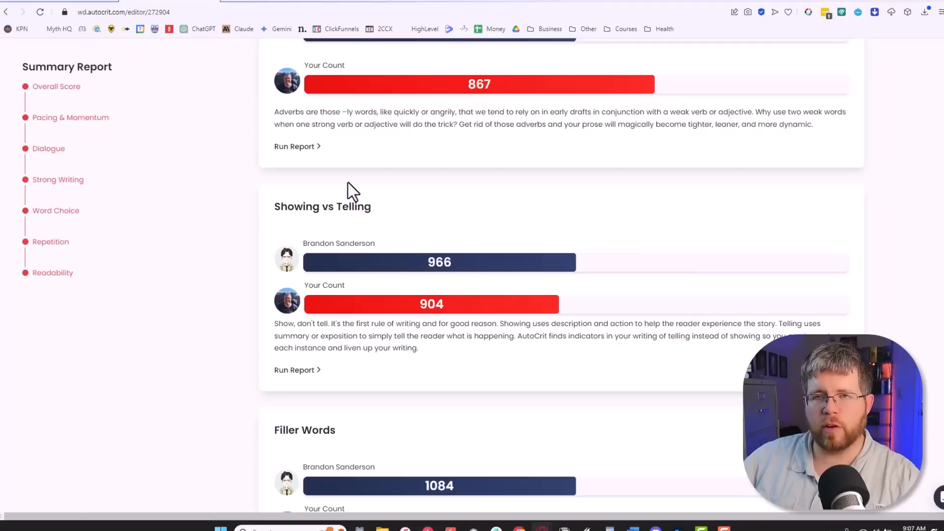
mouse_move(346, 171)
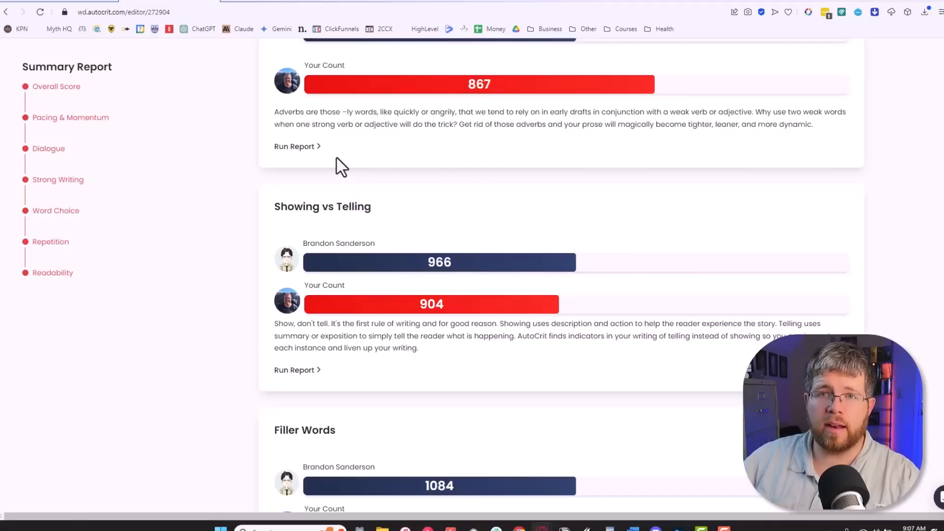
mouse_move(499, 289)
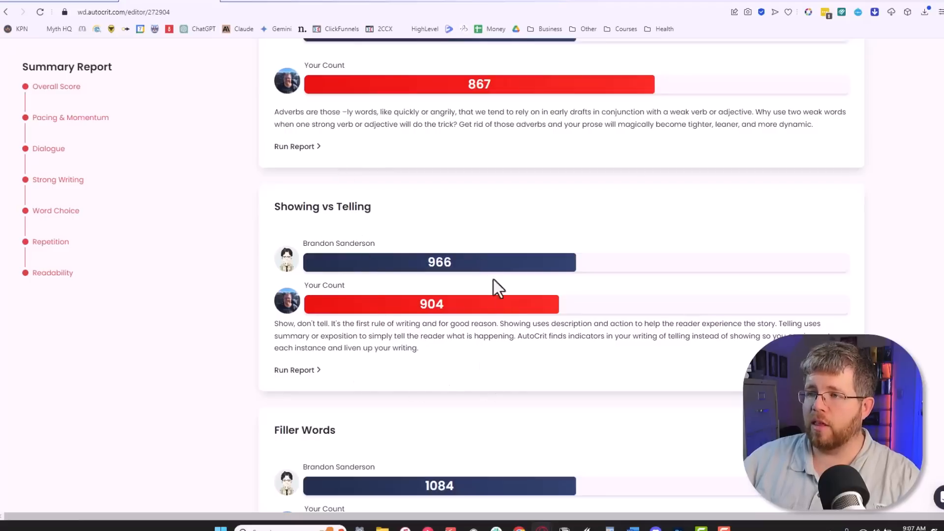
mouse_move(618, 304)
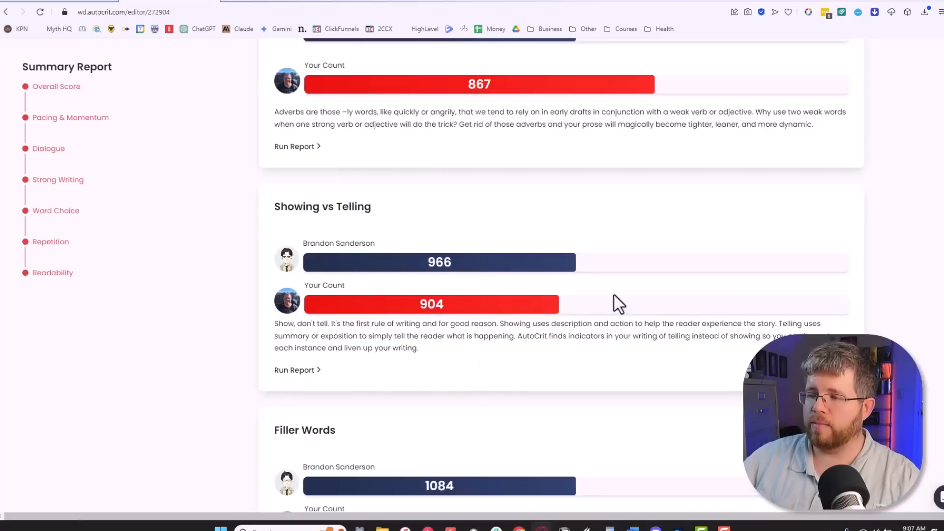
mouse_move(477, 256)
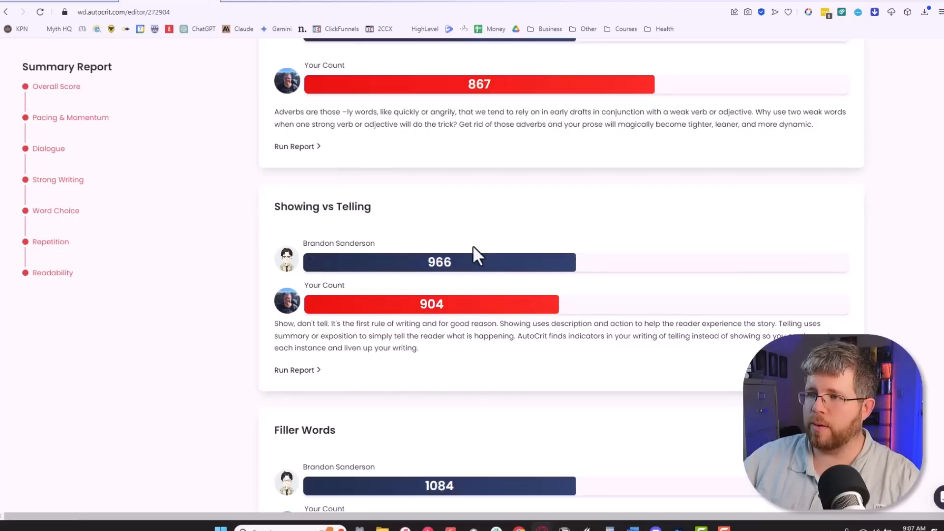
mouse_move(394, 258)
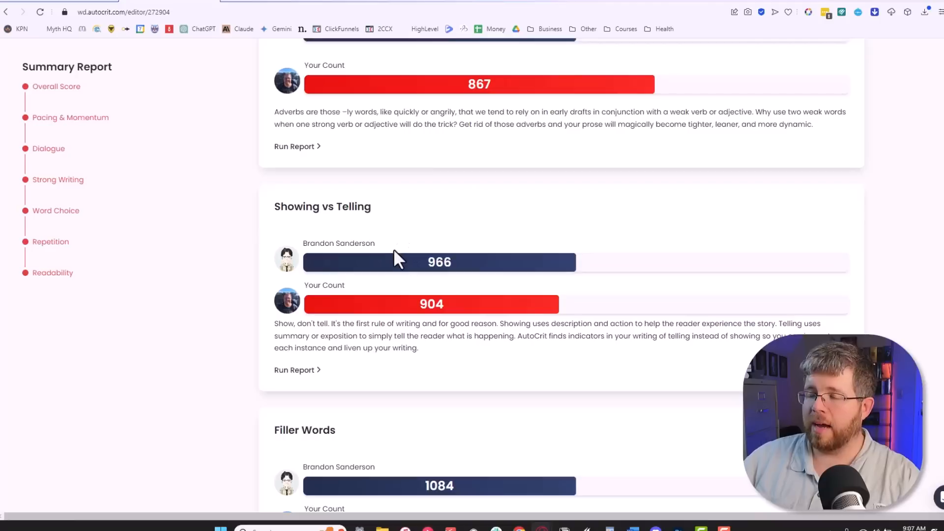
mouse_move(582, 326)
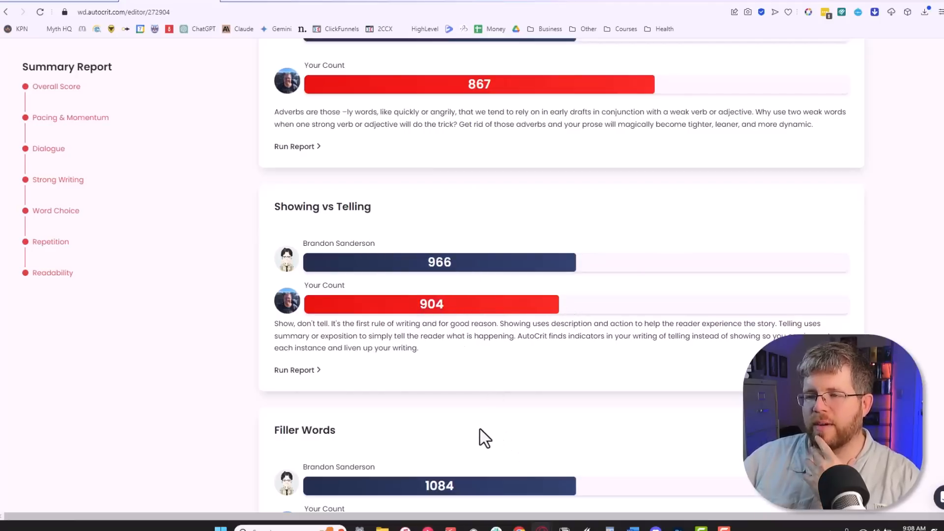
mouse_move(466, 497)
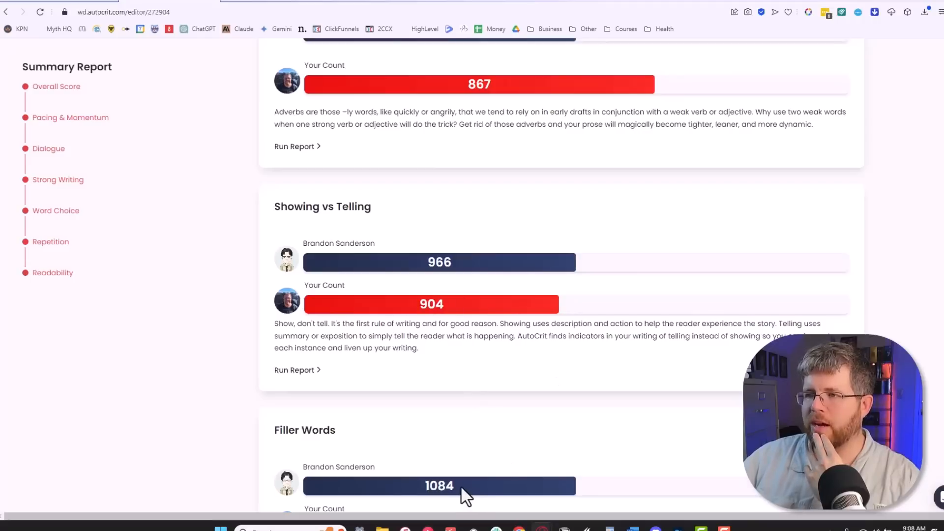
scroll("down", 3)
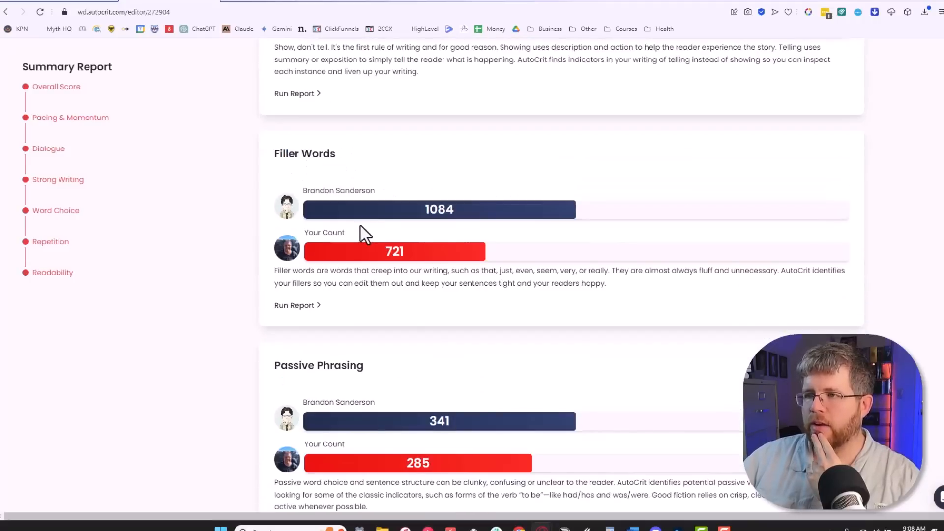
mouse_move(386, 162)
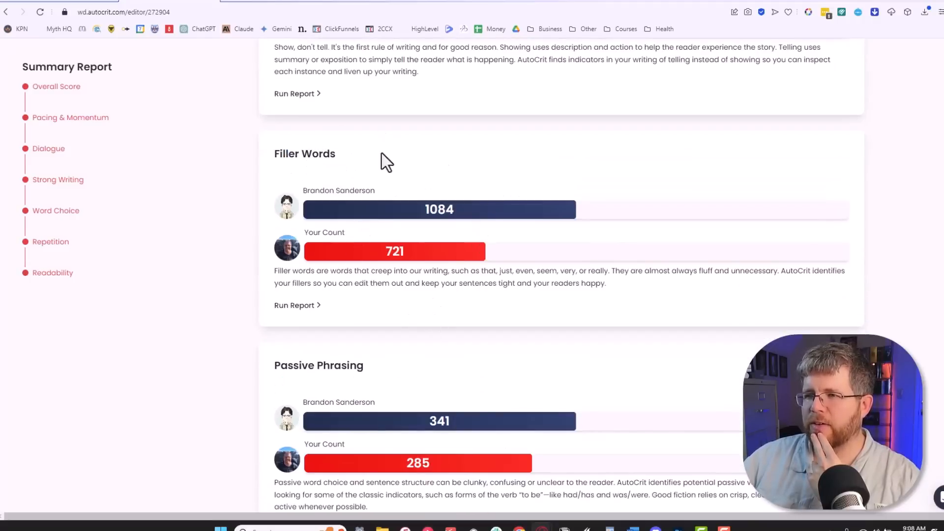
scroll("down", 3)
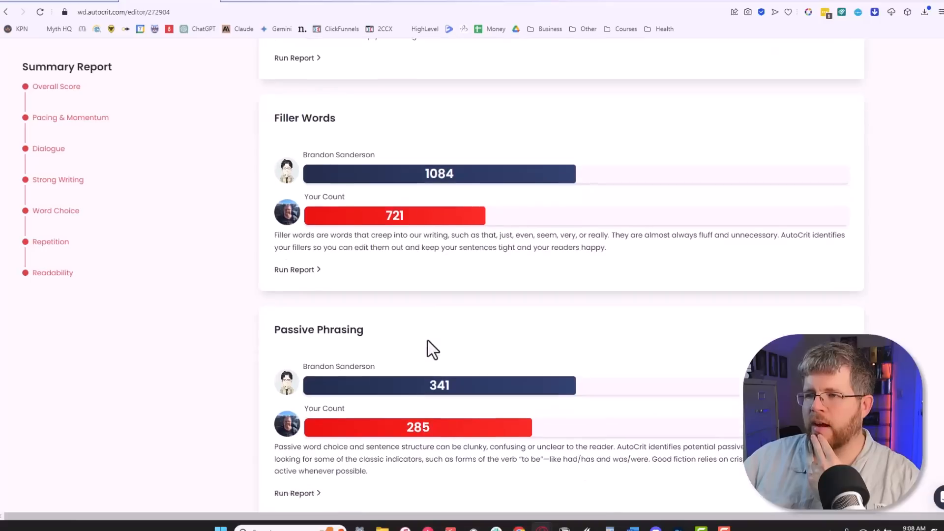
scroll("down", 3)
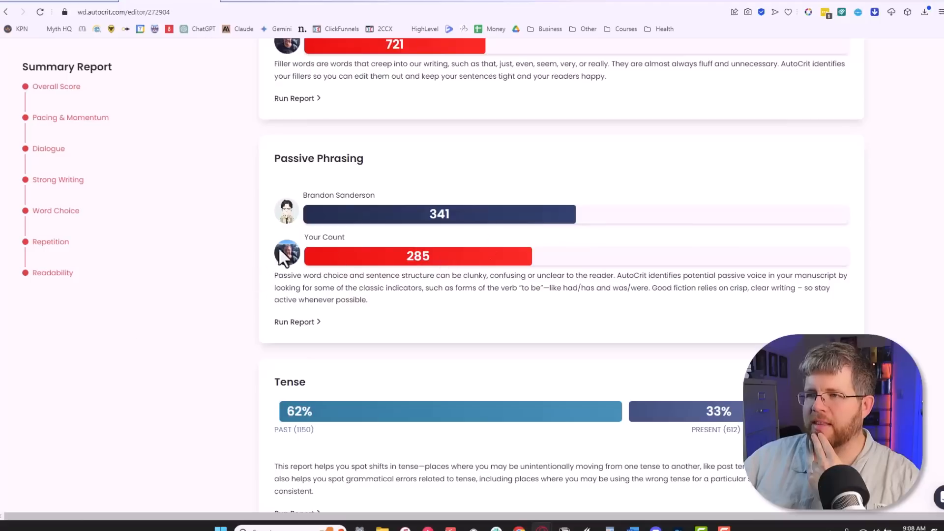
mouse_move(269, 238)
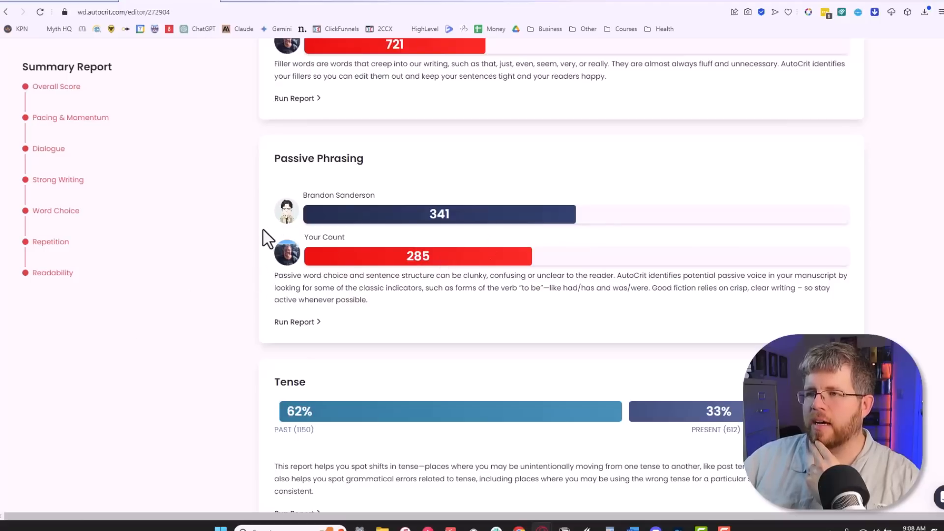
mouse_move(272, 279)
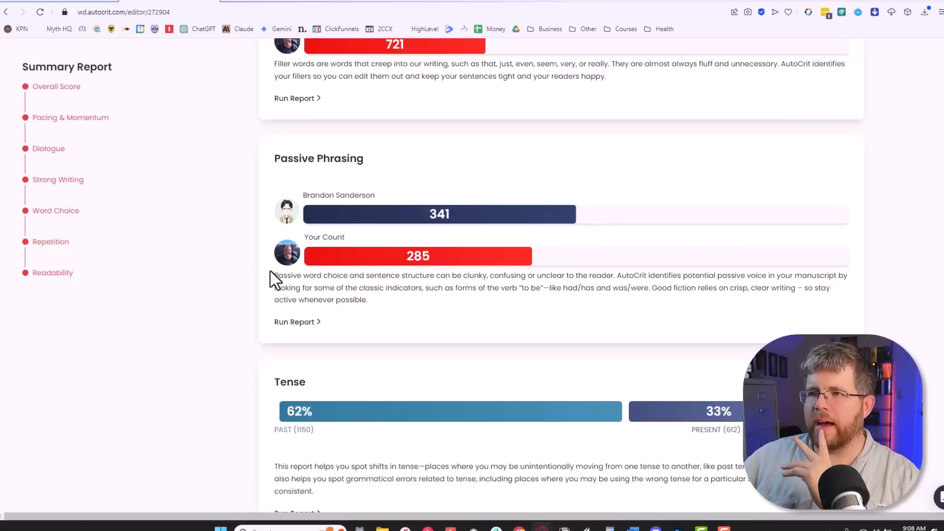
scroll("down", 3)
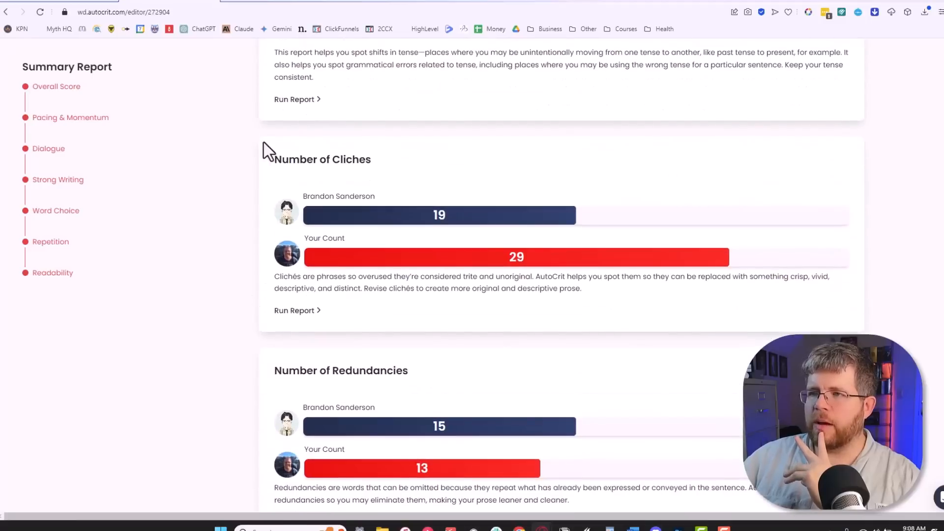
mouse_move(380, 176)
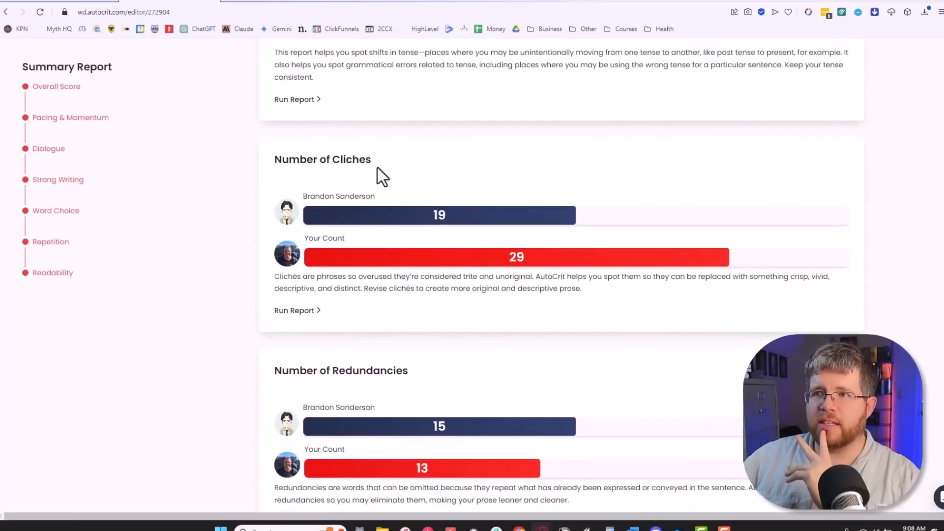
mouse_move(428, 219)
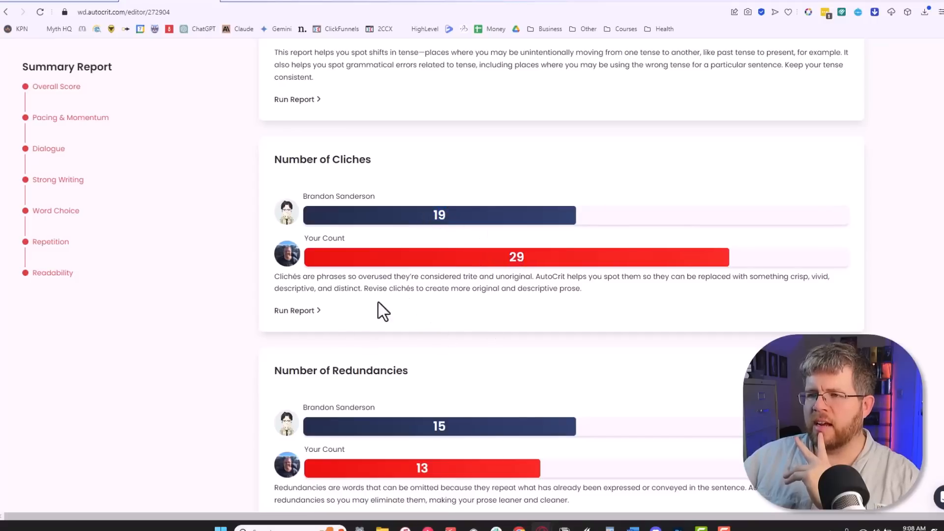
scroll("down", 3)
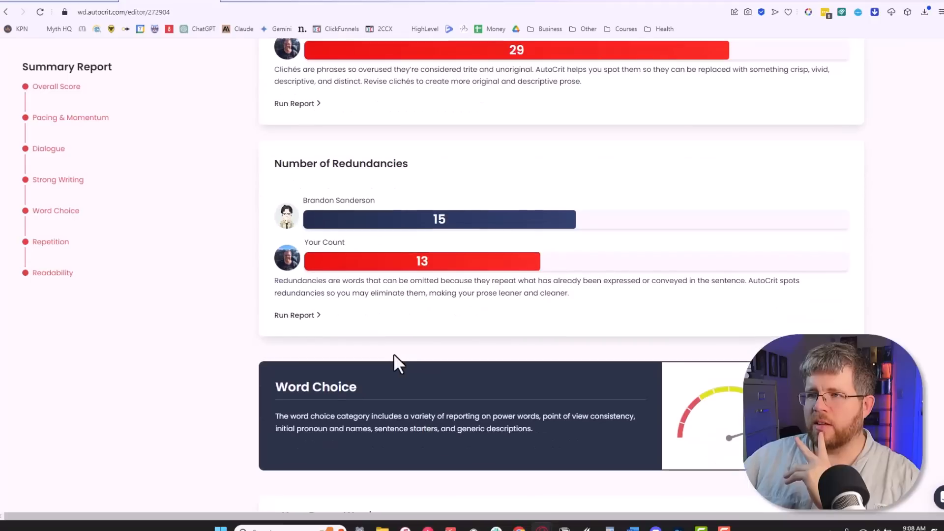
mouse_move(460, 210)
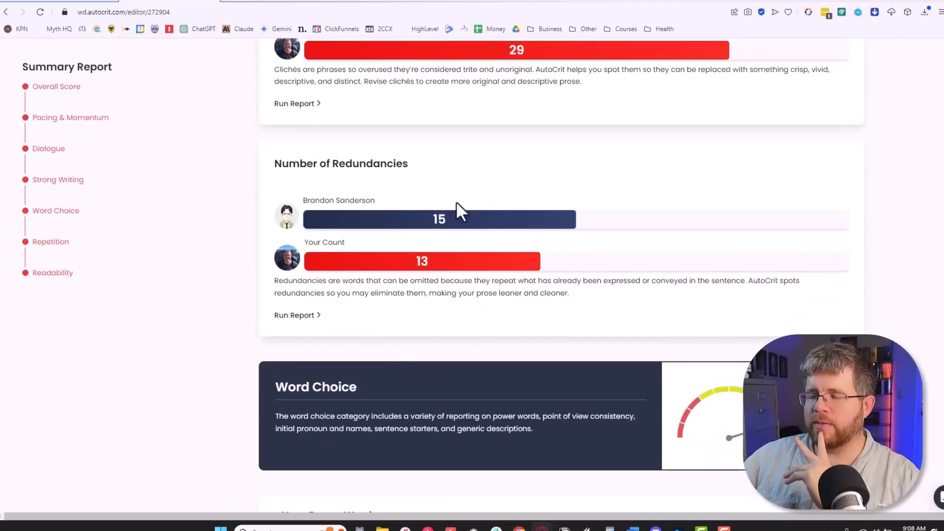
scroll("down", 3)
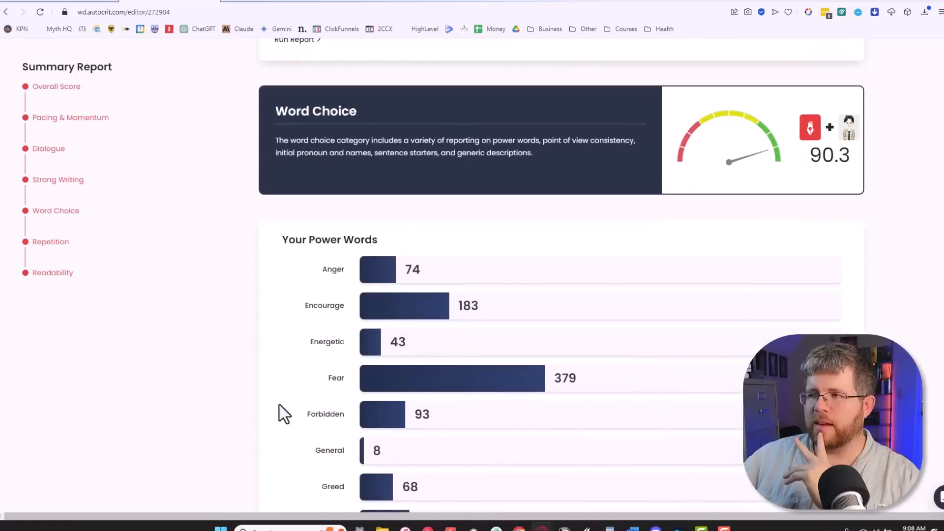
scroll("down", 3)
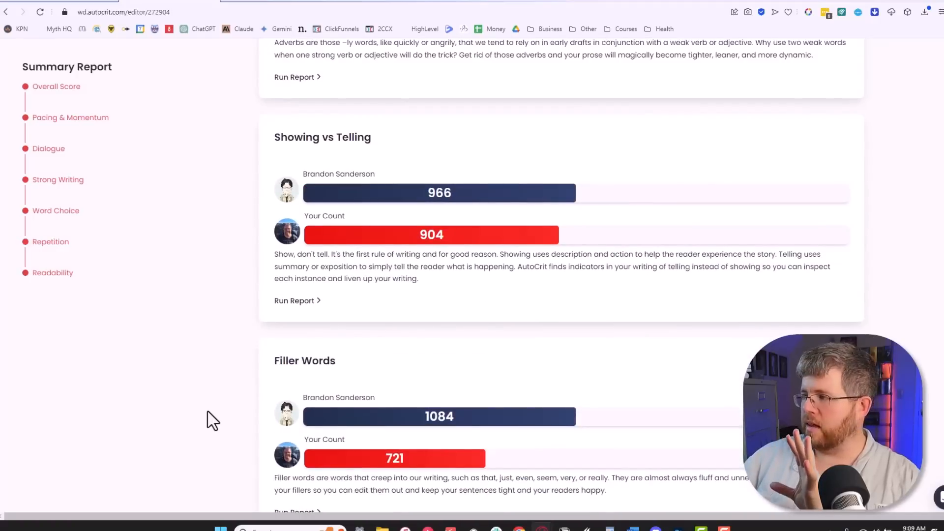
scroll("up", 3)
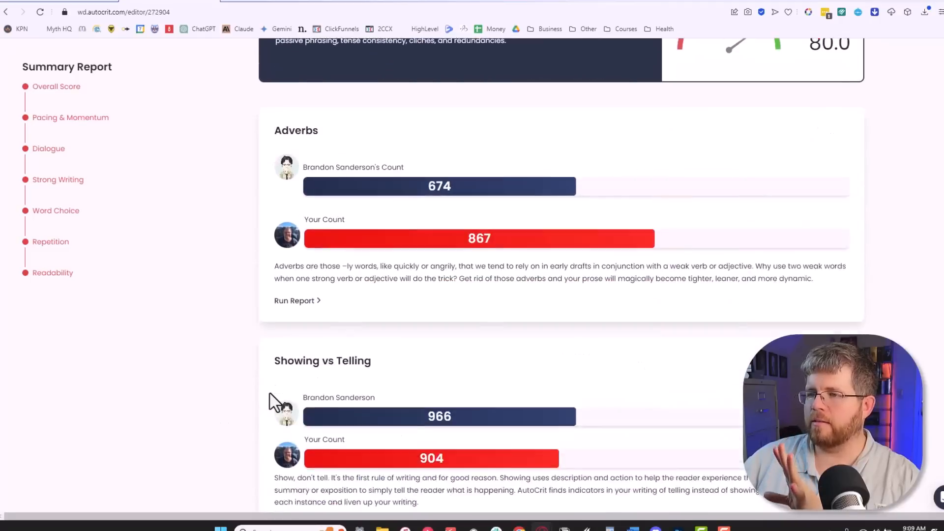
scroll("up", 3)
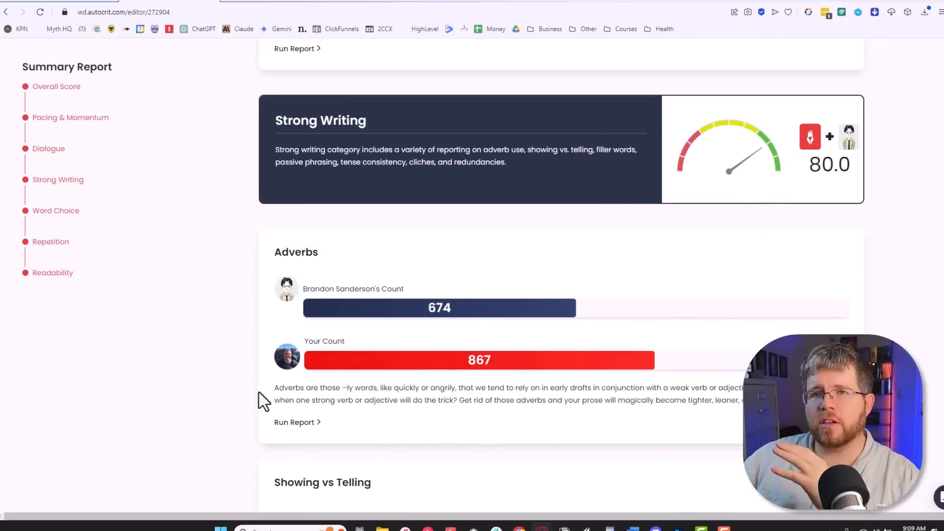
mouse_move(232, 397)
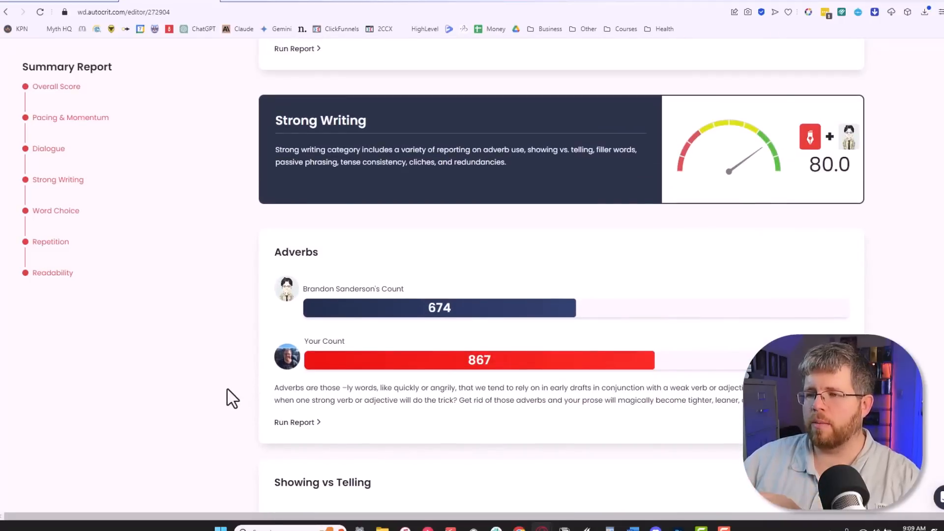
mouse_move(207, 391)
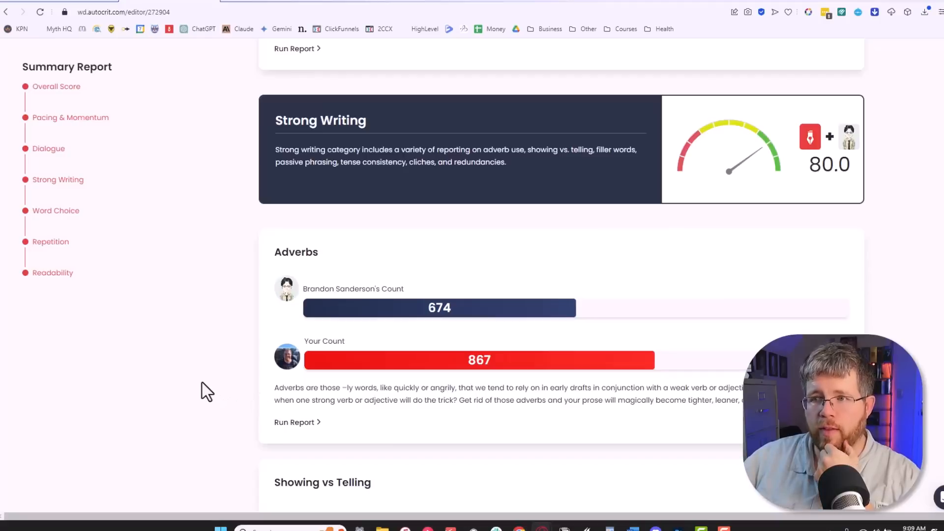
mouse_move(289, 428)
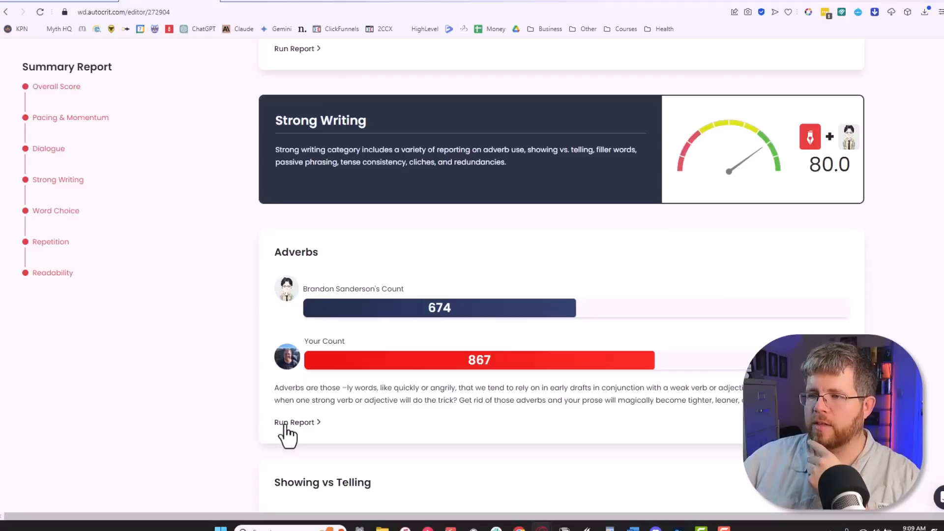
mouse_move(307, 440)
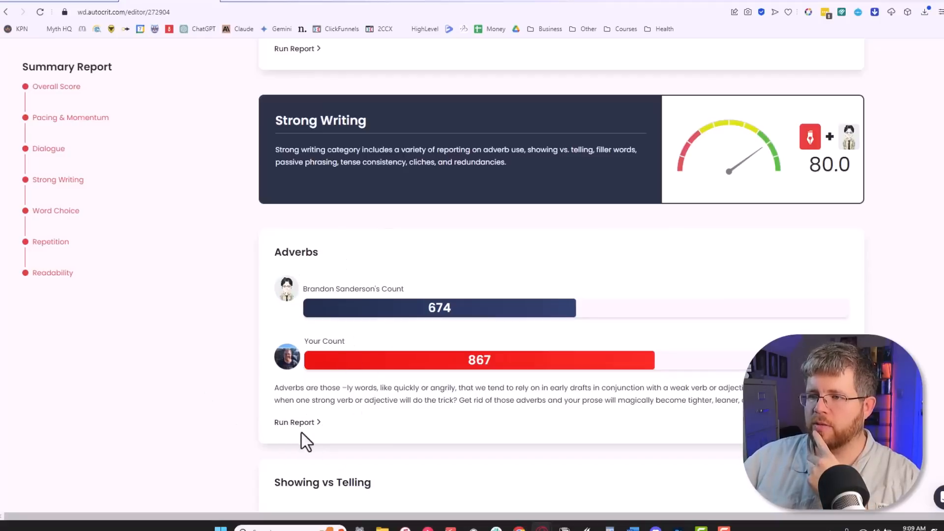
- Run the Adverbs report on Chapter 1, listing slowly 32, silently 20, gently 20, clearly 20
left_click(713, 117)
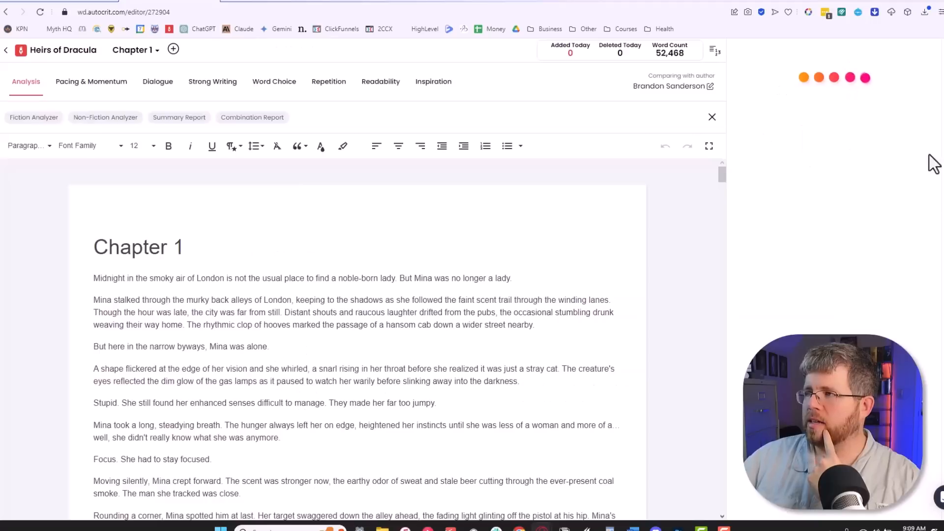
mouse_move(782, 231)
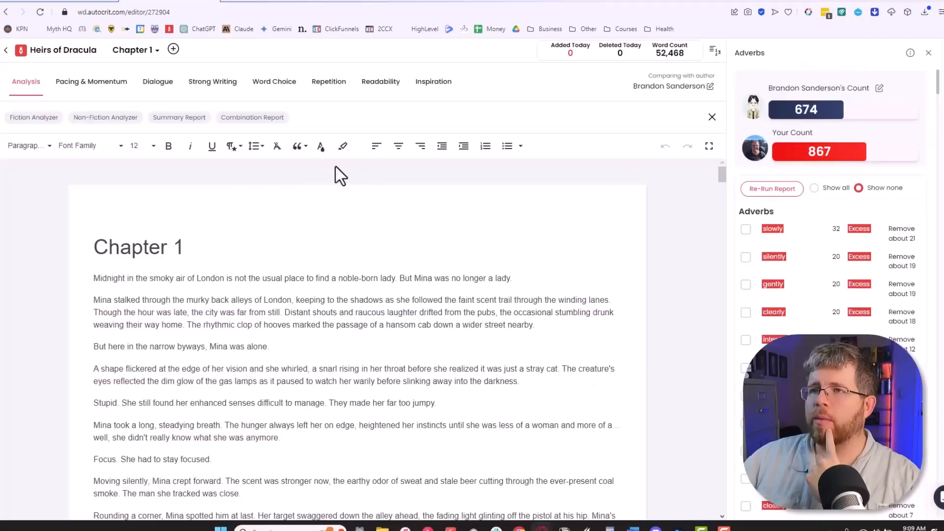
mouse_move(212, 81)
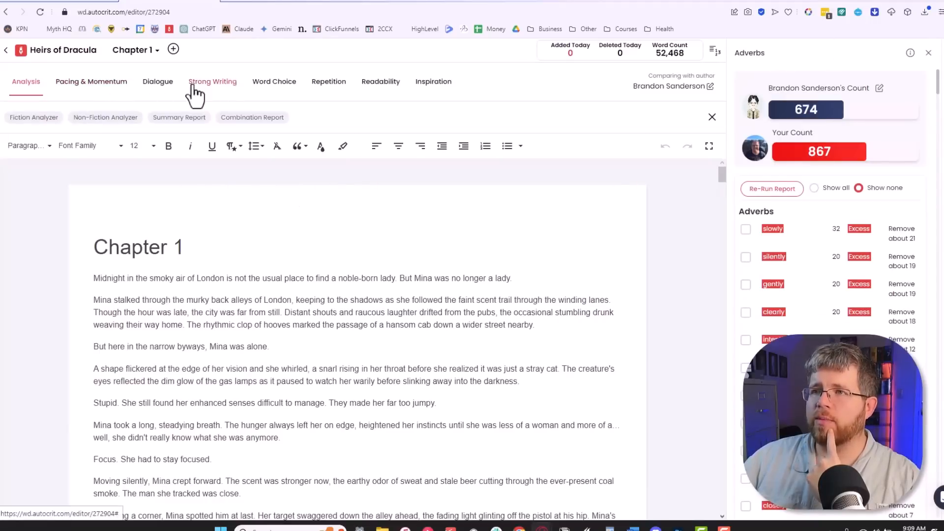
mouse_move(433, 82)
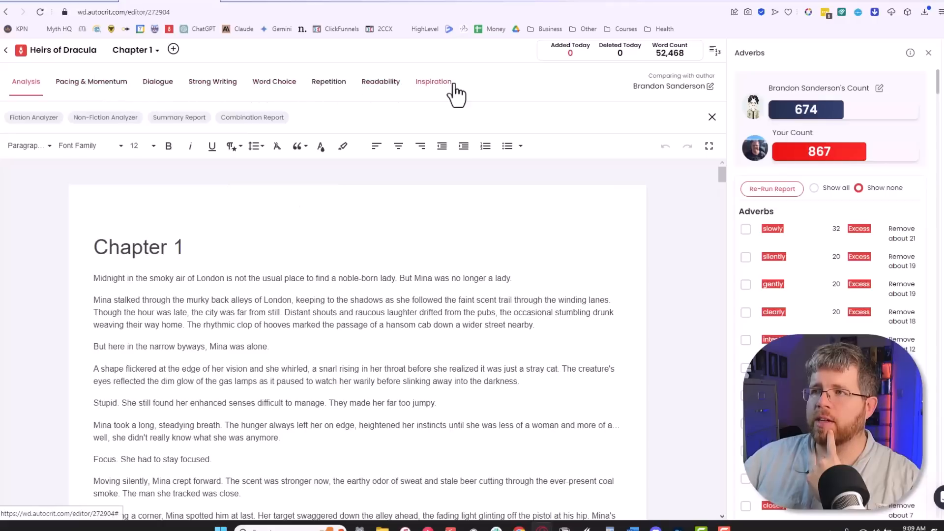
mouse_move(212, 82)
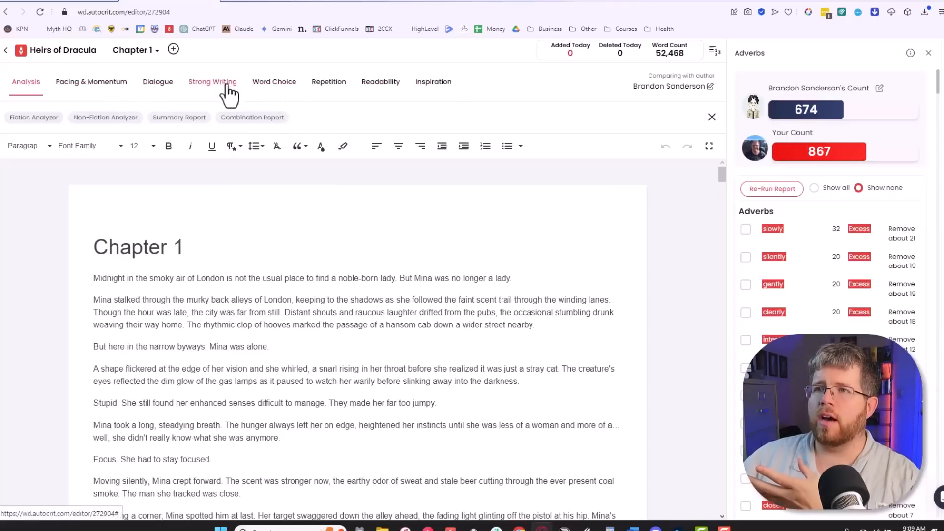
mouse_move(223, 99)
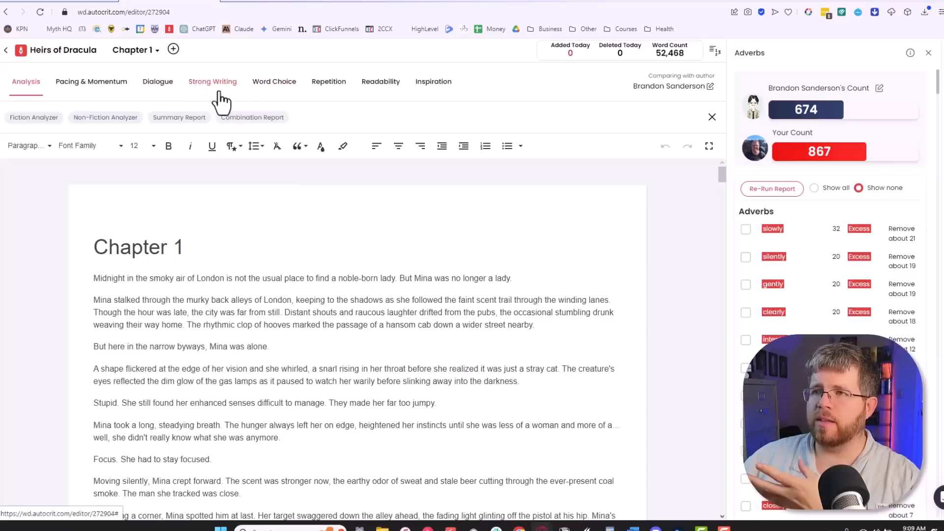
mouse_move(242, 76)
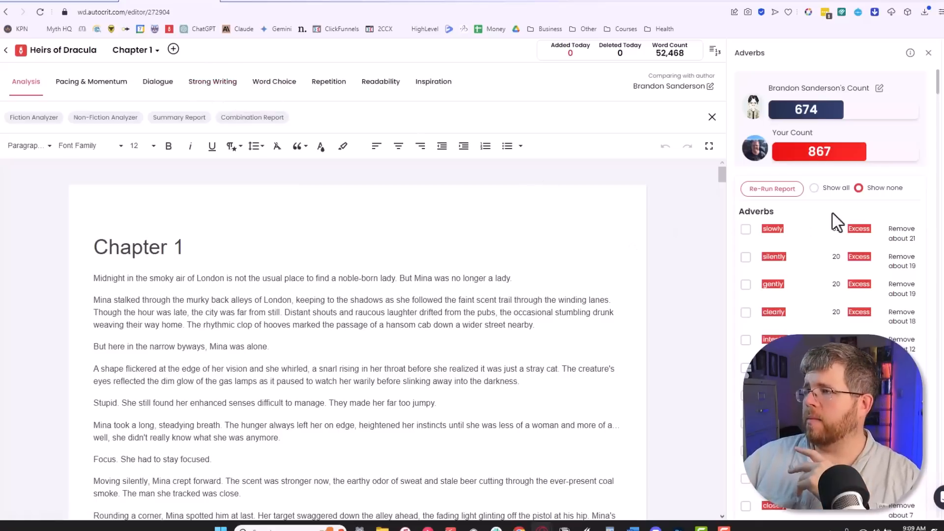
scroll("down", 3)
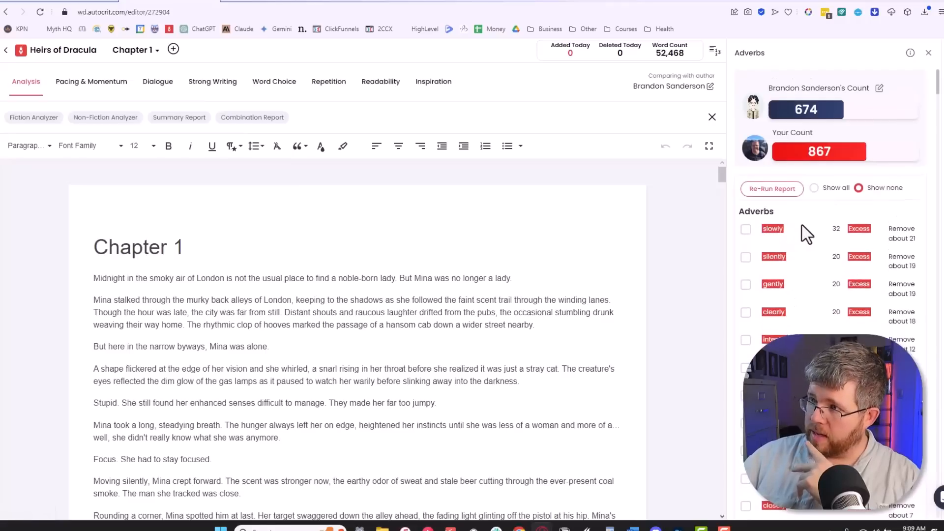
mouse_move(834, 240)
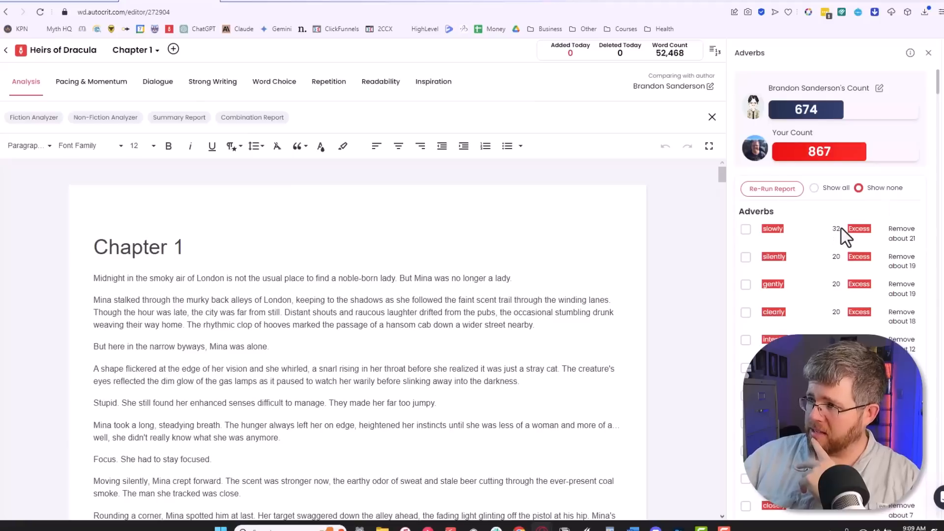
mouse_move(837, 232)
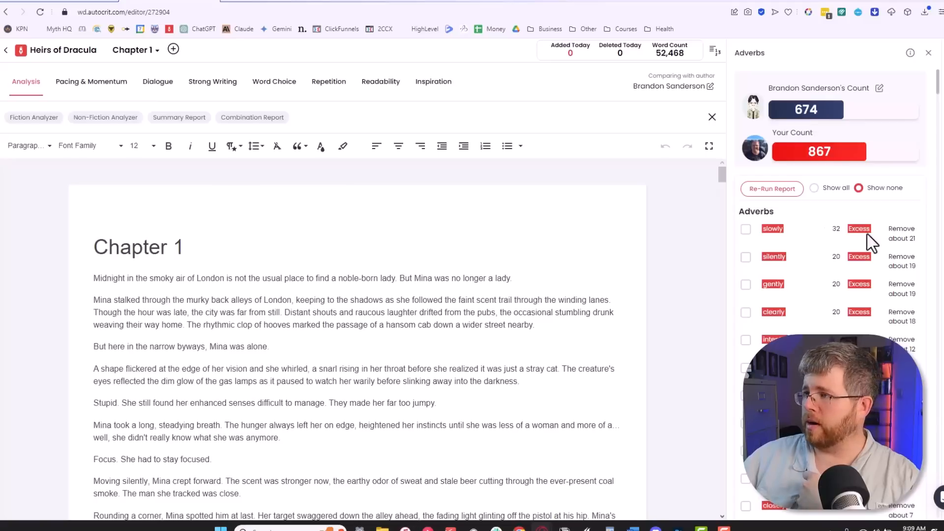
mouse_move(902, 249)
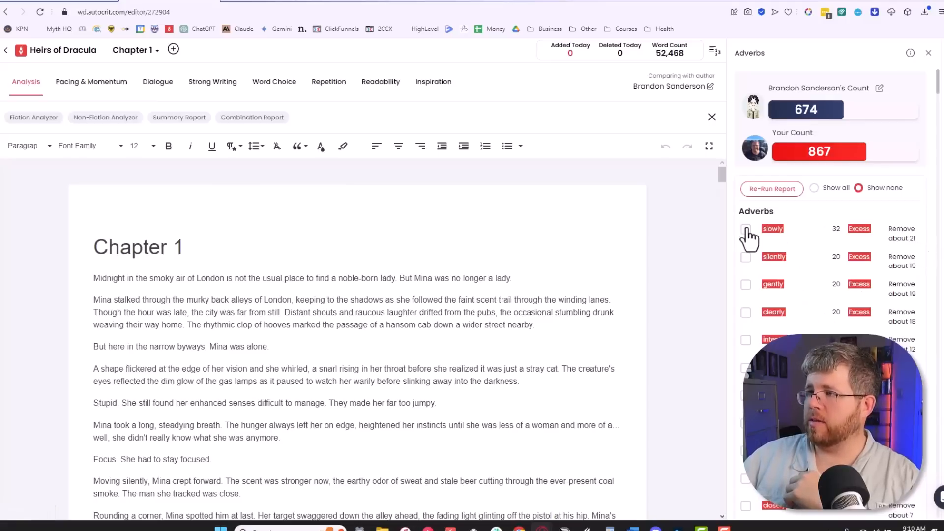
- Highlight 'slowly', rewrite the rooftop crouch sentence without it, then unhighlight it
left_click(745, 229)
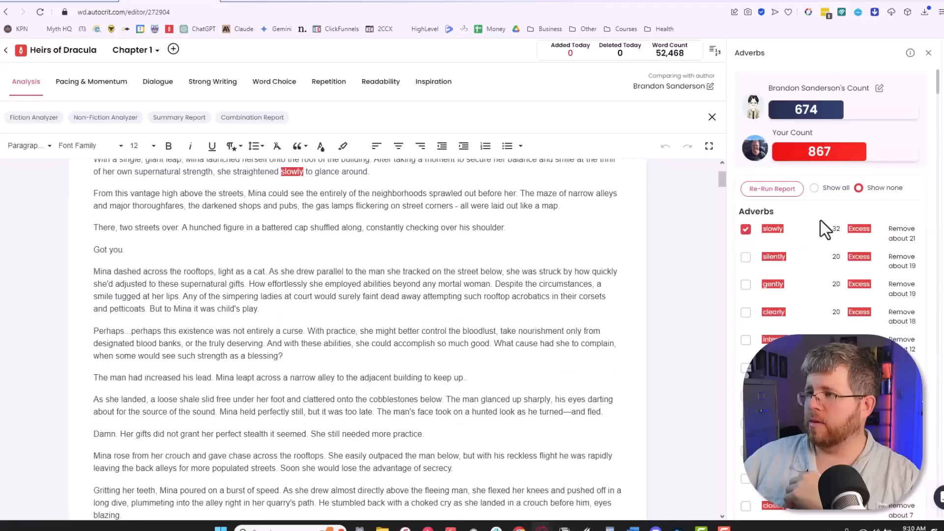
scroll("up", 3)
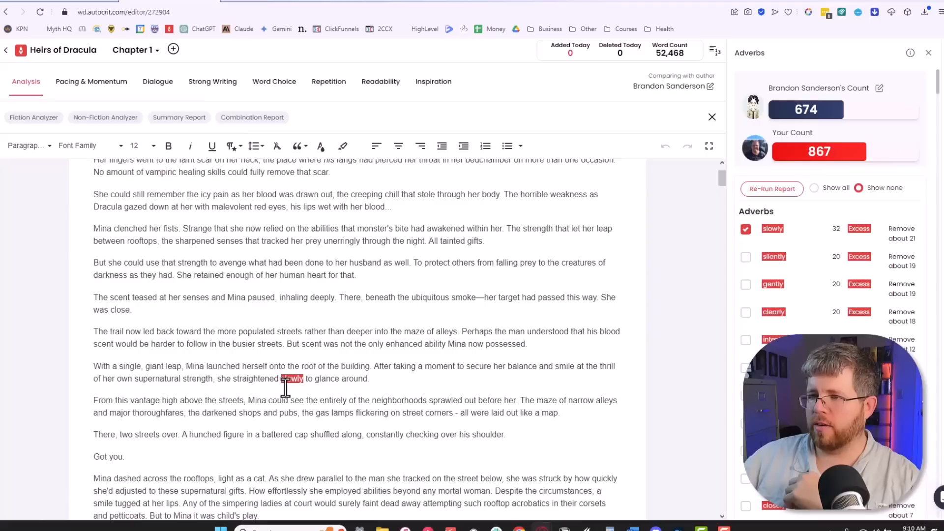
mouse_move(270, 346)
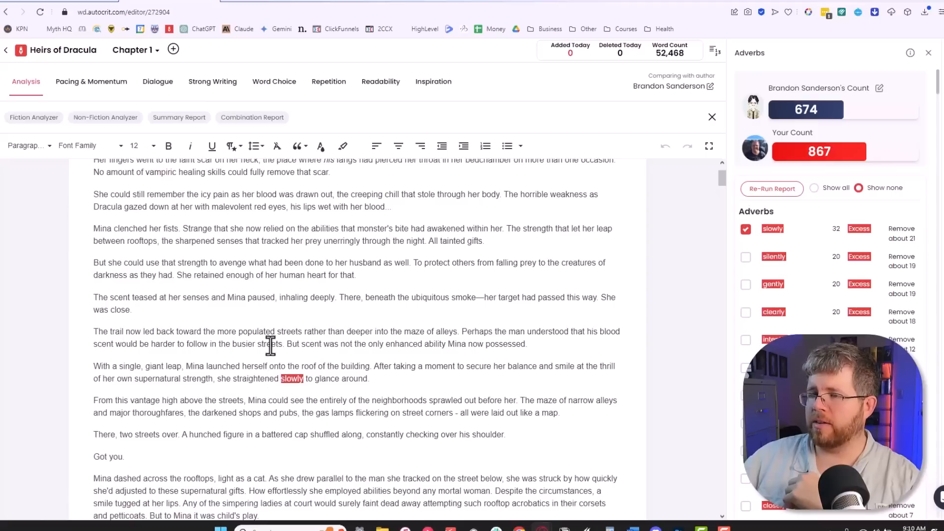
mouse_move(181, 366)
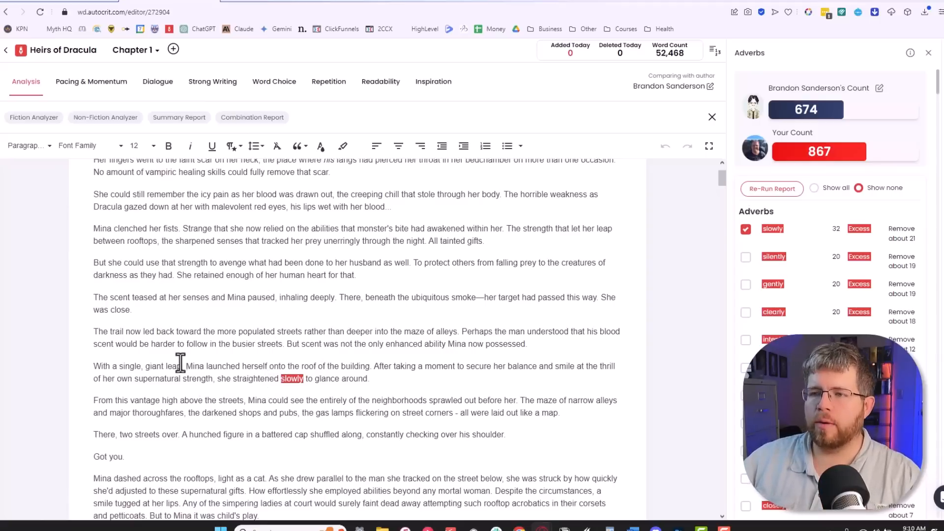
mouse_move(275, 398)
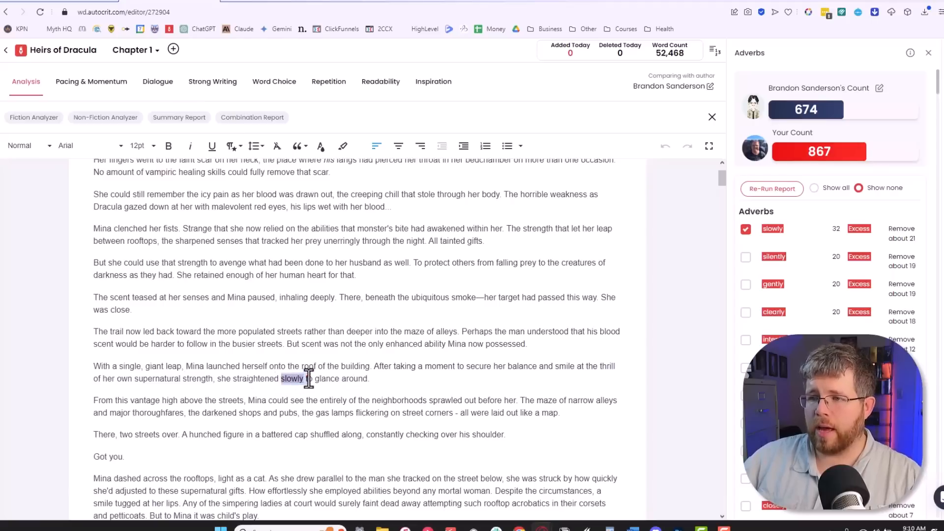
mouse_move(394, 382)
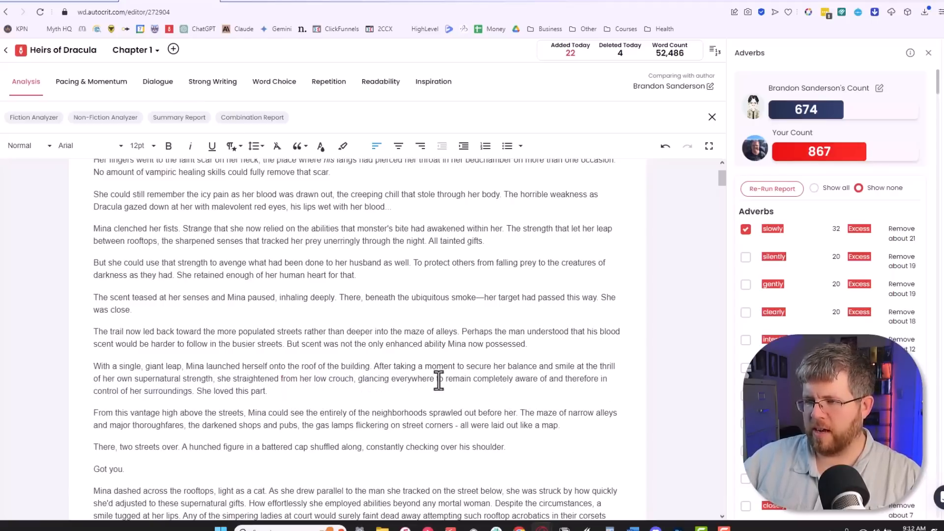
mouse_move(511, 385)
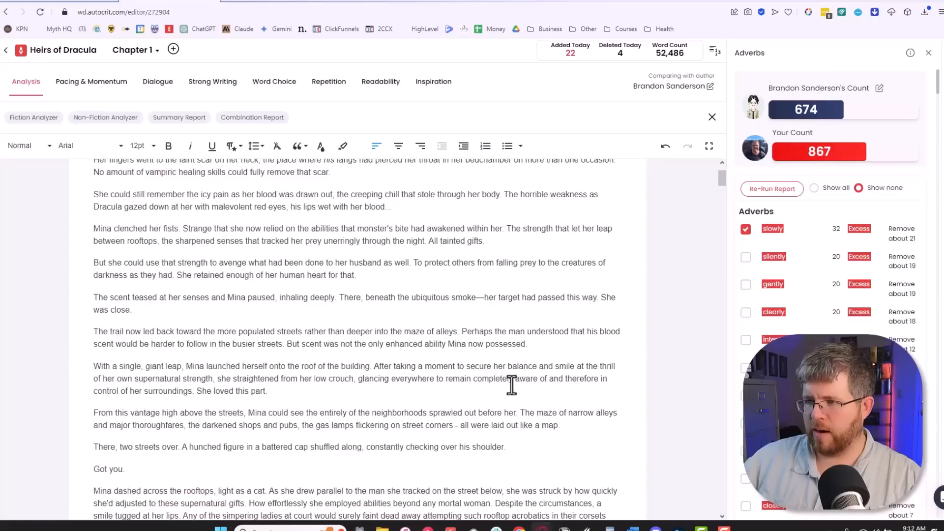
left_click(193, 390)
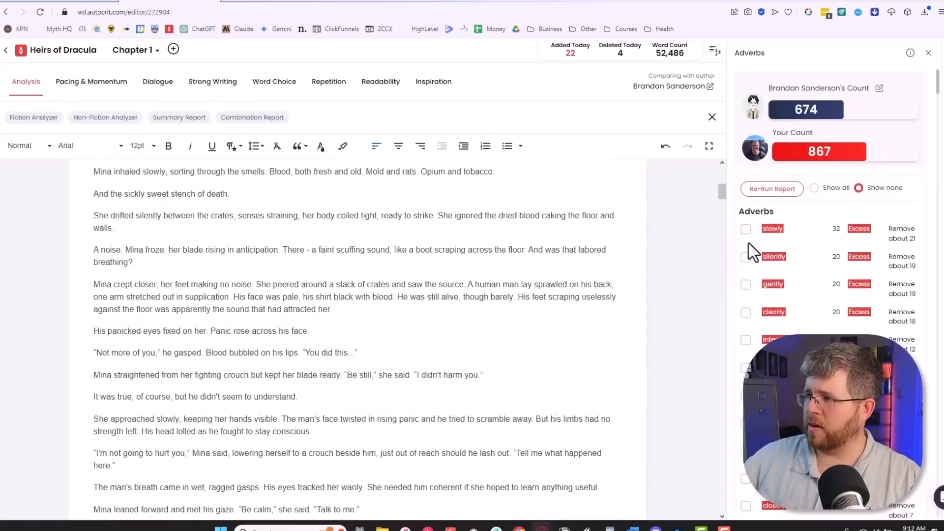
- Highlight 'silently' and rework its instances, typing 'Without thought' and 'Silently,'
left_click(745, 257)
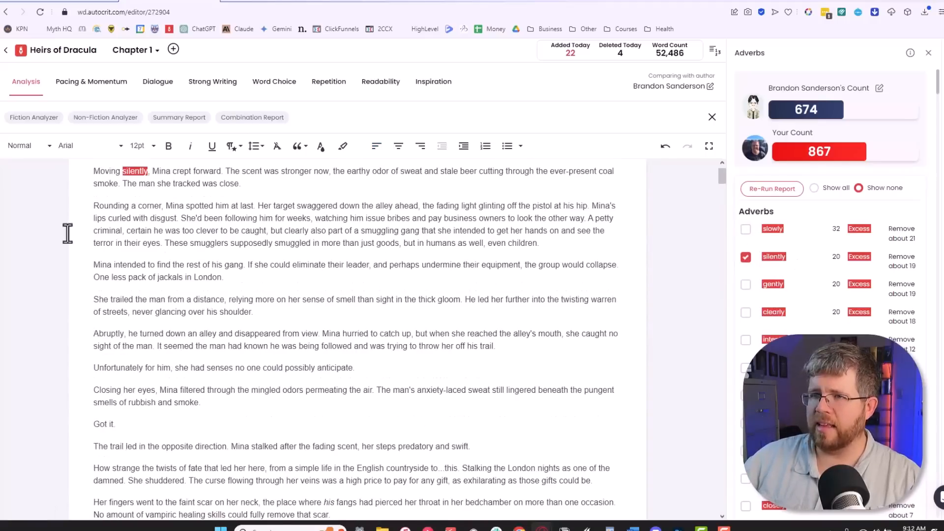
scroll("up", 3)
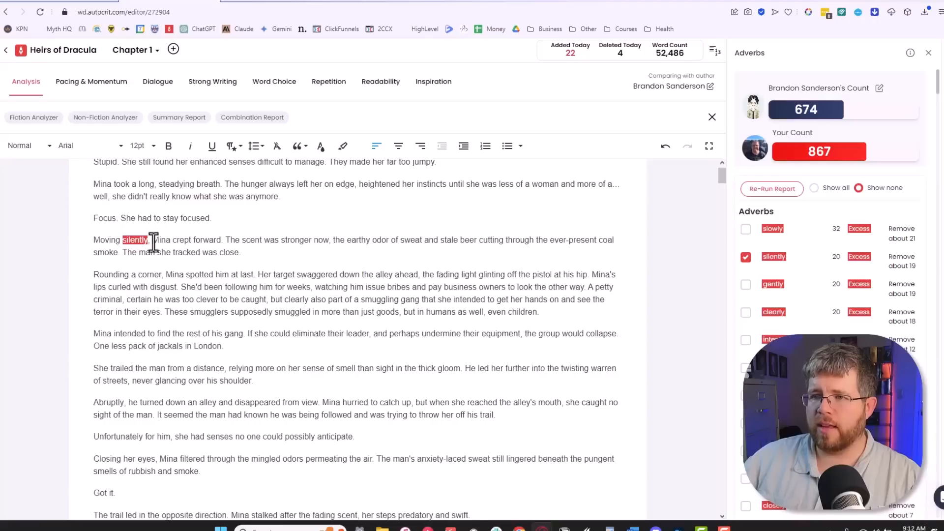
double_click(106, 240)
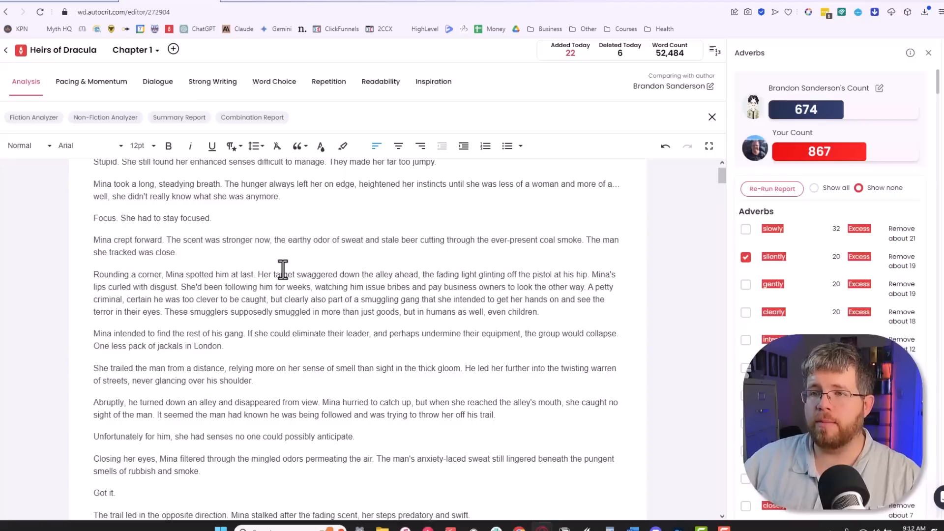
mouse_move(281, 192)
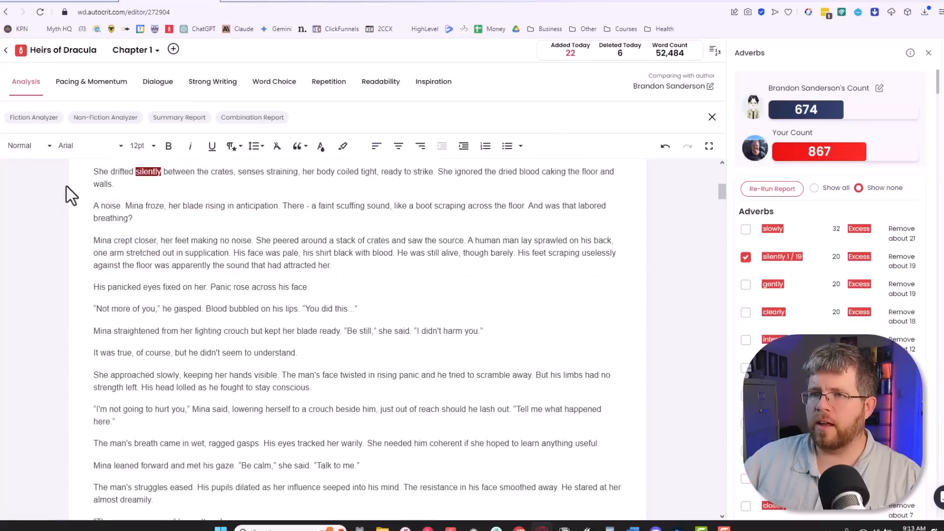
mouse_move(231, 175)
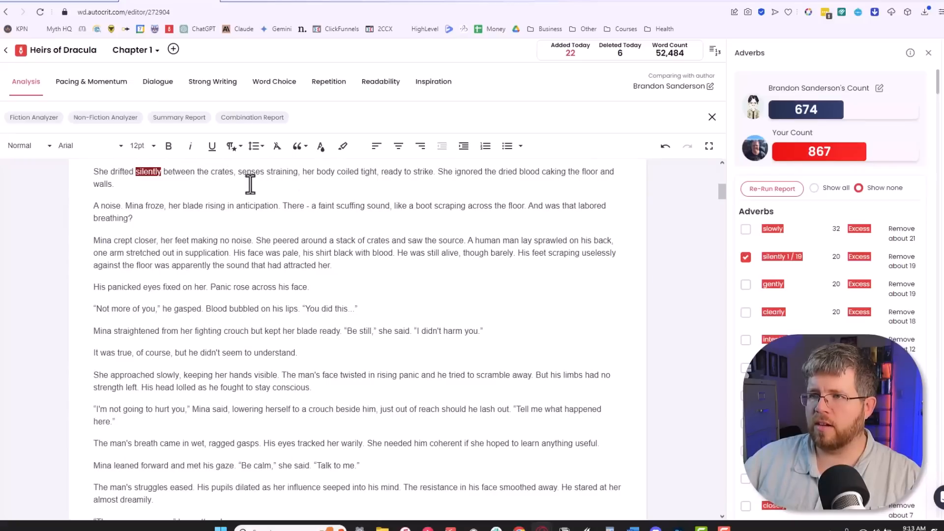
mouse_move(422, 178)
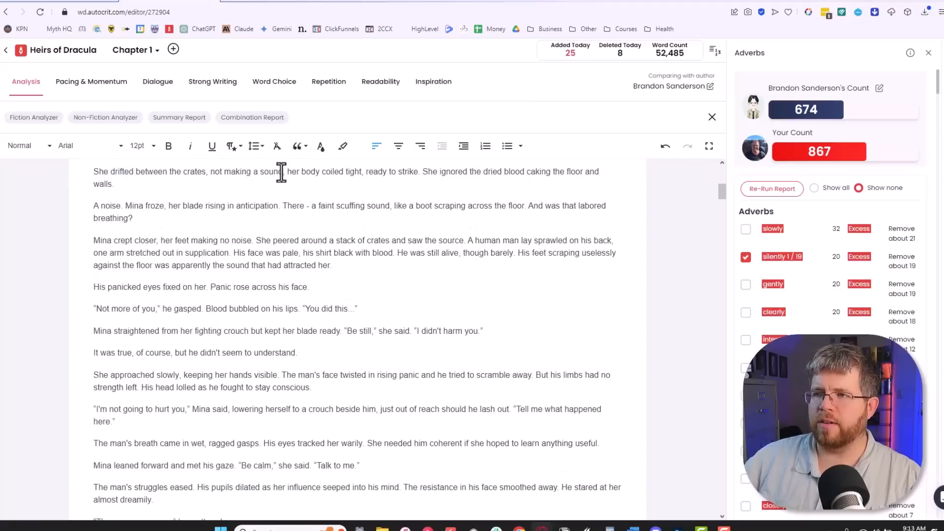
double_click(247, 176)
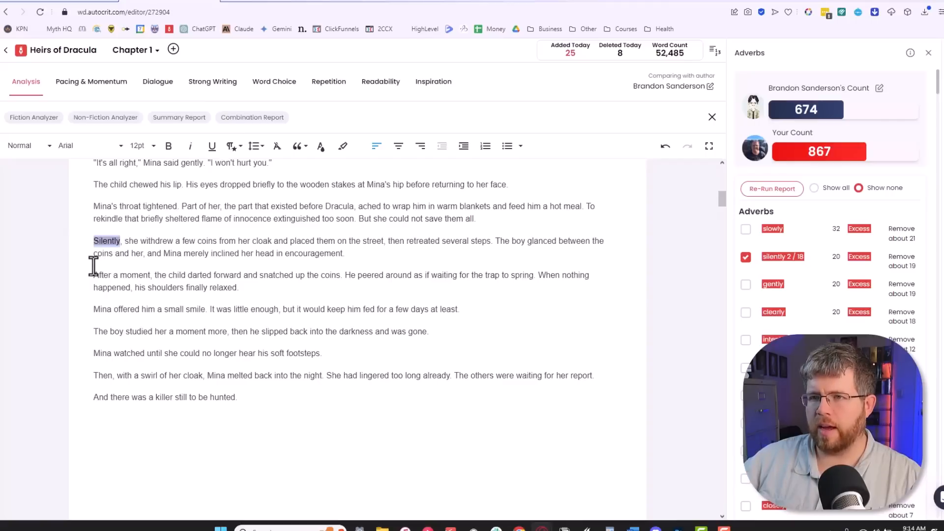
type("Without thought")
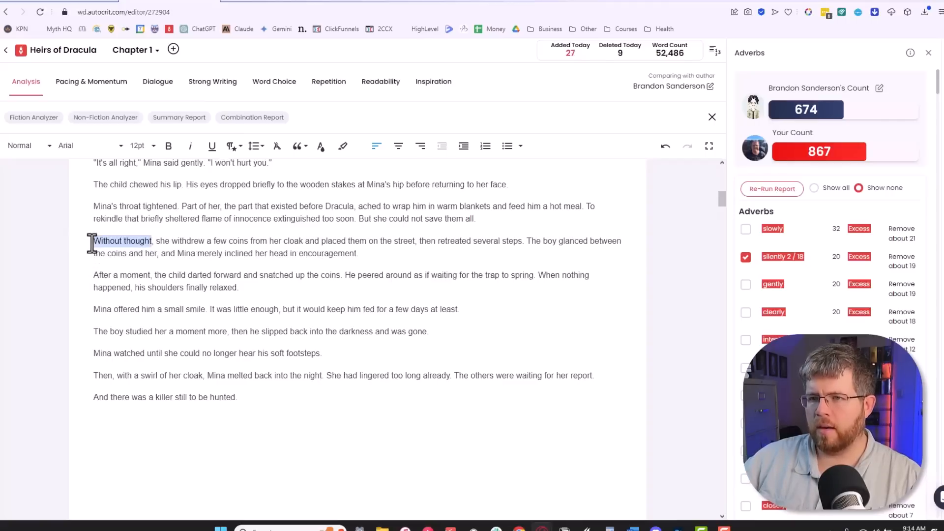
type("Silently,")
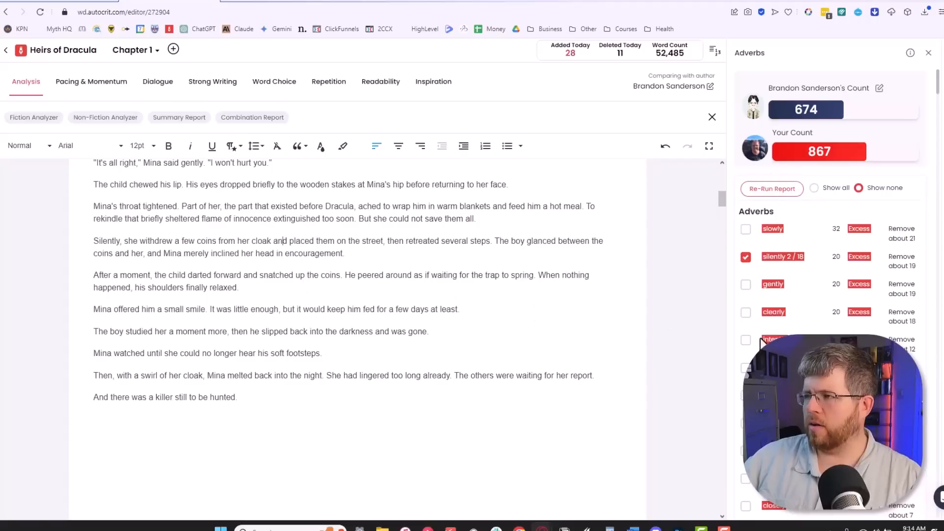
mouse_move(737, 343)
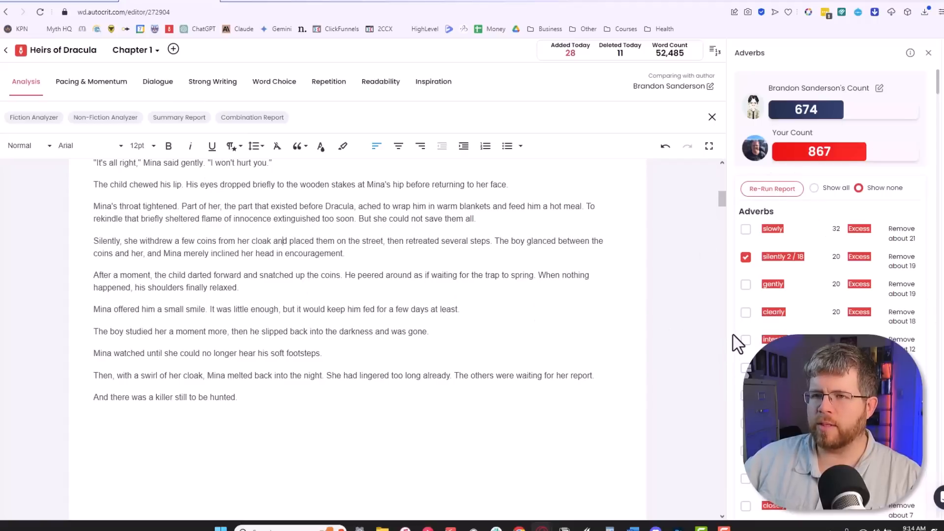
mouse_move(810, 323)
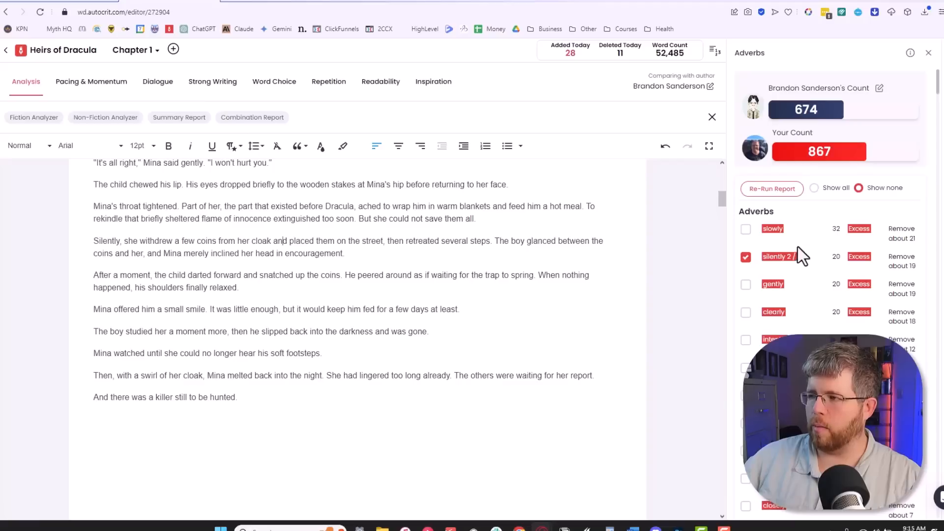
scroll("down", 3)
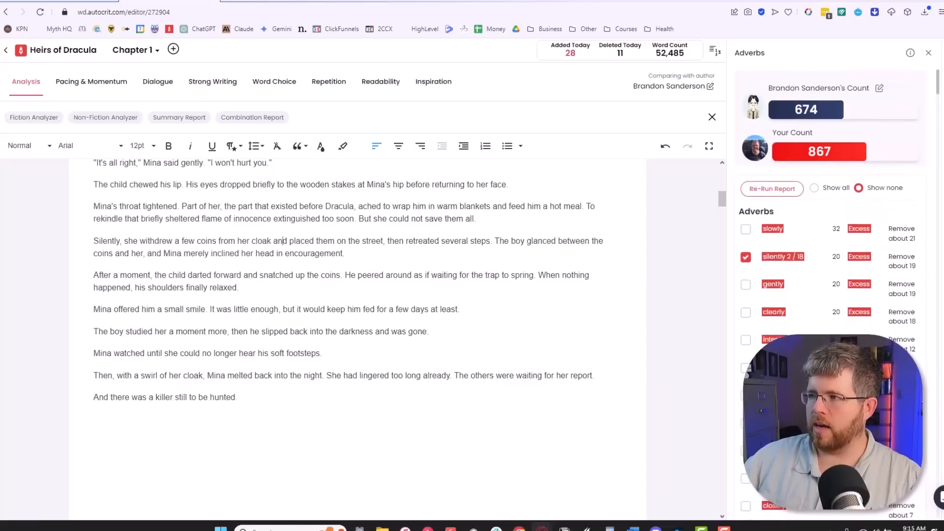
mouse_move(213, 82)
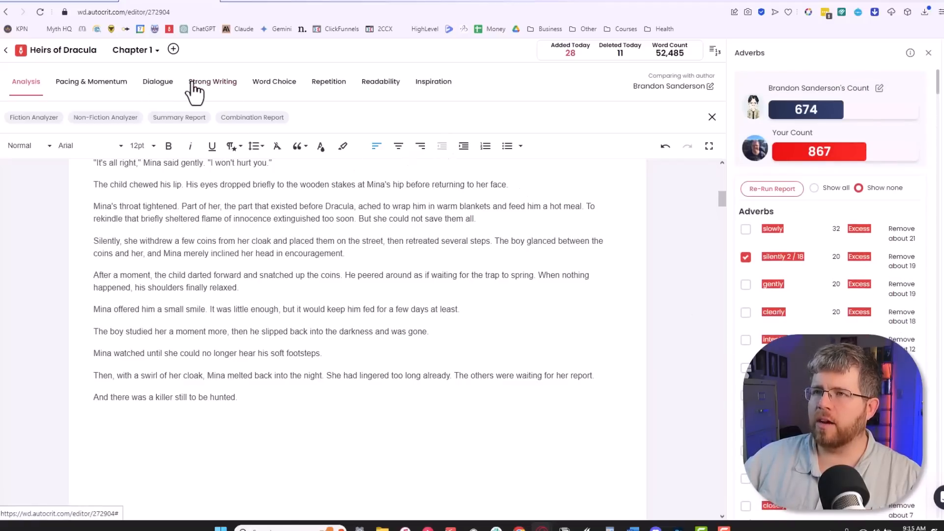
- Load the Showing vs Telling report: 904 versus Sanderson's 967, 'could' at 232
left_click(213, 81)
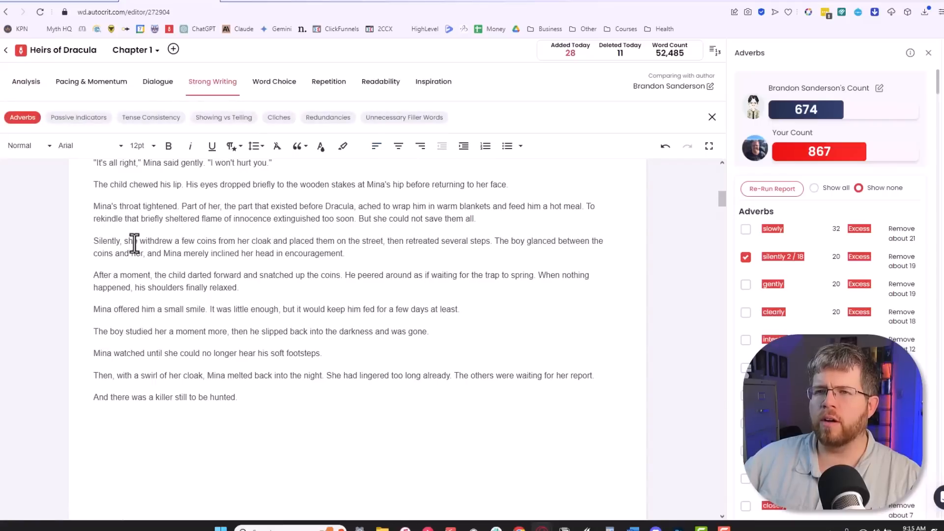
mouse_move(223, 117)
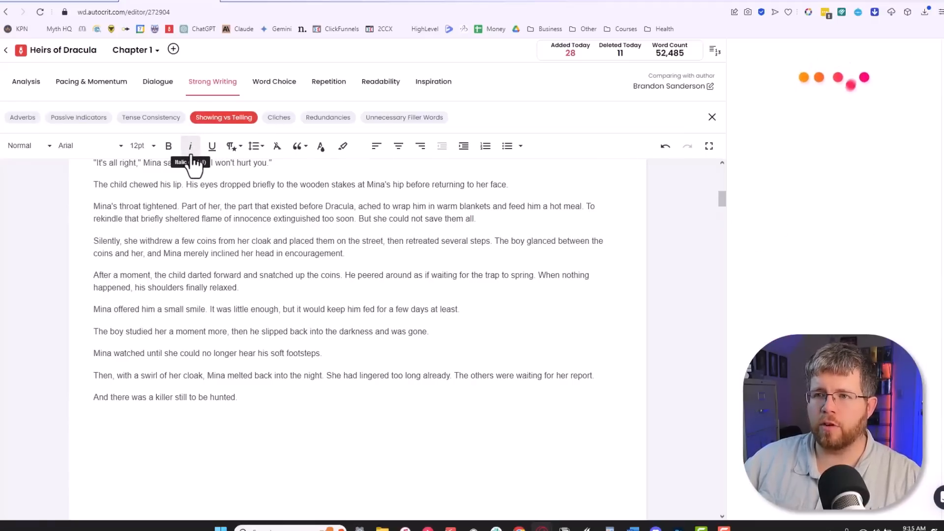
left_click(223, 117)
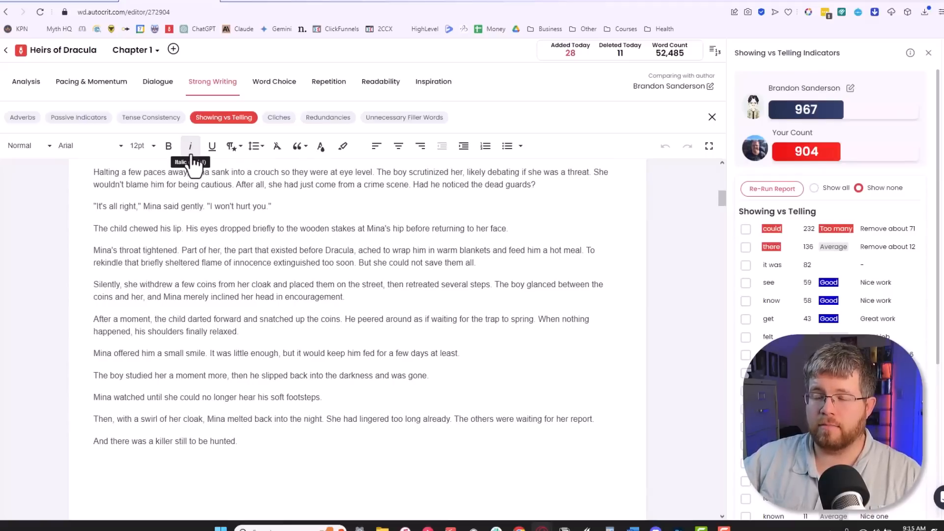
mouse_move(724, 338)
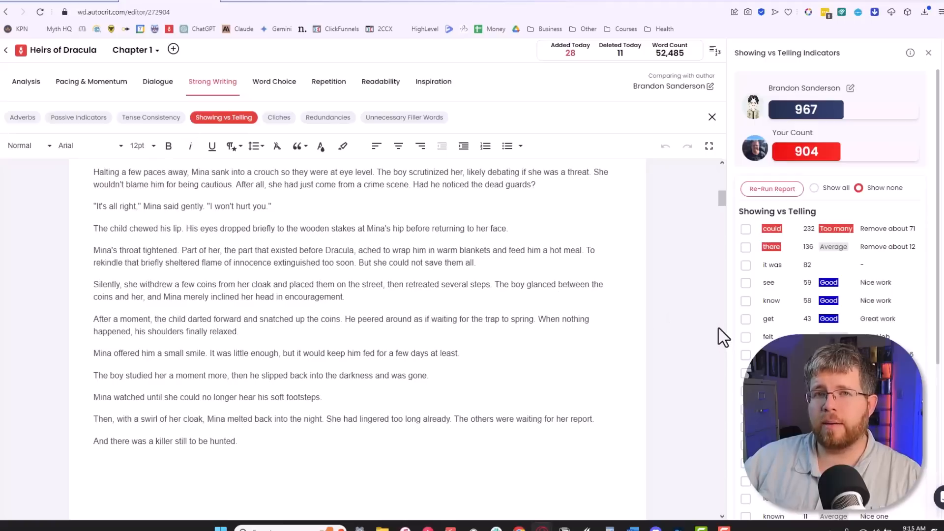
mouse_move(723, 344)
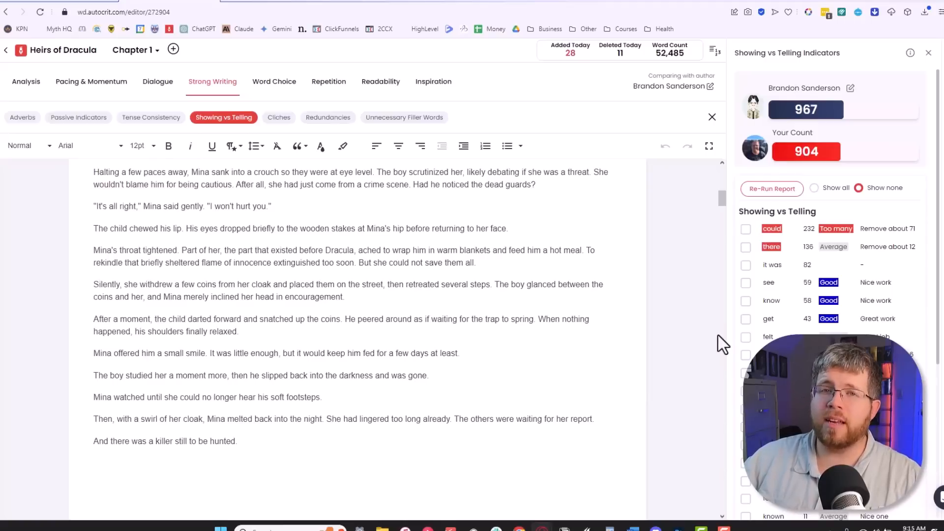
mouse_move(729, 343)
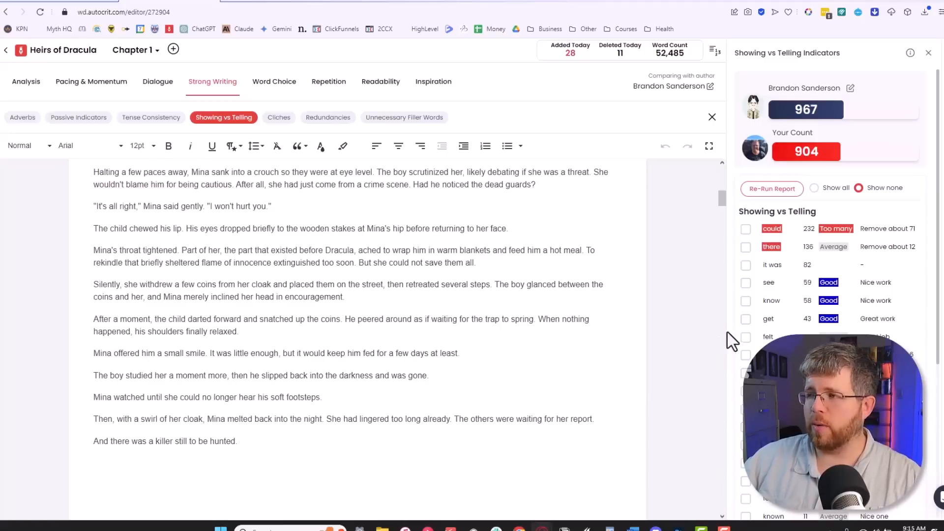
mouse_move(766, 212)
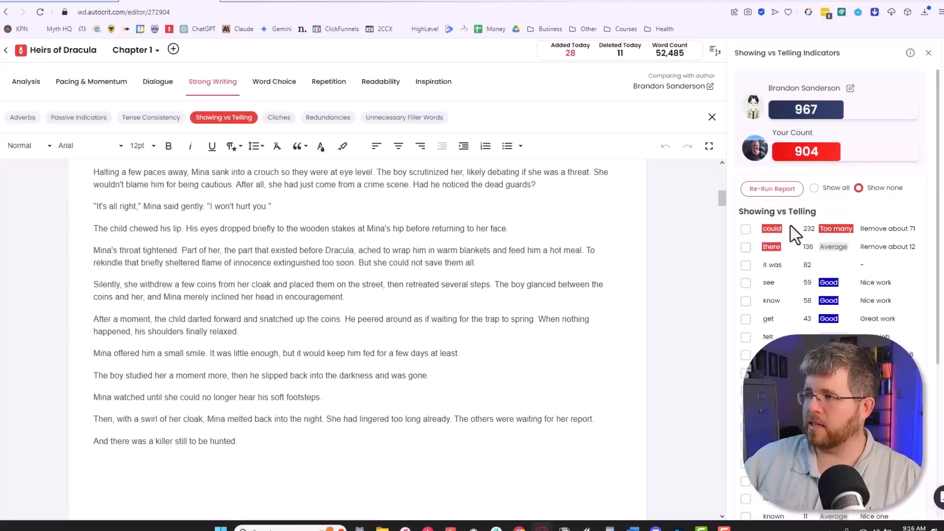
- Highlight 'could' and revise a telling sentence to 'shivvered at the memory'
left_click(745, 228)
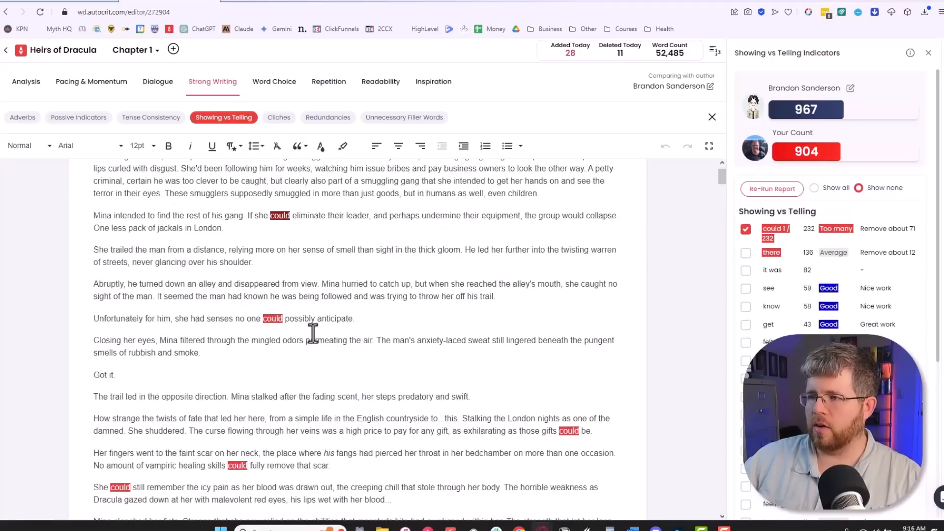
scroll("down", 3)
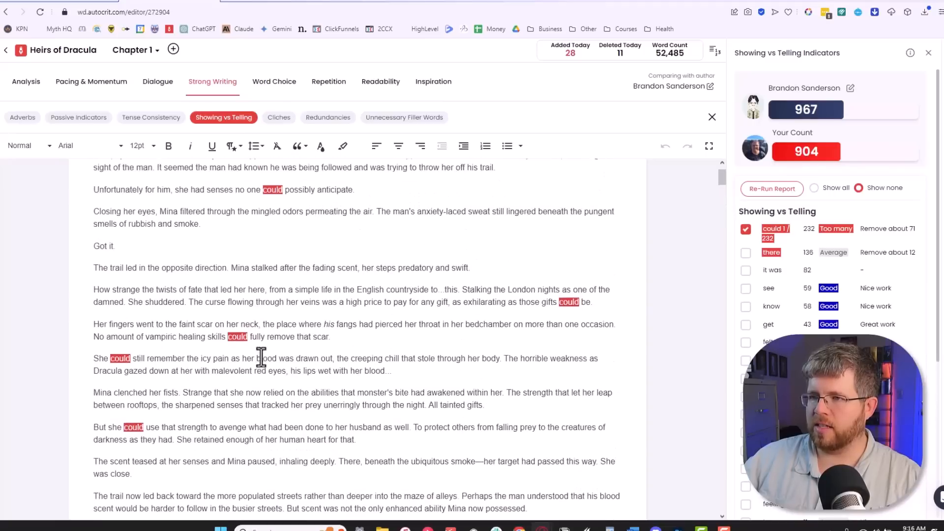
scroll("down", 3)
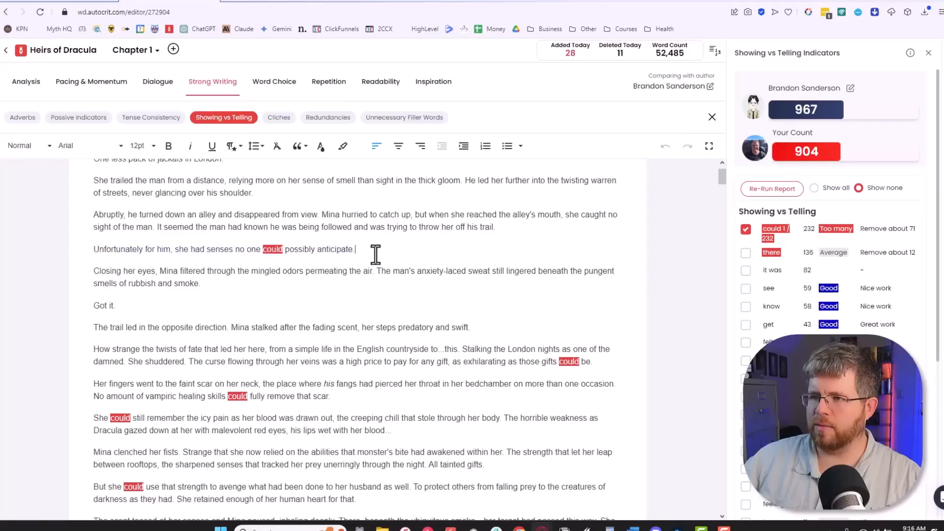
mouse_move(87, 258)
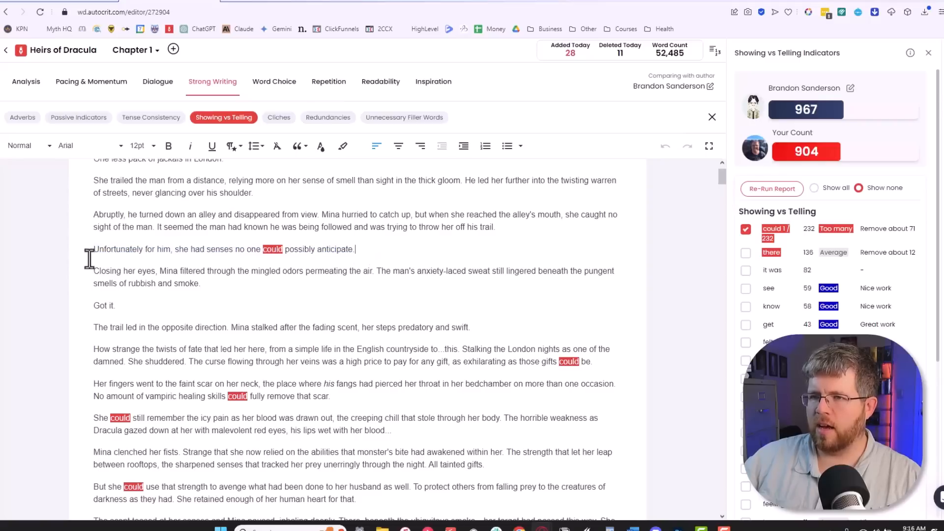
mouse_move(356, 250)
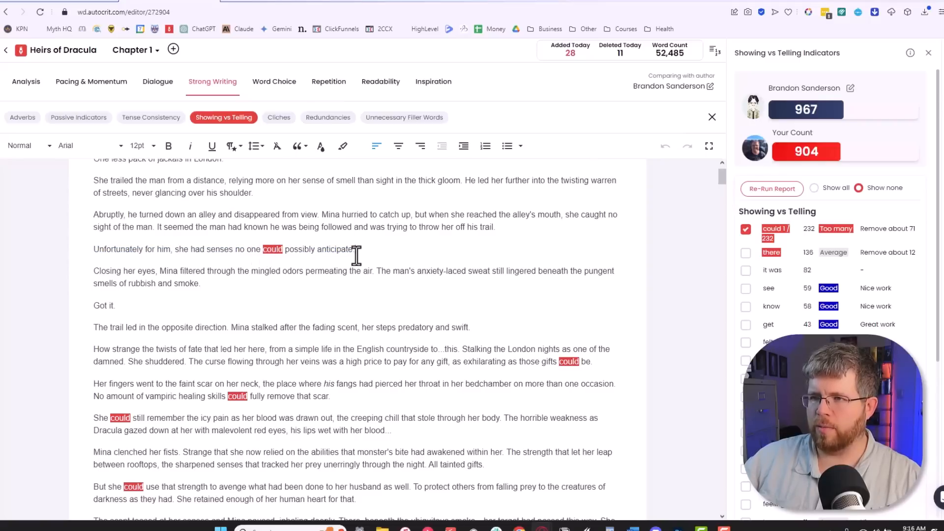
scroll("down", 3)
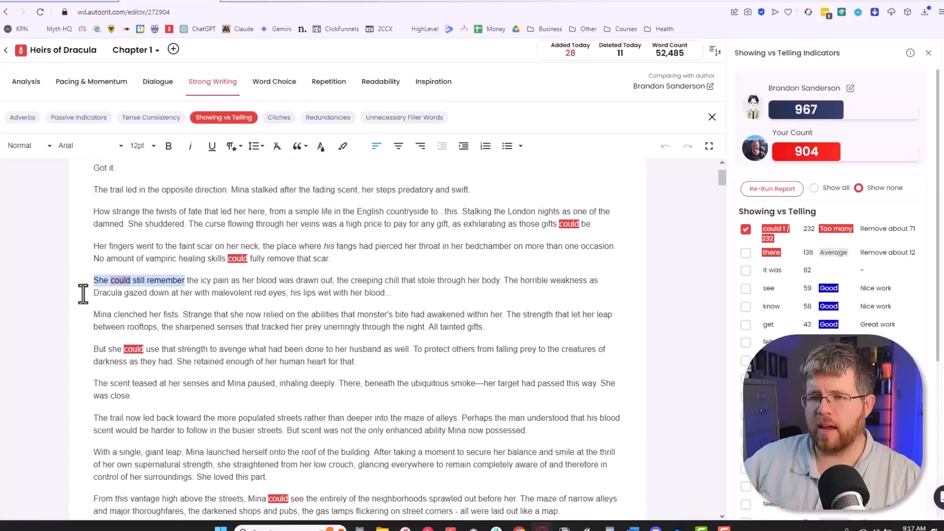
type("shivvered at the memory")
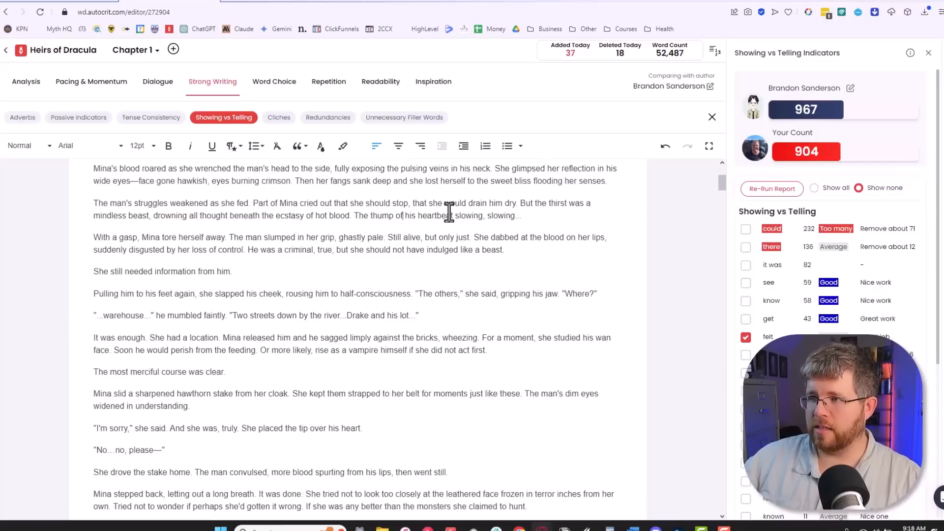
mouse_move(426, 230)
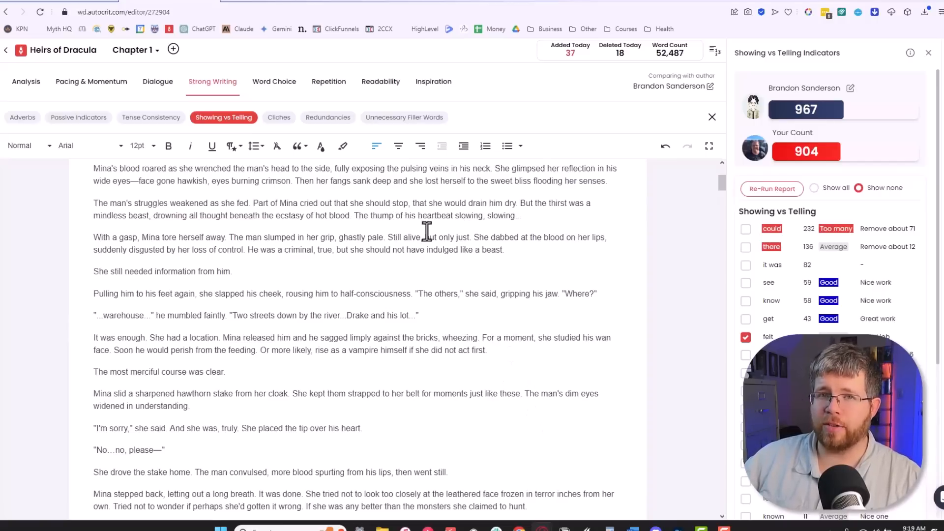
- Show all indicators, then switch to the Clichés report (29 vs 19, 'glimmer of hope' twice)
left_click(814, 187)
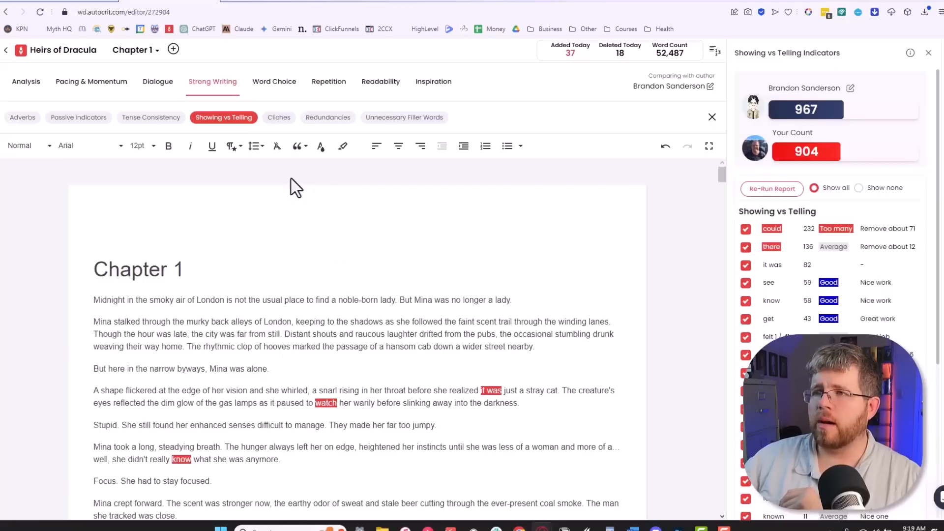
mouse_move(278, 117)
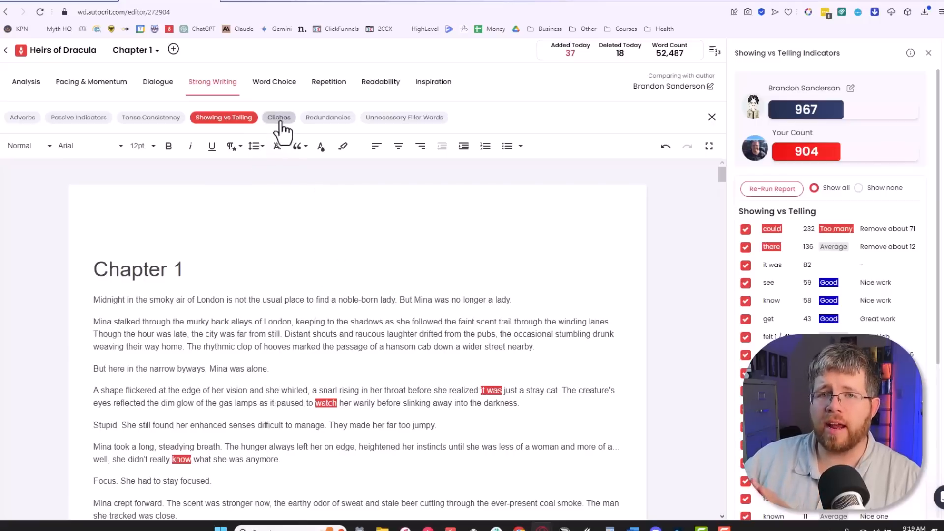
left_click(278, 117)
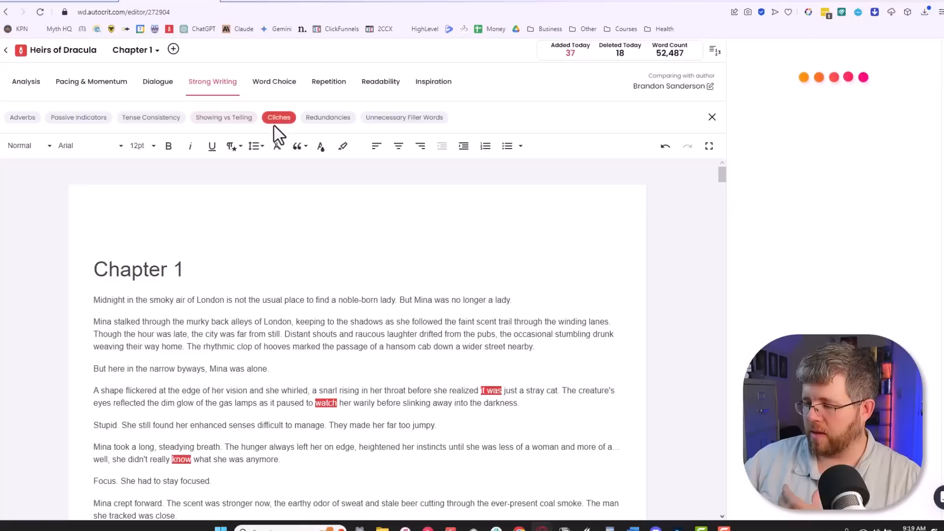
mouse_move(276, 398)
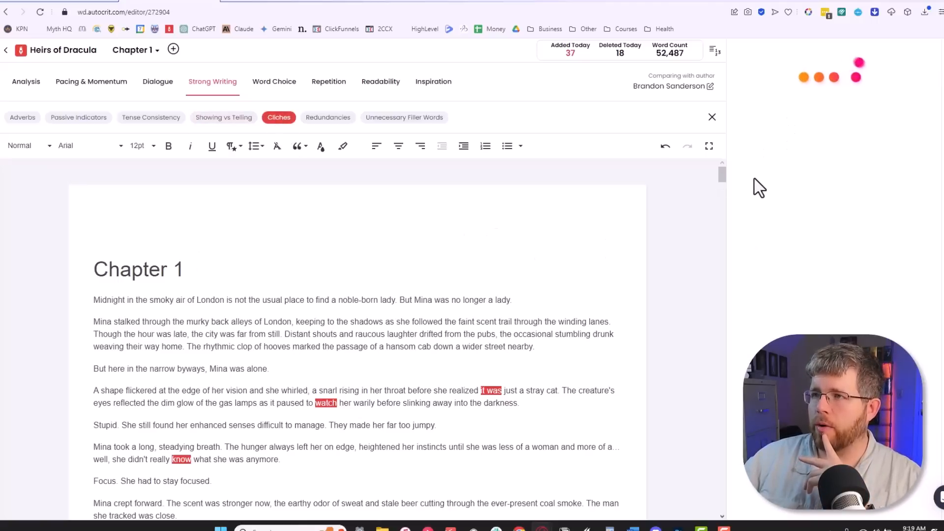
left_click(278, 117)
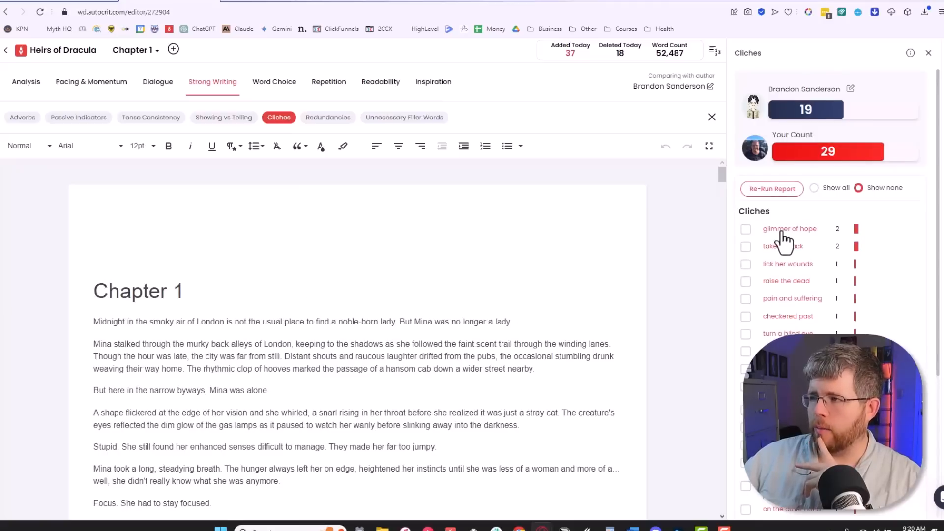
- Rewrite both 'glimmer of hope' clichés, the second as 'raised her head, barely daring to hope'
left_click(746, 229)
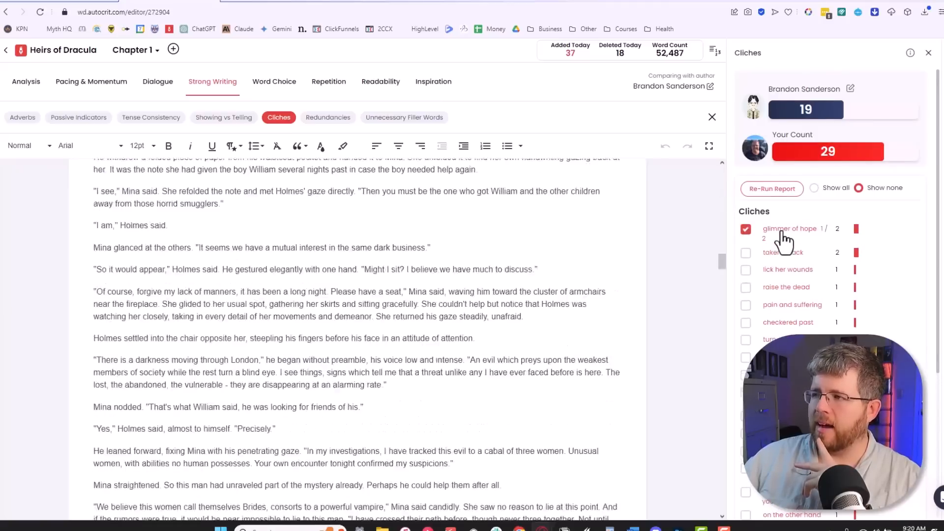
left_click(790, 229)
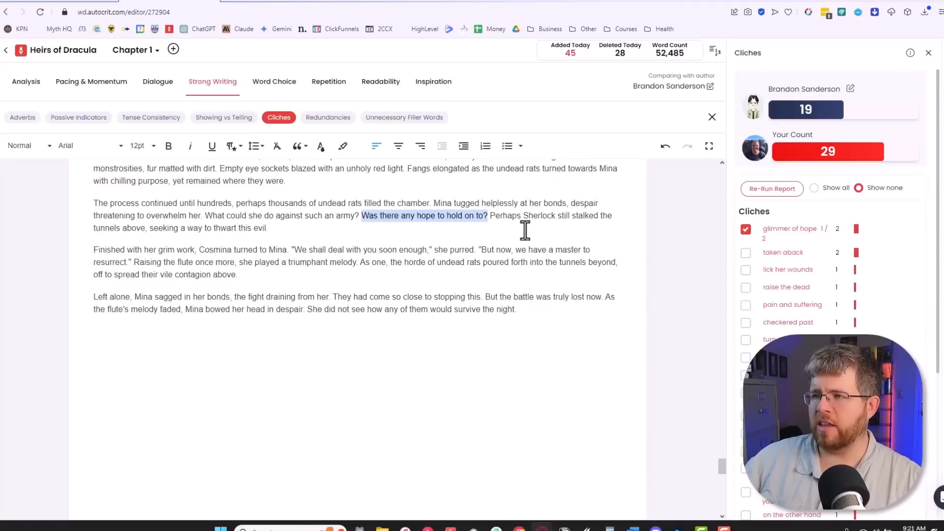
left_click(159, 232)
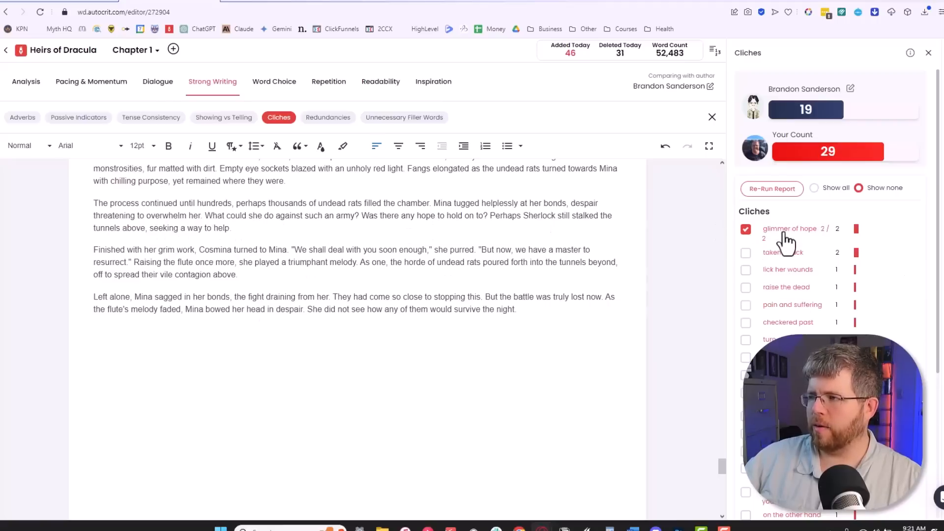
left_click(791, 230)
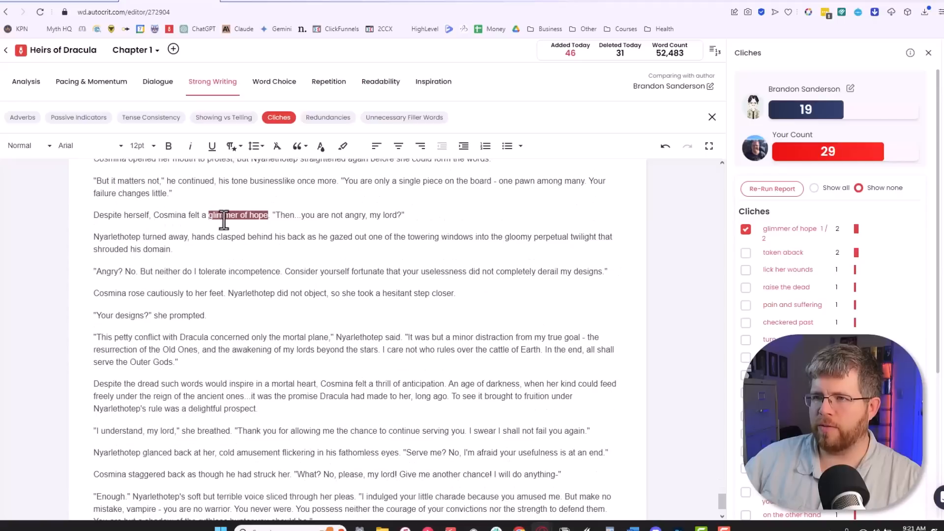
mouse_move(420, 215)
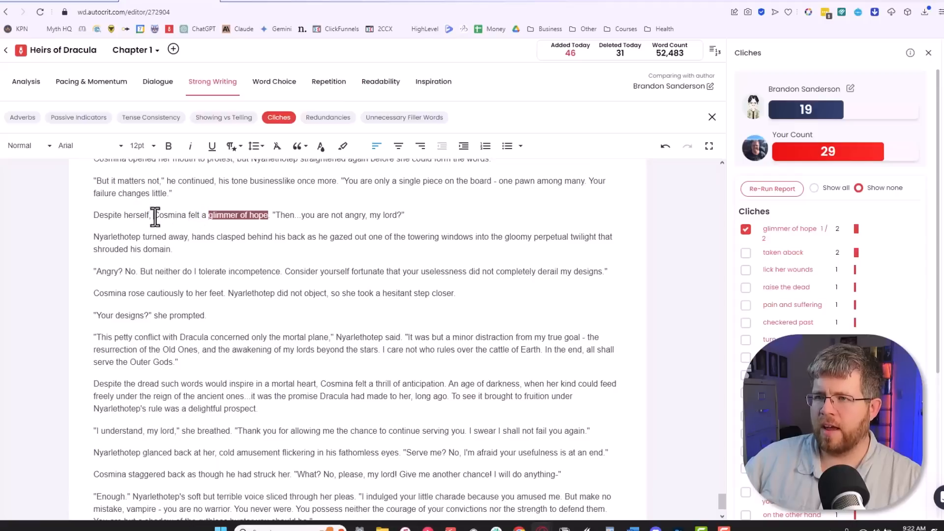
type("raised her head, barely daring to hope")
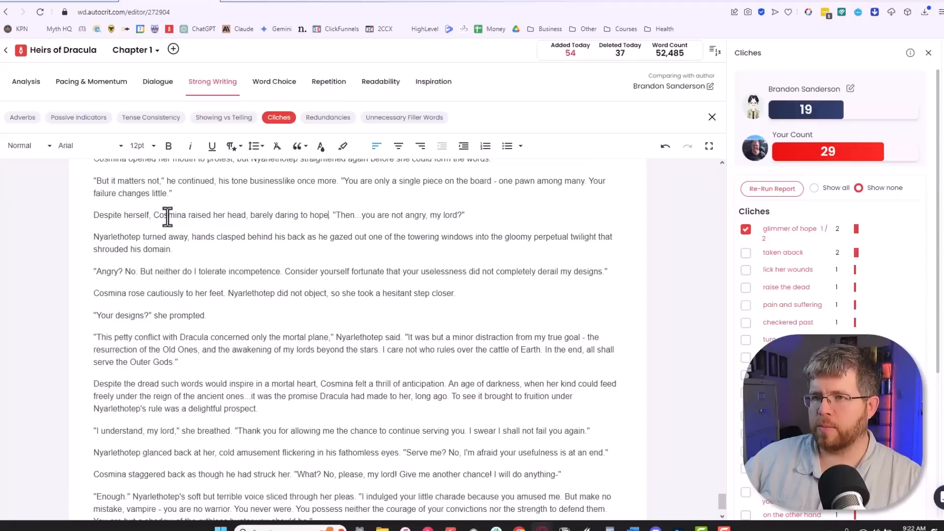
mouse_move(338, 216)
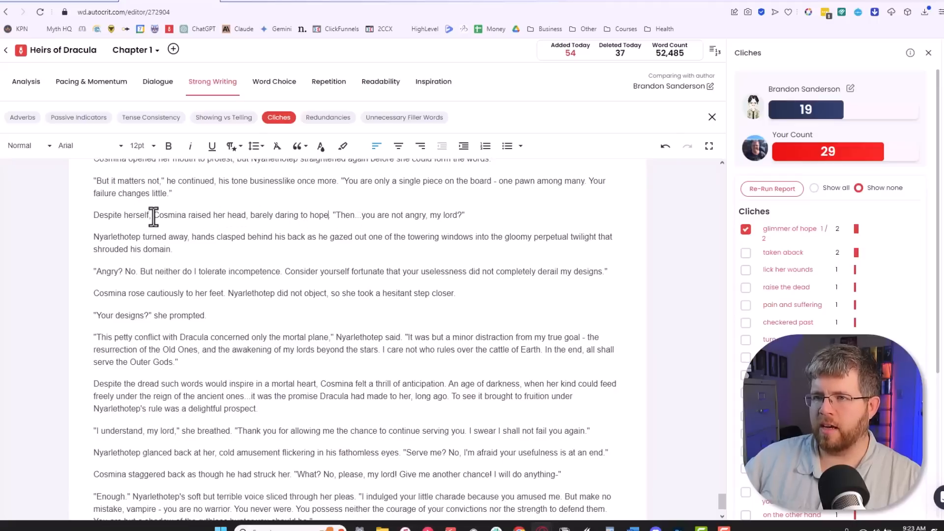
- Load the Passive Indicators report and flag all 564 uses of 'was'
left_click(404, 117)
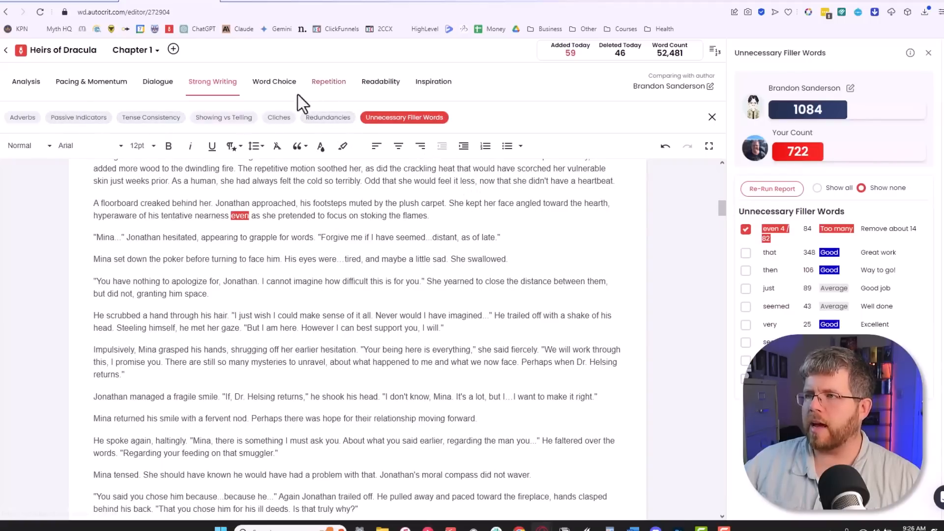
mouse_move(536, 230)
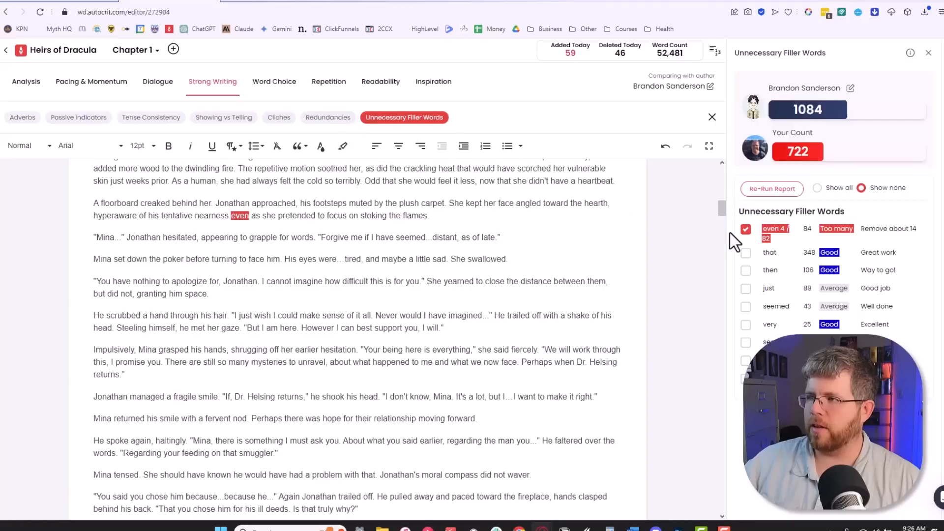
mouse_move(613, 343)
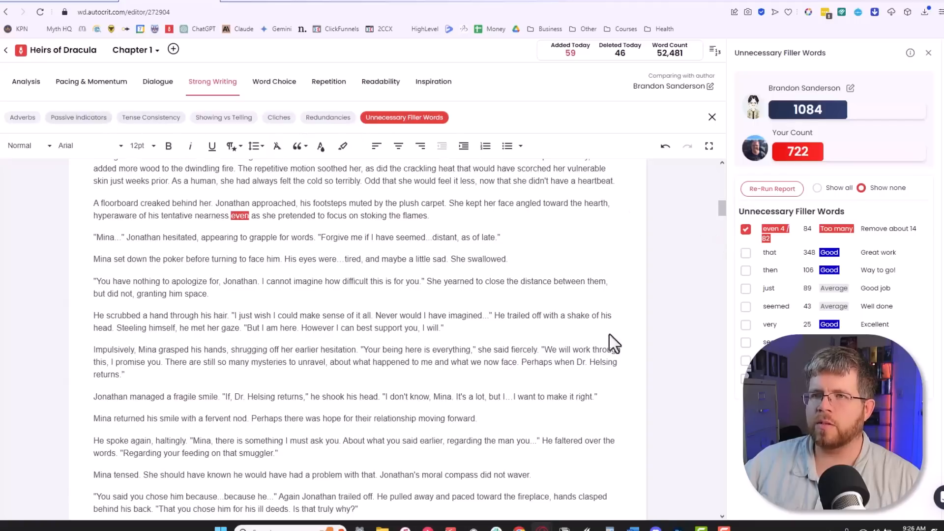
left_click(79, 117)
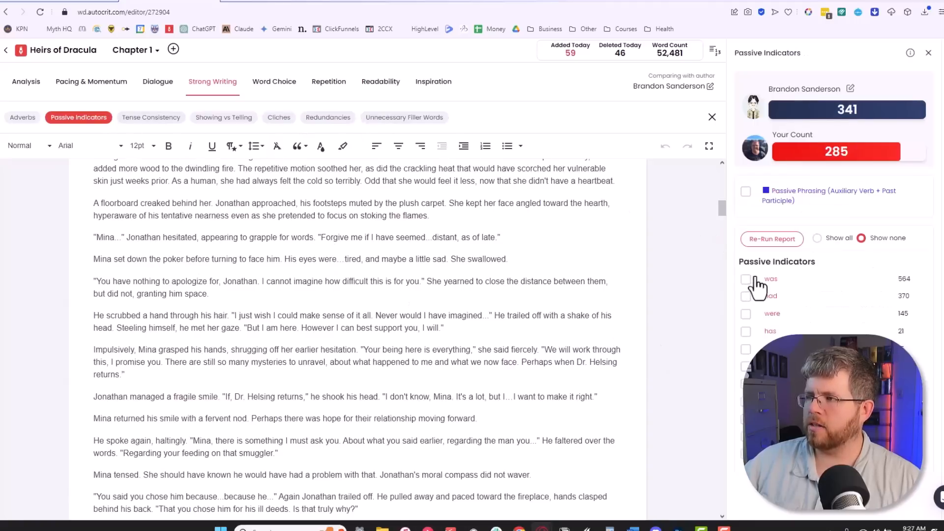
left_click(745, 278)
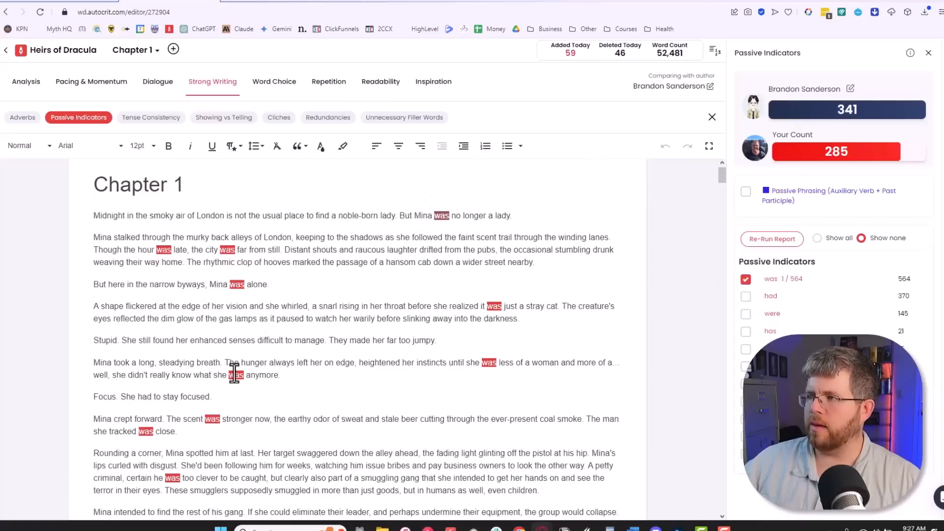
- Load the Dialogue report: 19.1% of sentences with dialogue versus Sanderson's 27.9%
scroll("down", 3)
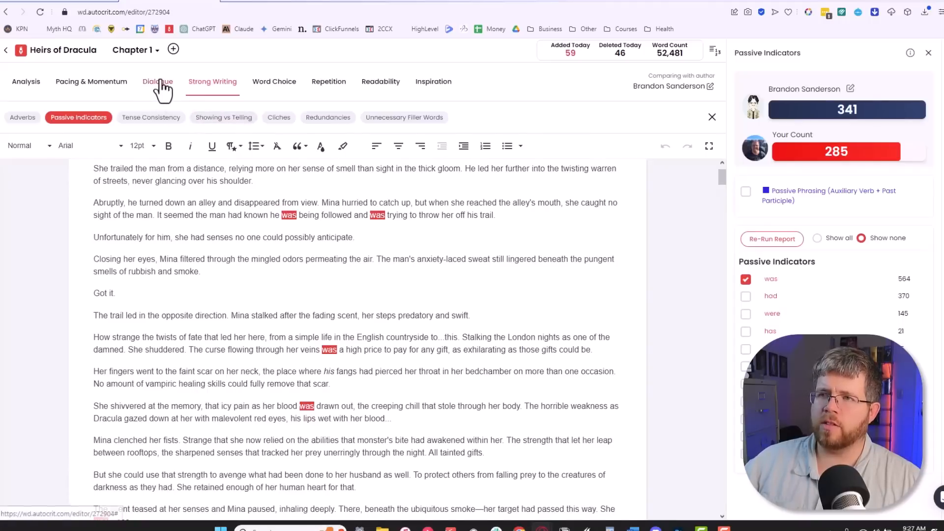
left_click(158, 82)
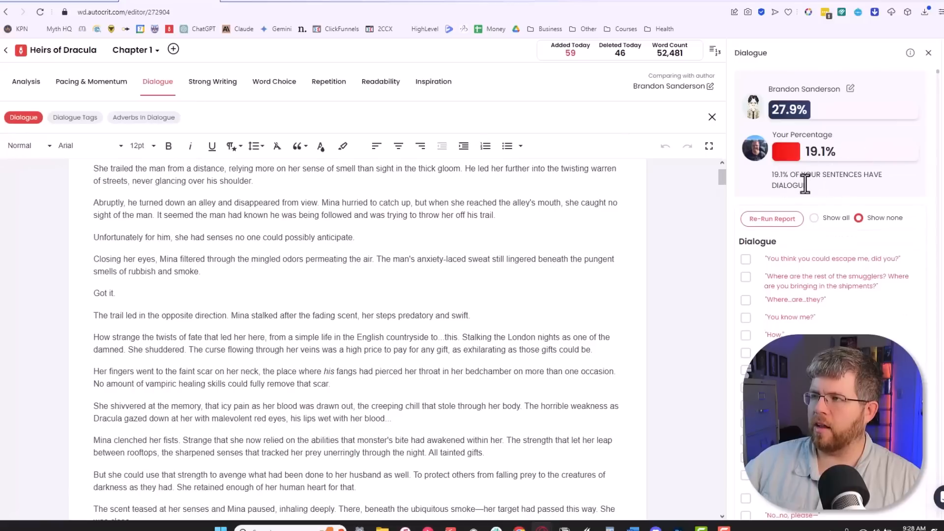
mouse_move(774, 127)
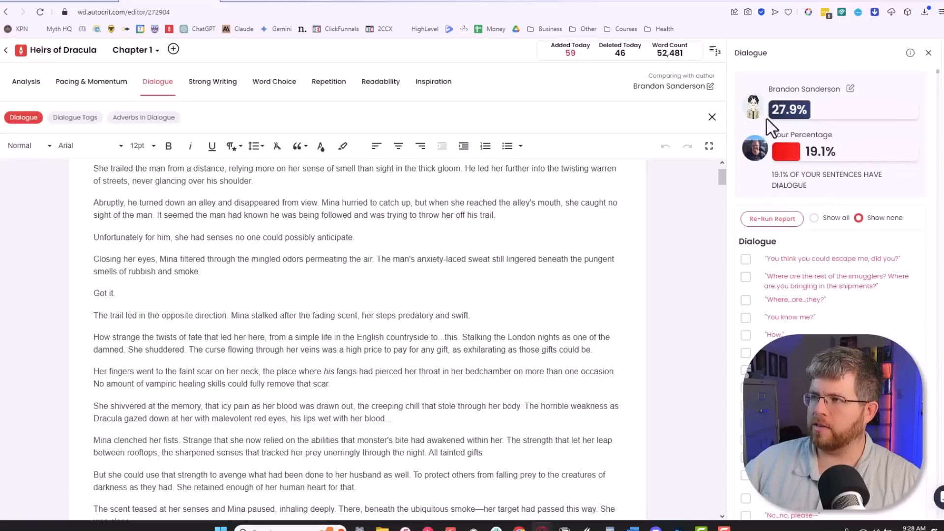
mouse_move(783, 96)
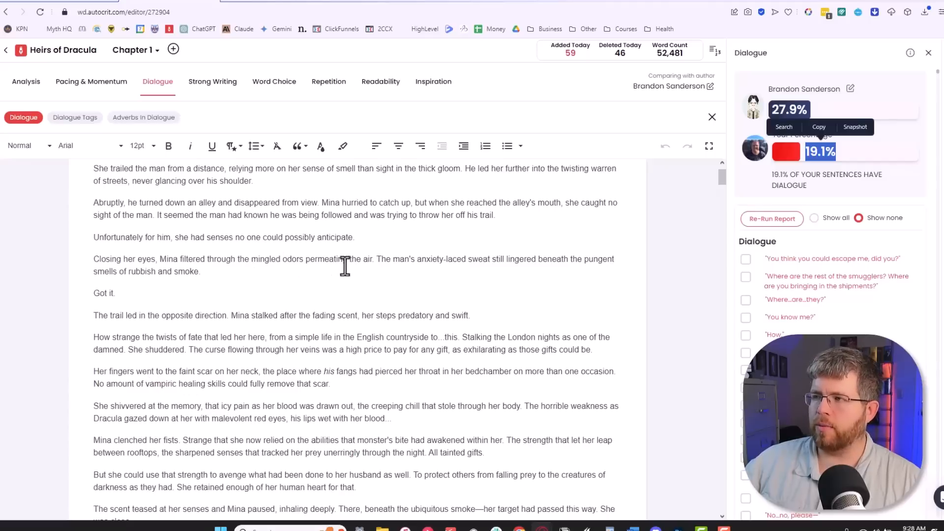
- Highlight every dialogue line in the chapter and read through the marked text
left_click(814, 217)
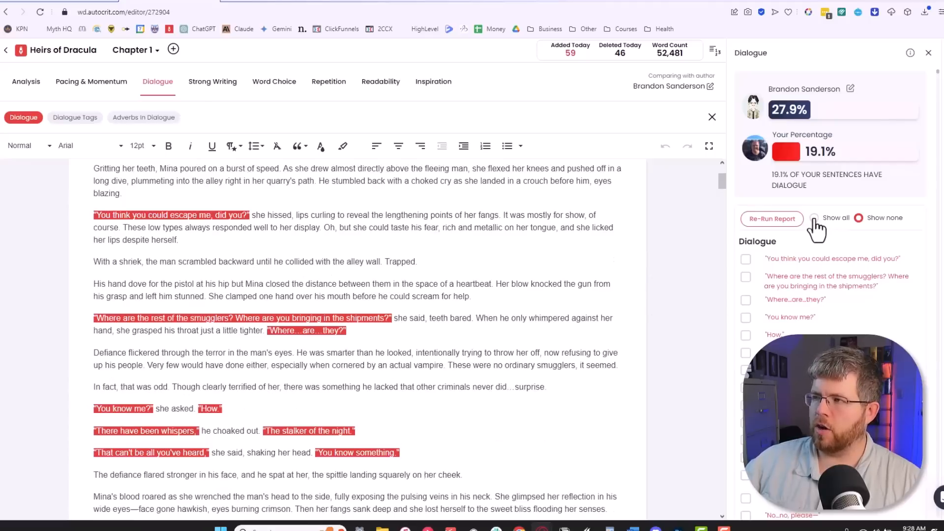
left_click(816, 218)
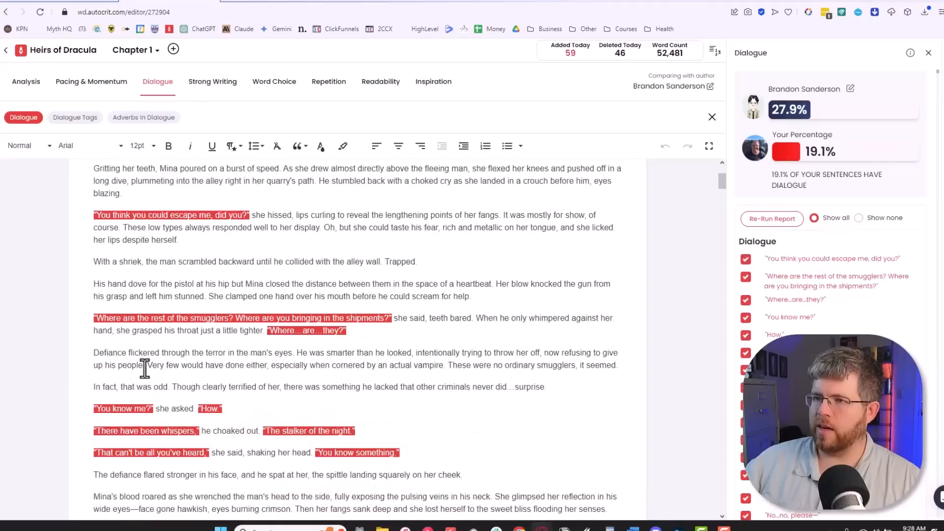
scroll("up", 3)
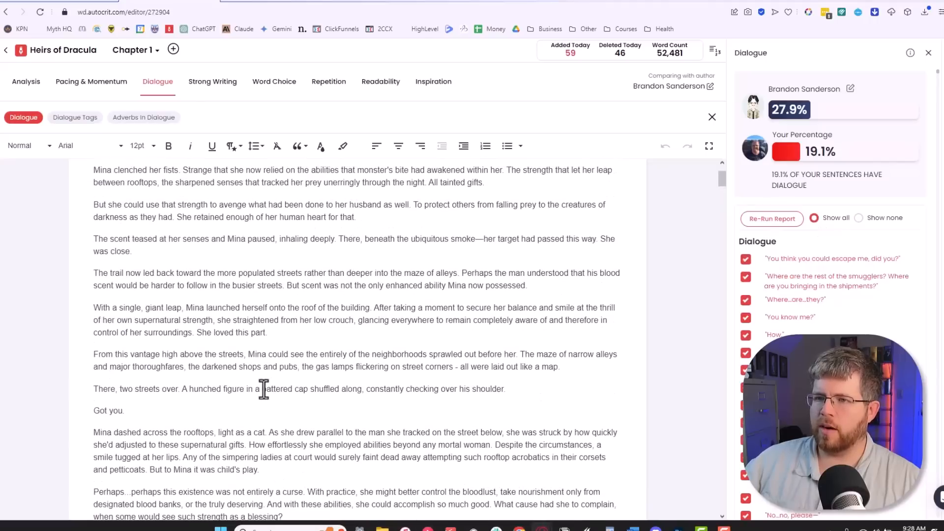
scroll("up", 3)
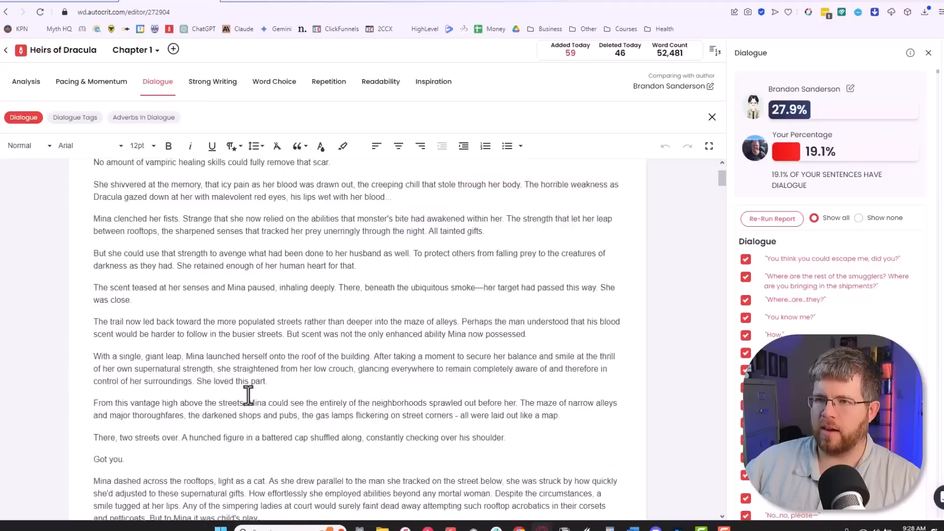
scroll("down", 3)
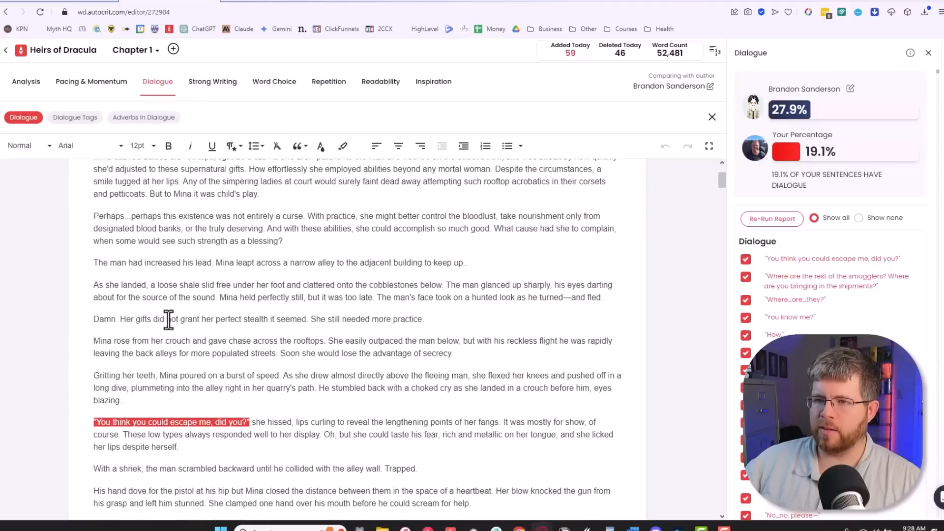
scroll("up", 3)
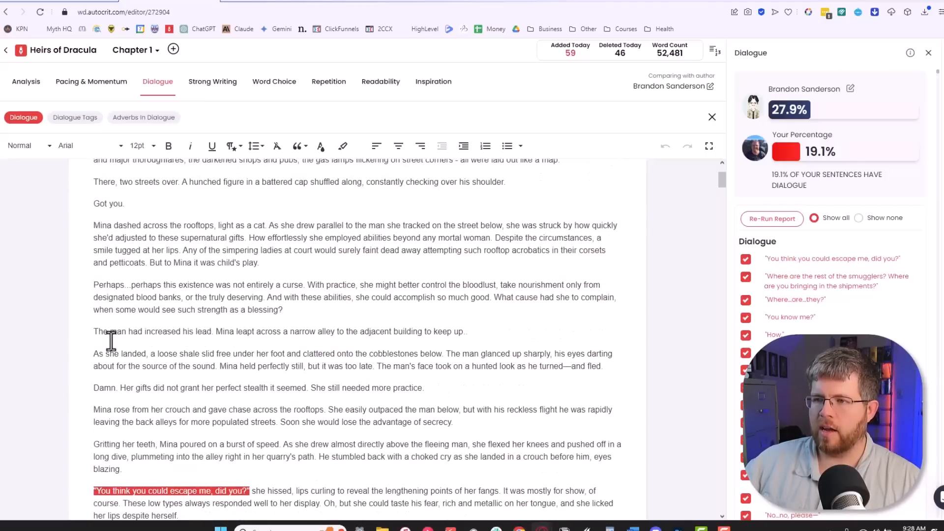
scroll("up", 3)
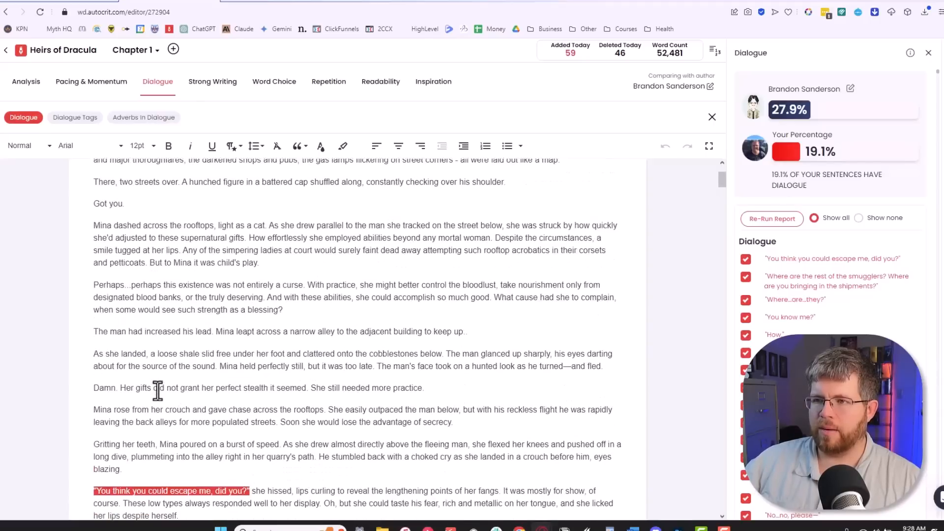
scroll("down", 3)
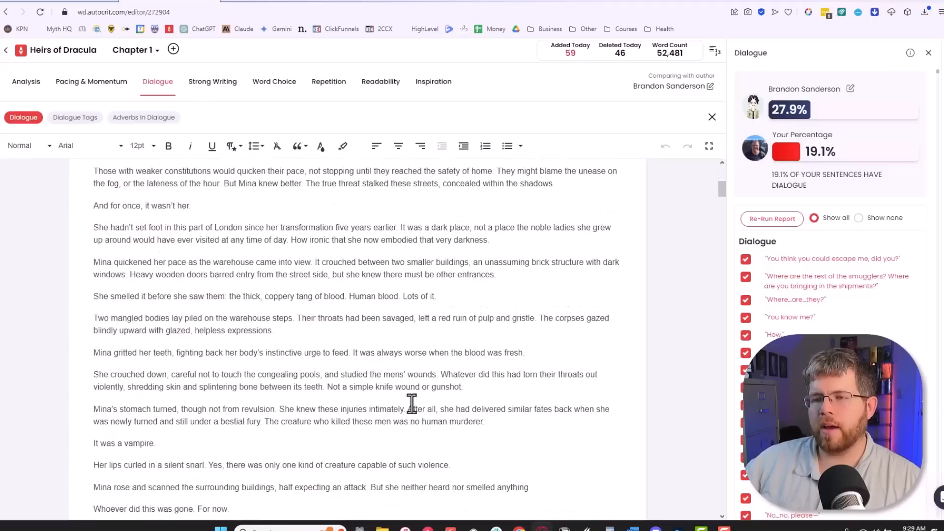
mouse_move(225, 383)
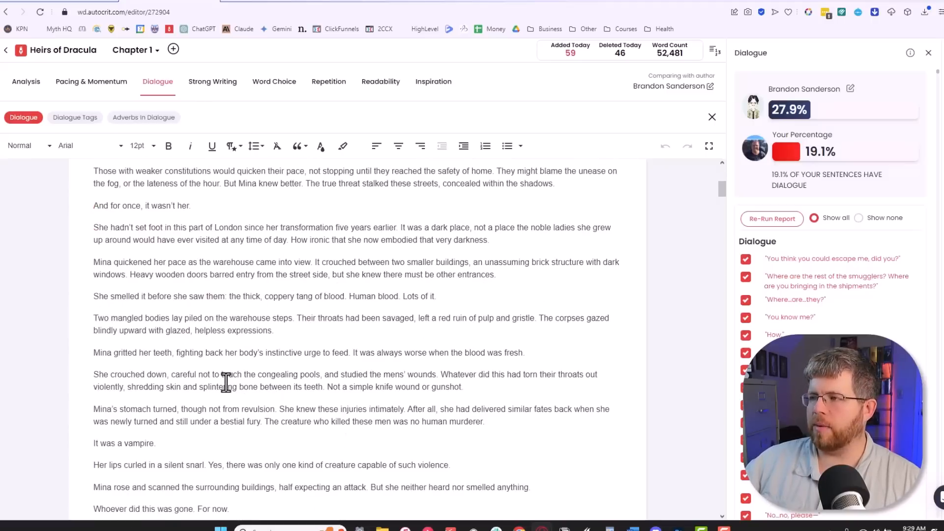
scroll("down", 3)
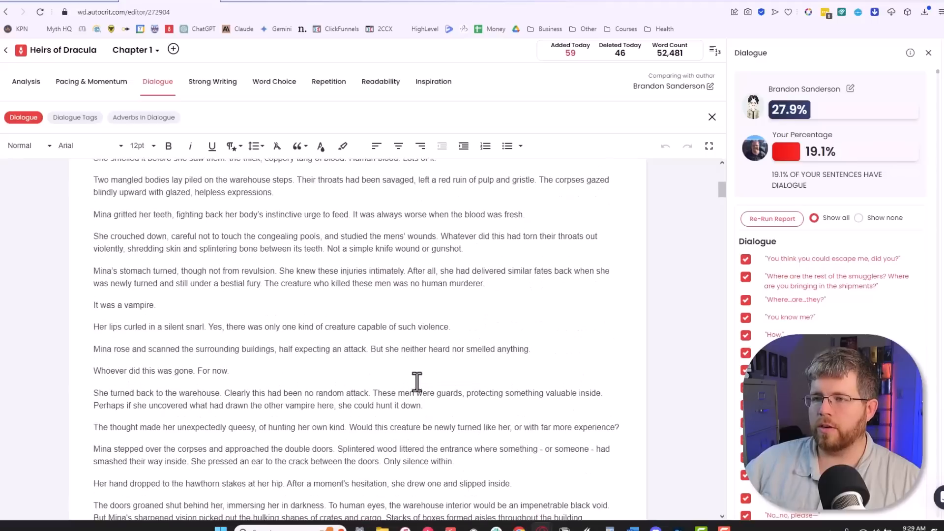
mouse_move(381, 446)
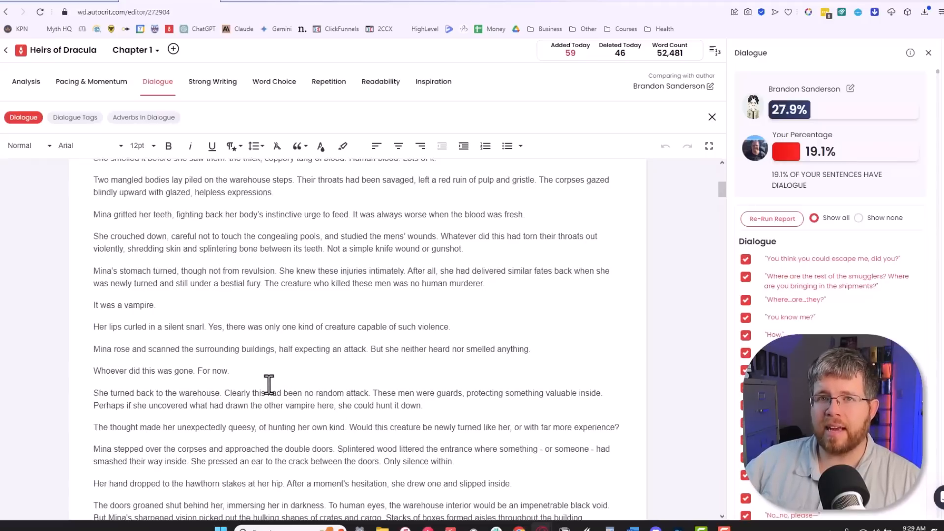
mouse_move(74, 117)
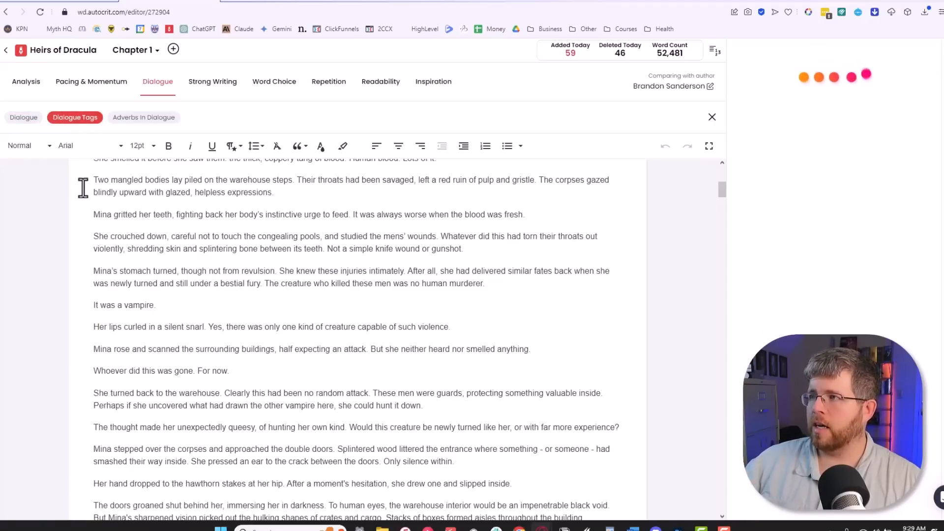
- Load the Dialogue Tags report: 187 said/asked and 72 other tags versus Sanderson's 573 and 107
left_click(75, 117)
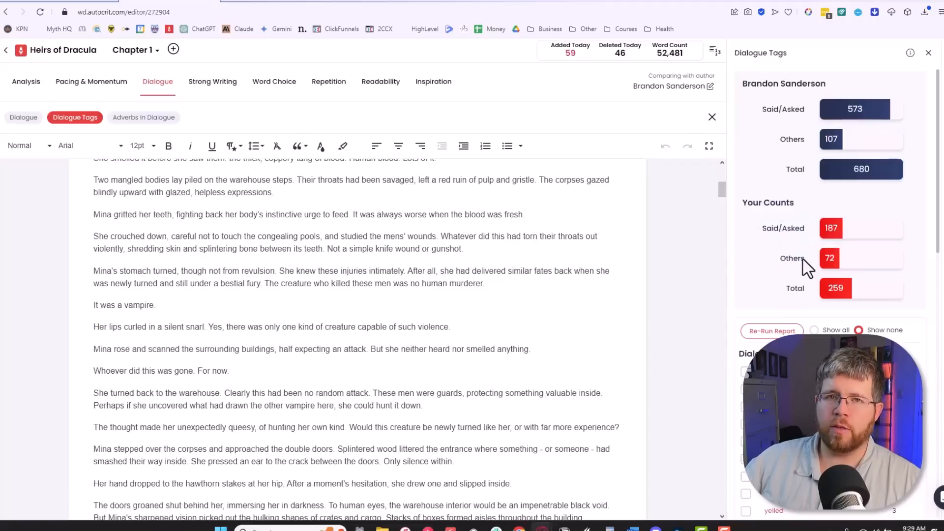
mouse_move(739, 250)
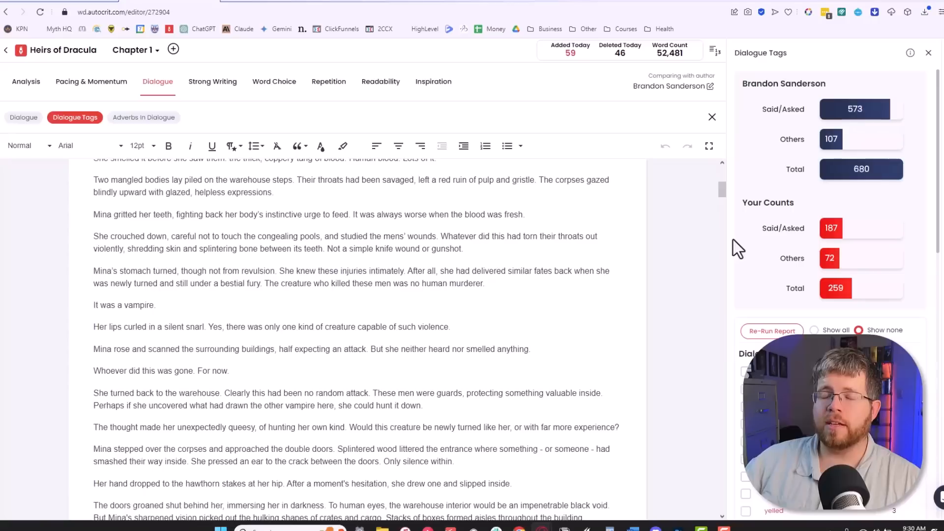
mouse_move(685, 249)
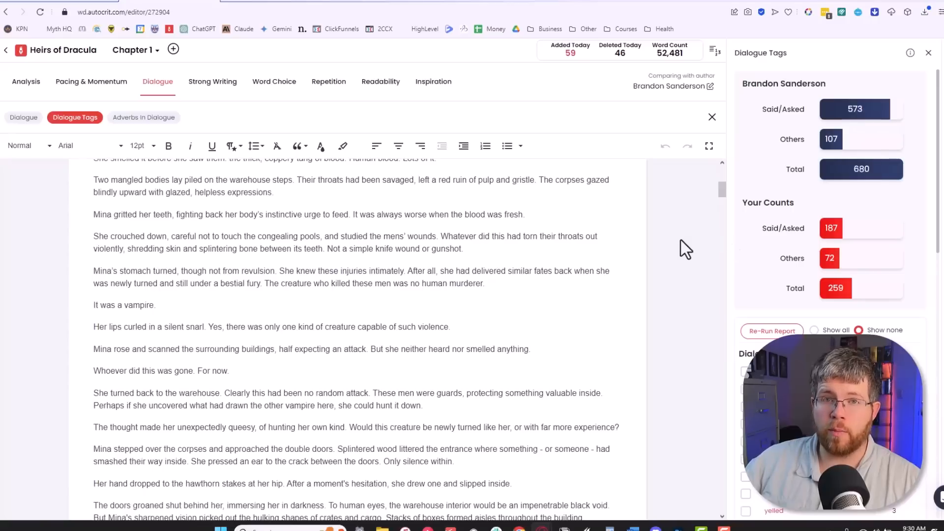
mouse_move(670, 245)
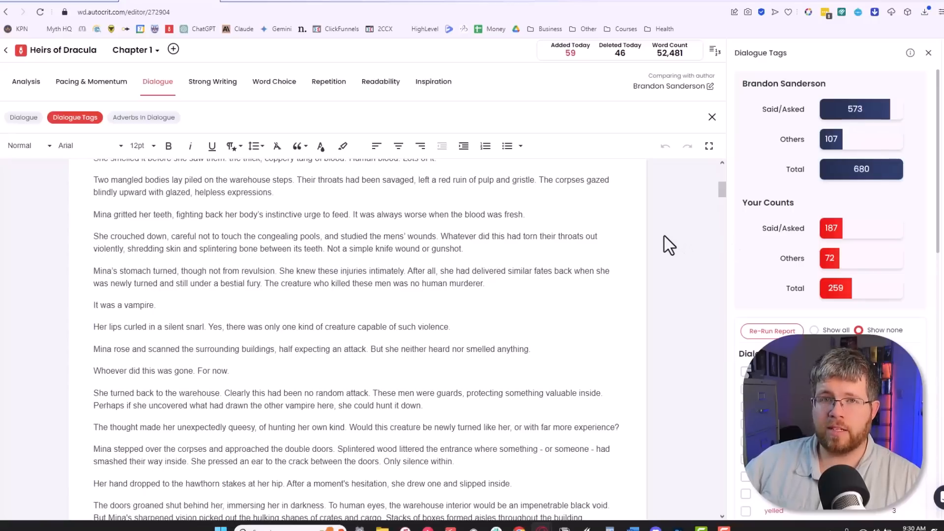
mouse_move(653, 241)
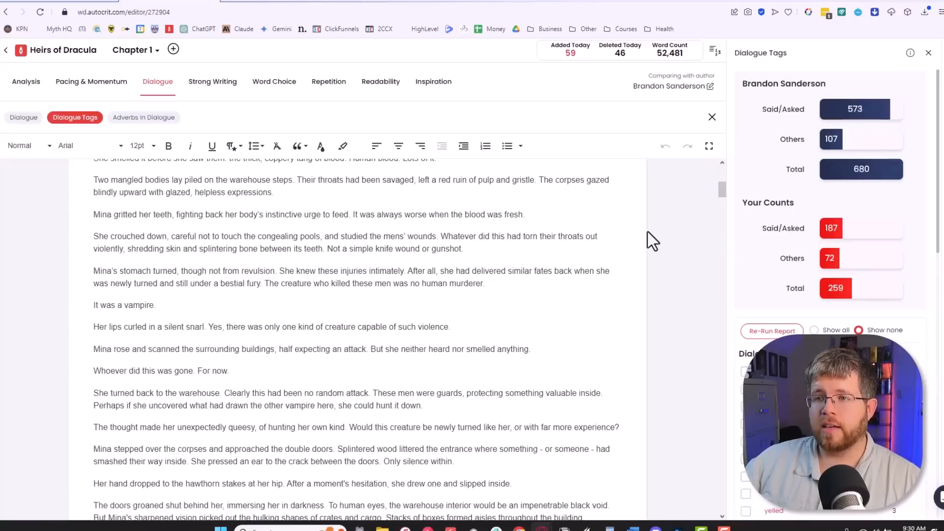
mouse_move(644, 238)
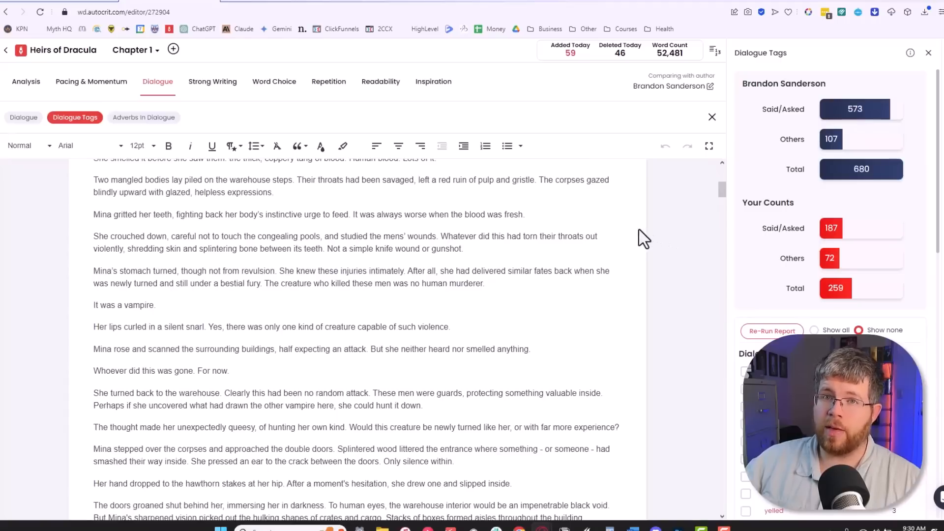
mouse_move(810, 96)
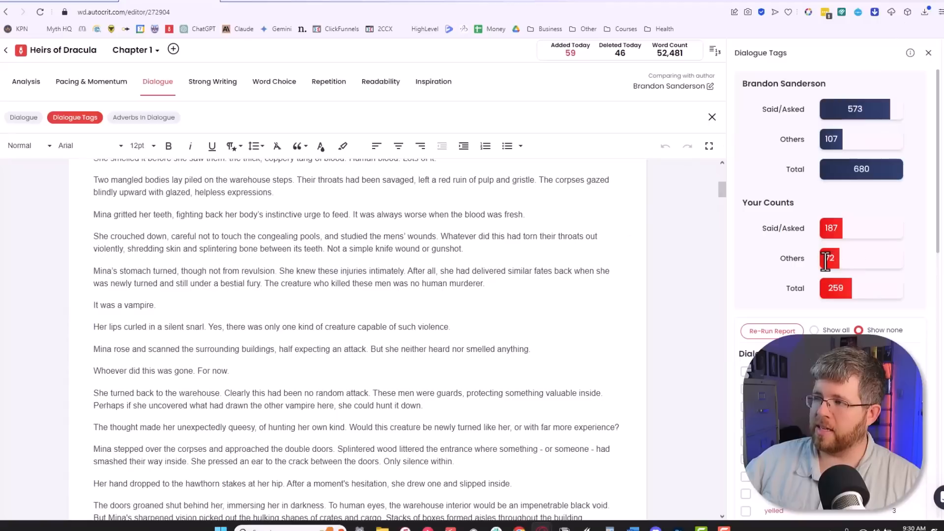
mouse_move(825, 241)
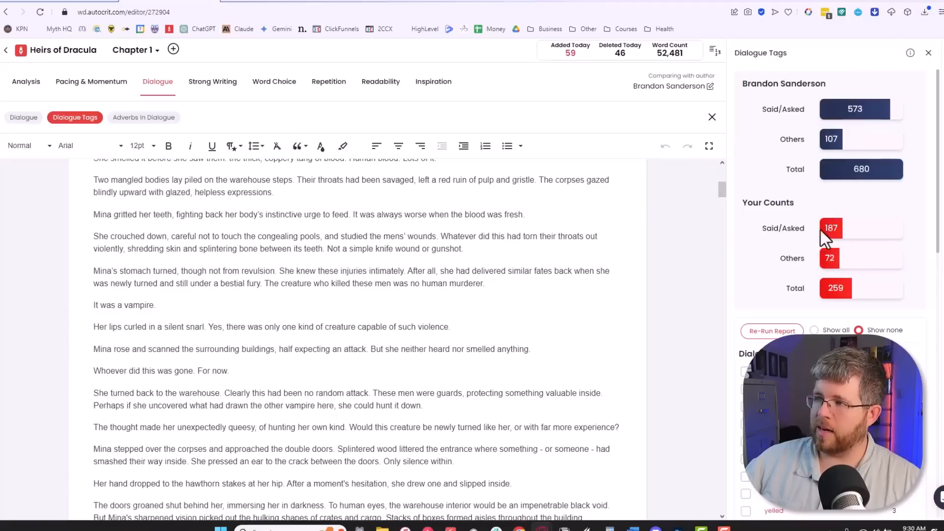
mouse_move(842, 117)
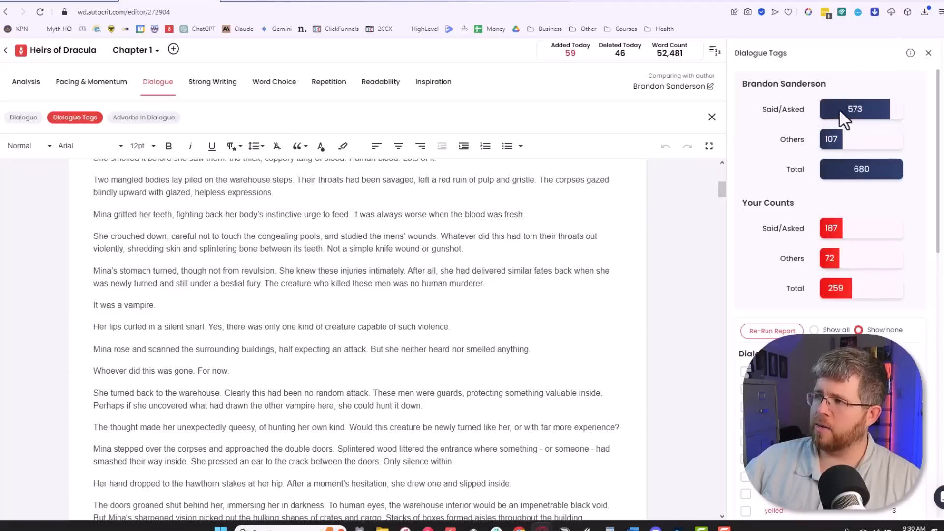
mouse_move(828, 114)
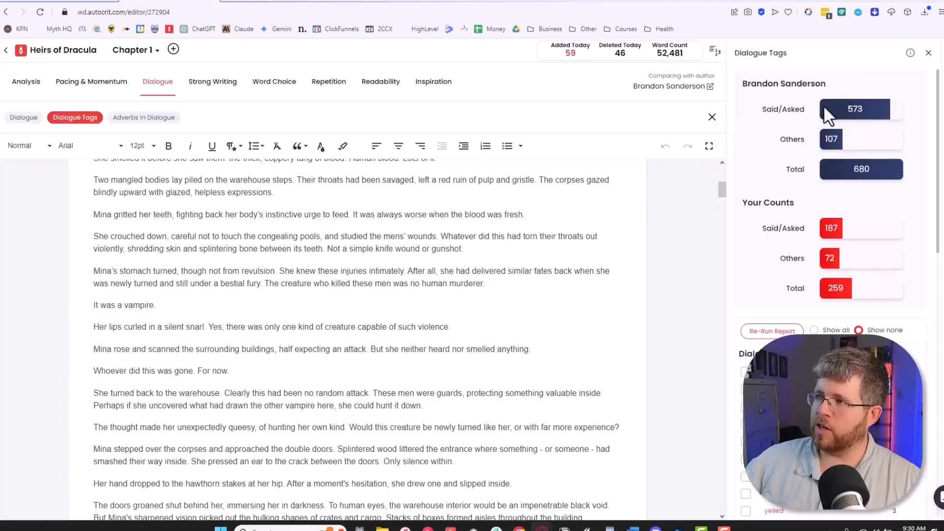
mouse_move(891, 117)
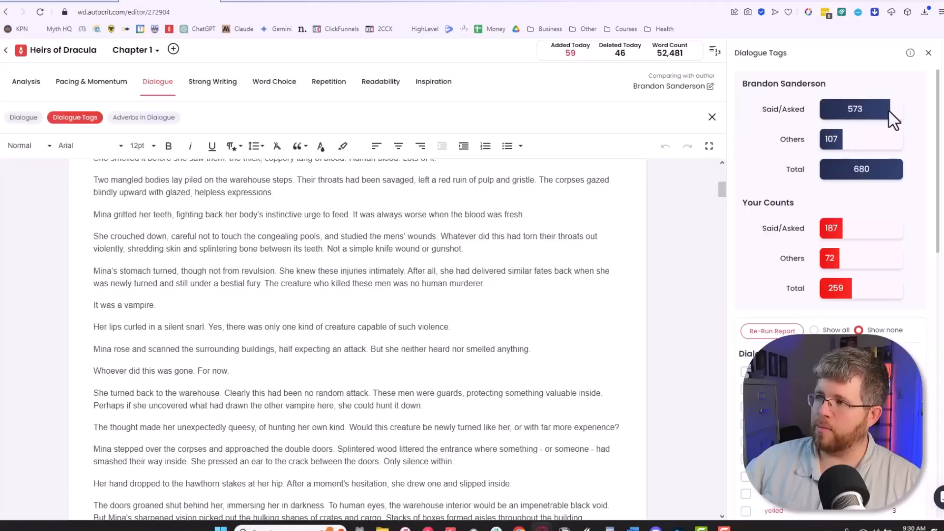
mouse_move(849, 147)
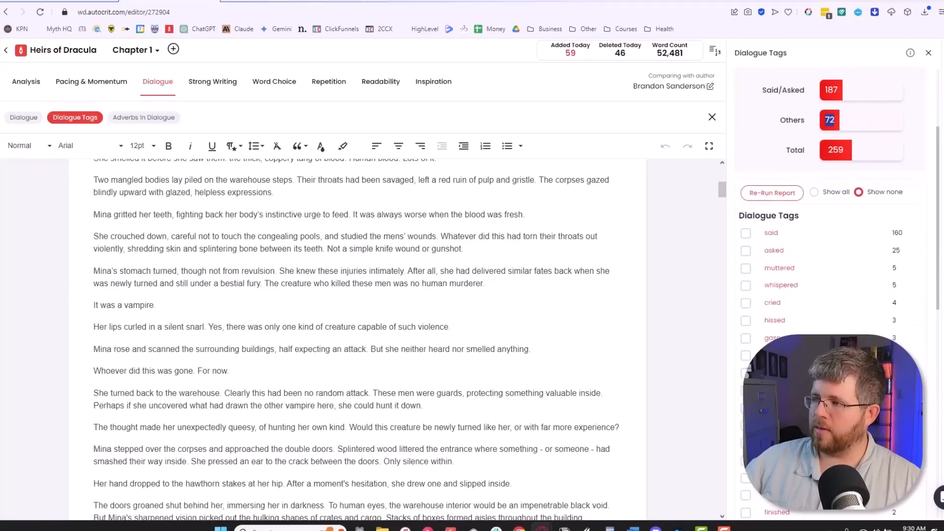
- Jump to the 'continued' tag in Nyarlethotep's line so it reads 'he said, his tone businesslike once more'
left_click(745, 323)
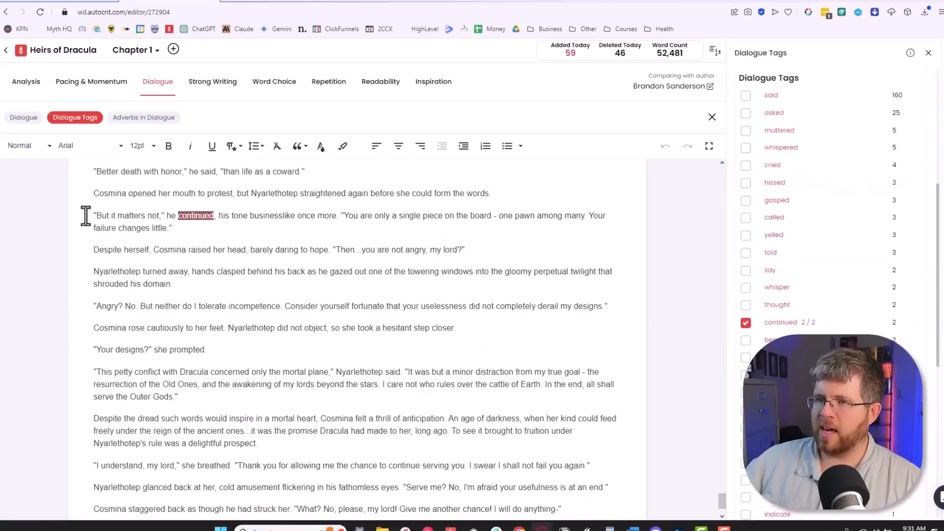
mouse_move(222, 227)
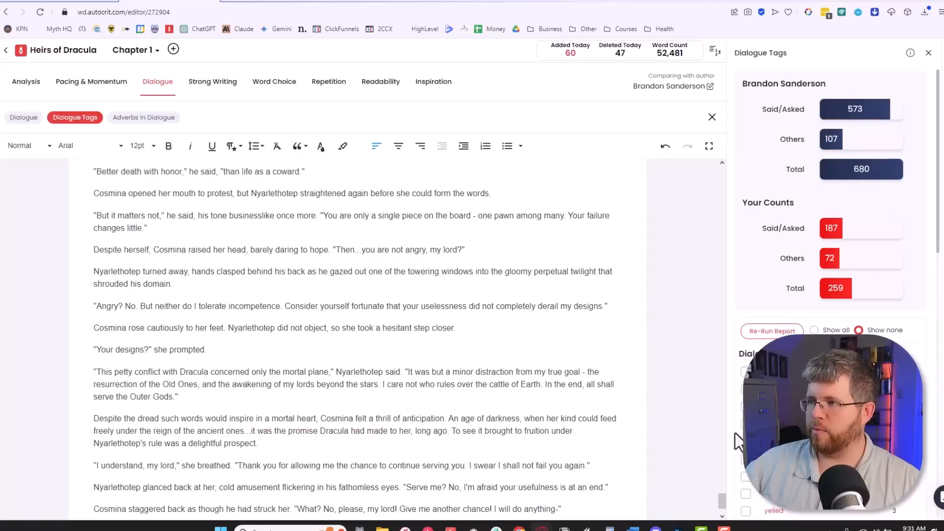
scroll("up", 3)
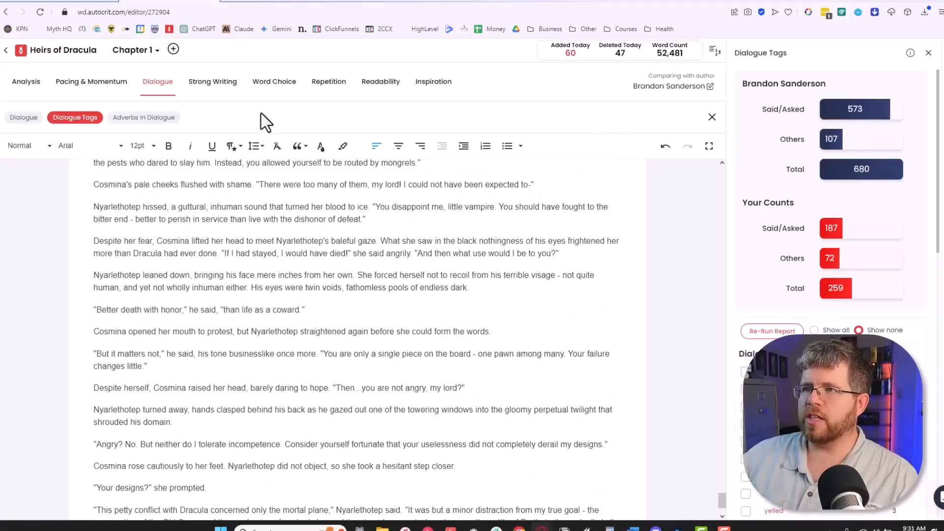
scroll("up", 3)
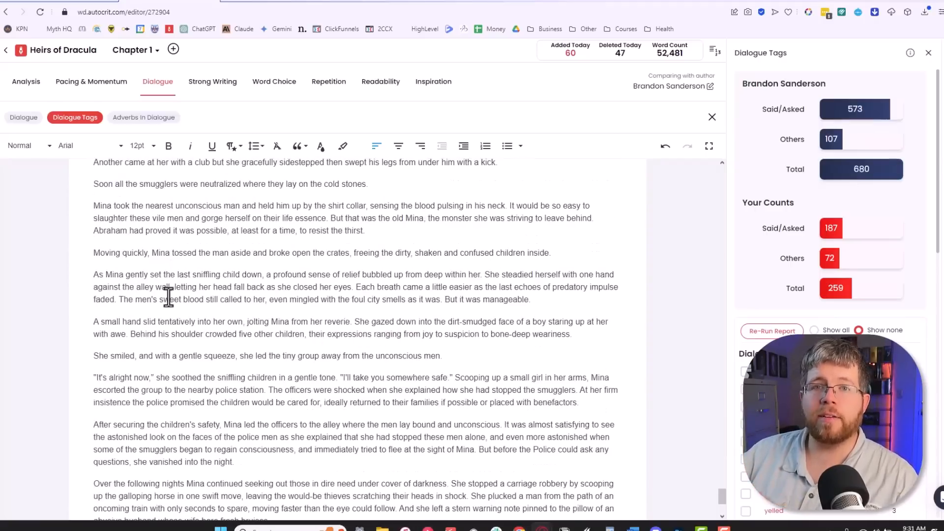
mouse_move(706, 435)
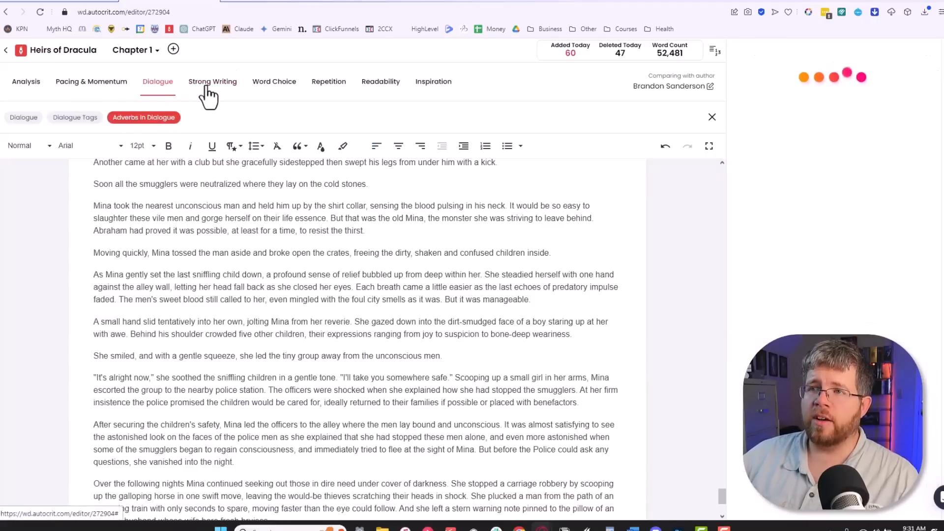
- Switch to the Strong Writing tab and browse its sub-reports while Adverbs in Dialogue shows 49 versus 41
left_click(213, 82)
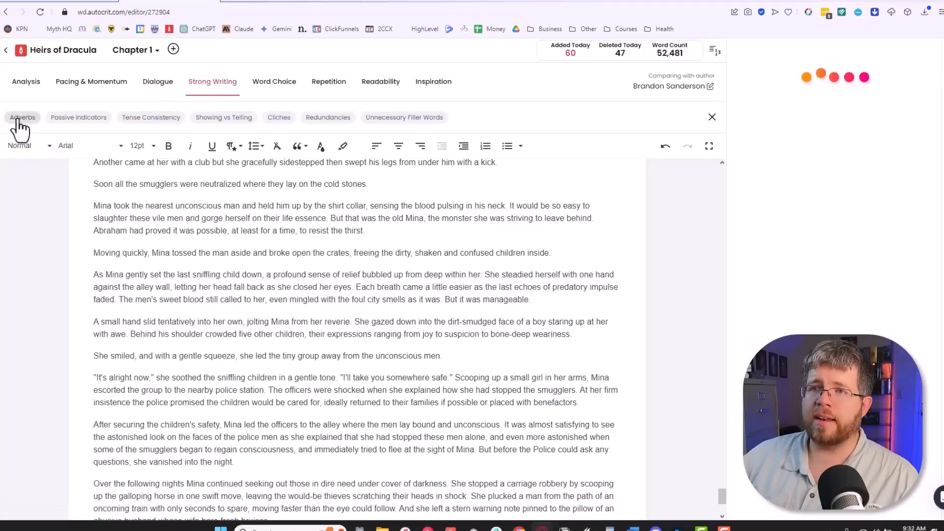
mouse_move(217, 127)
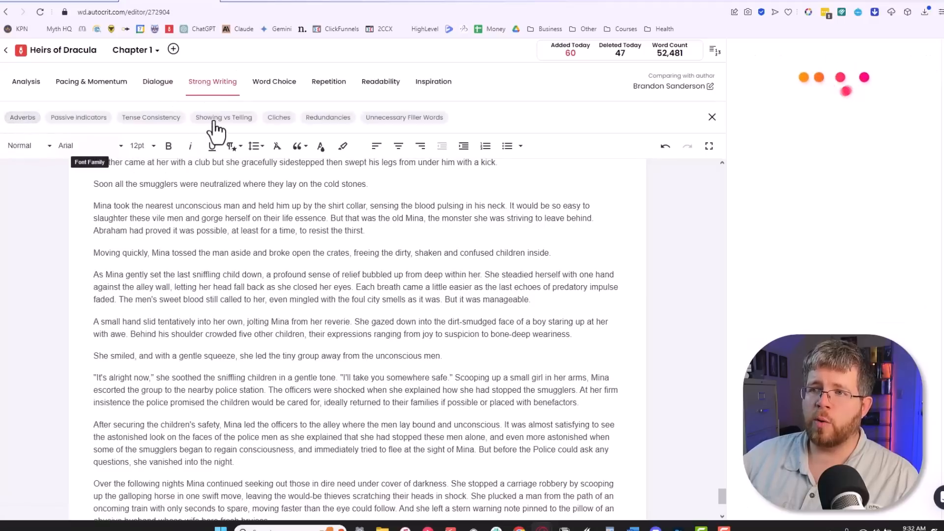
left_click(23, 117)
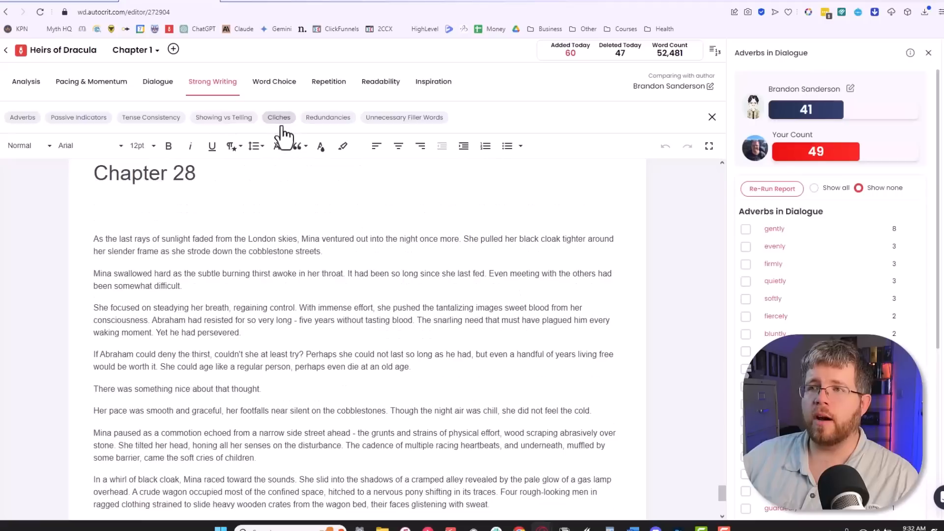
mouse_move(283, 127)
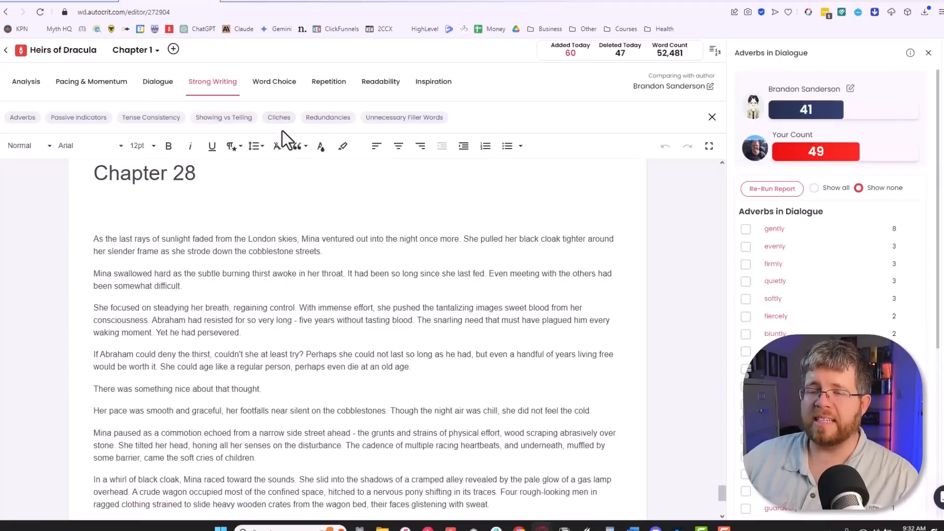
scroll("down", 3)
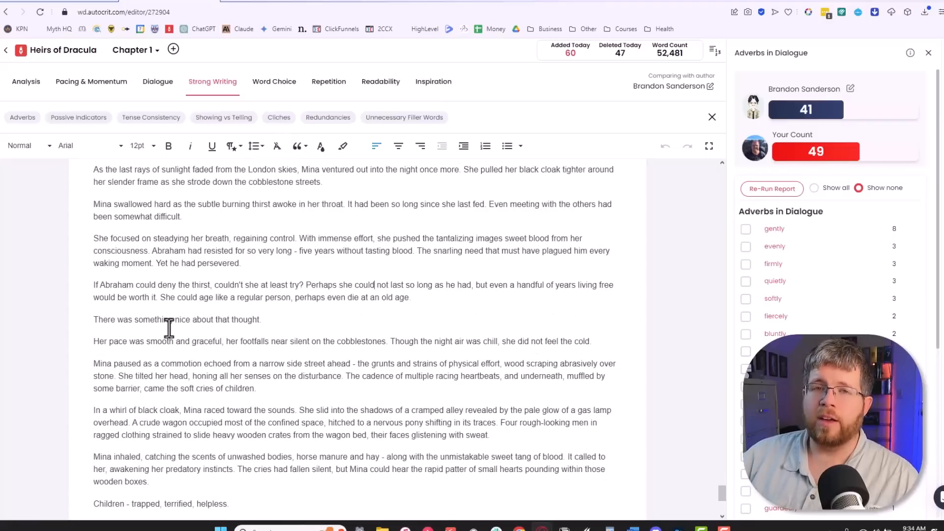